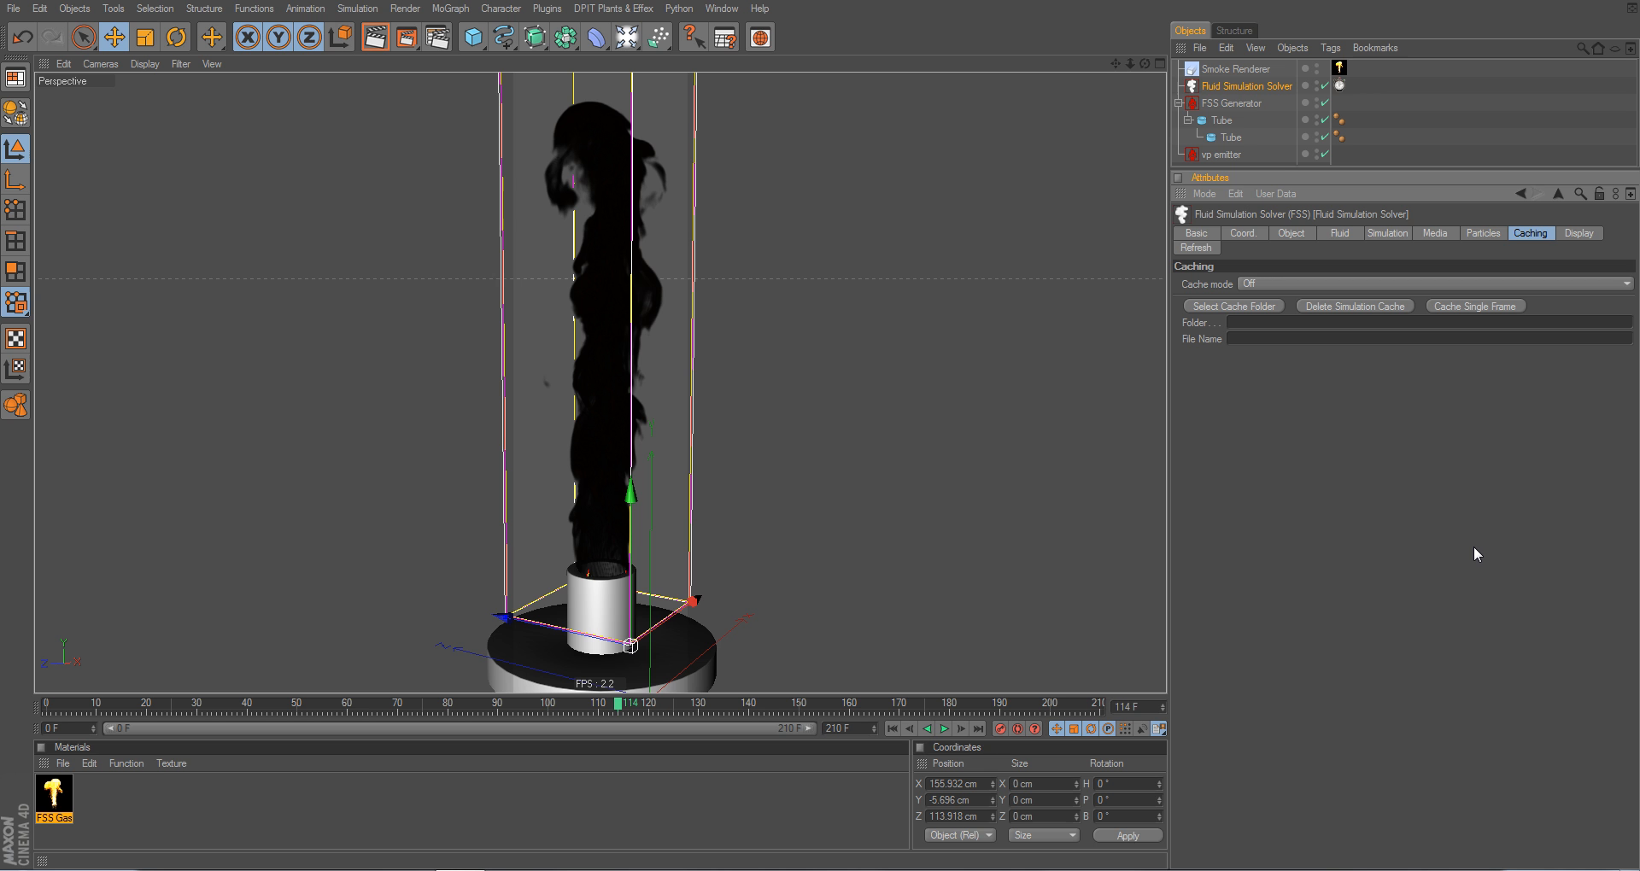
{"action": "mouse_move", "coordinate": [635, 282]}
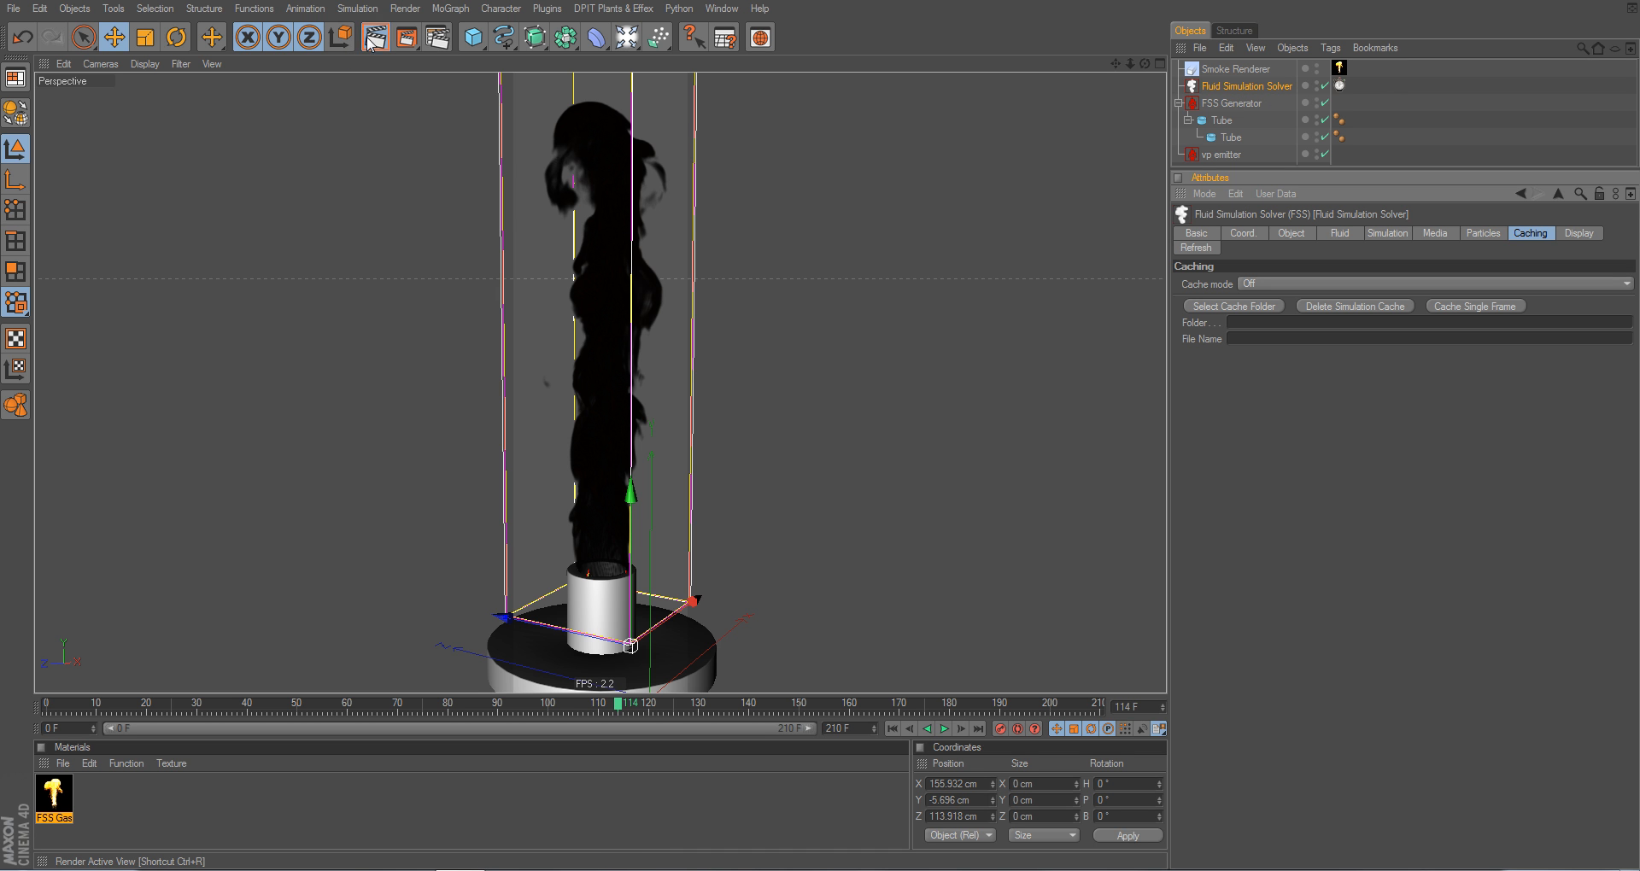
Preview-render the fire, then rename the Fluid Simulation Solver object to 'Gas Solver'
{"action": "left_click", "coordinate": [375, 36]}
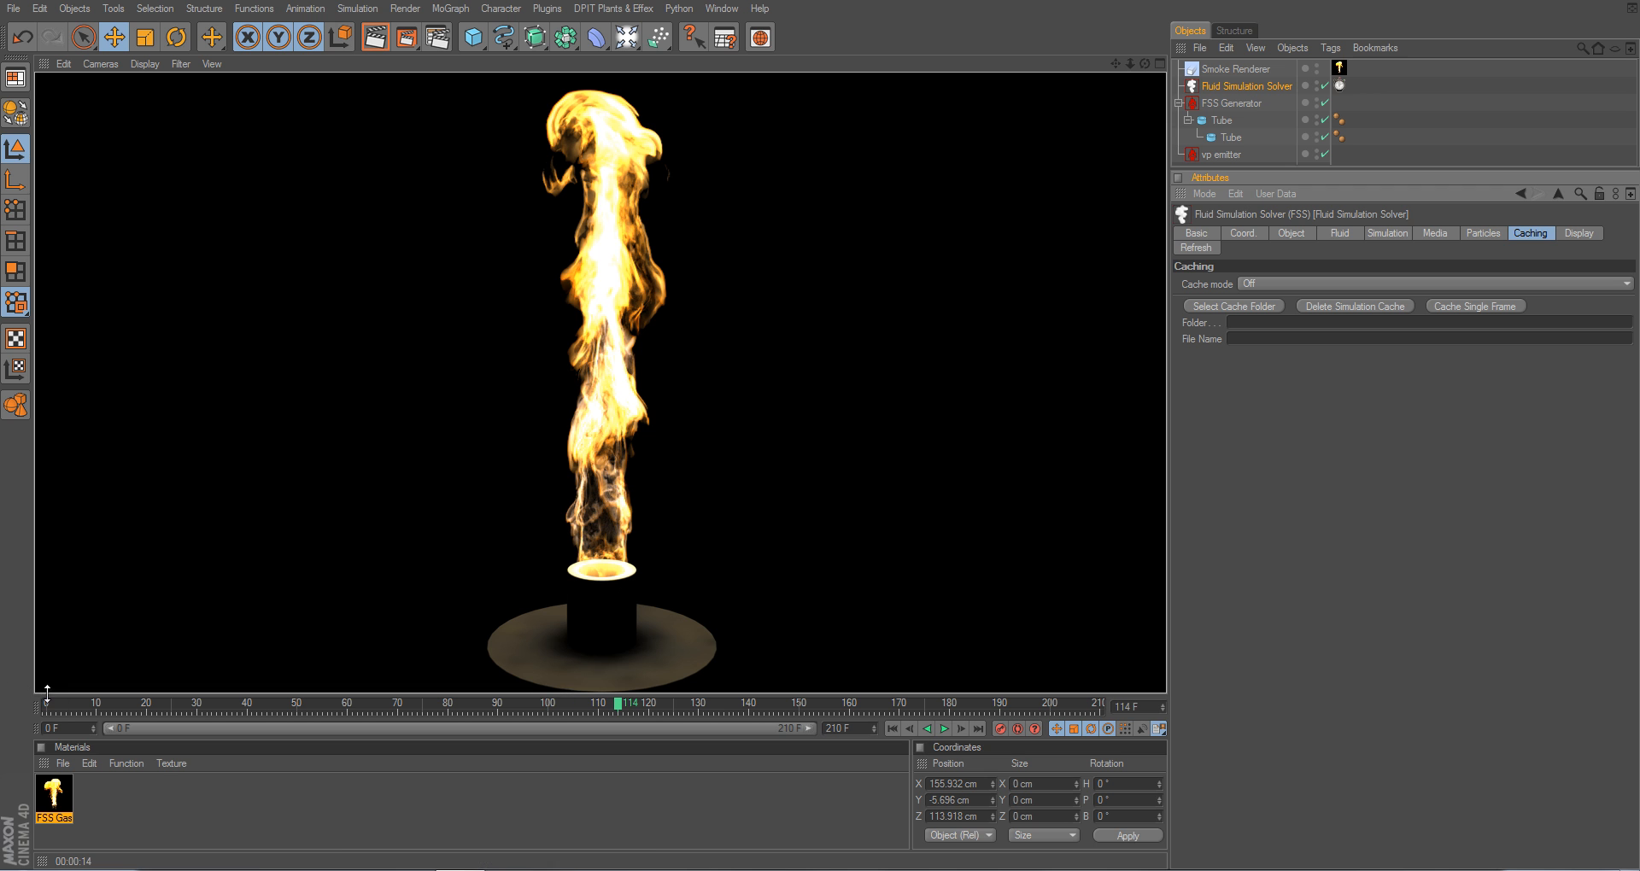
{"action": "mouse_move", "coordinate": [1341, 328]}
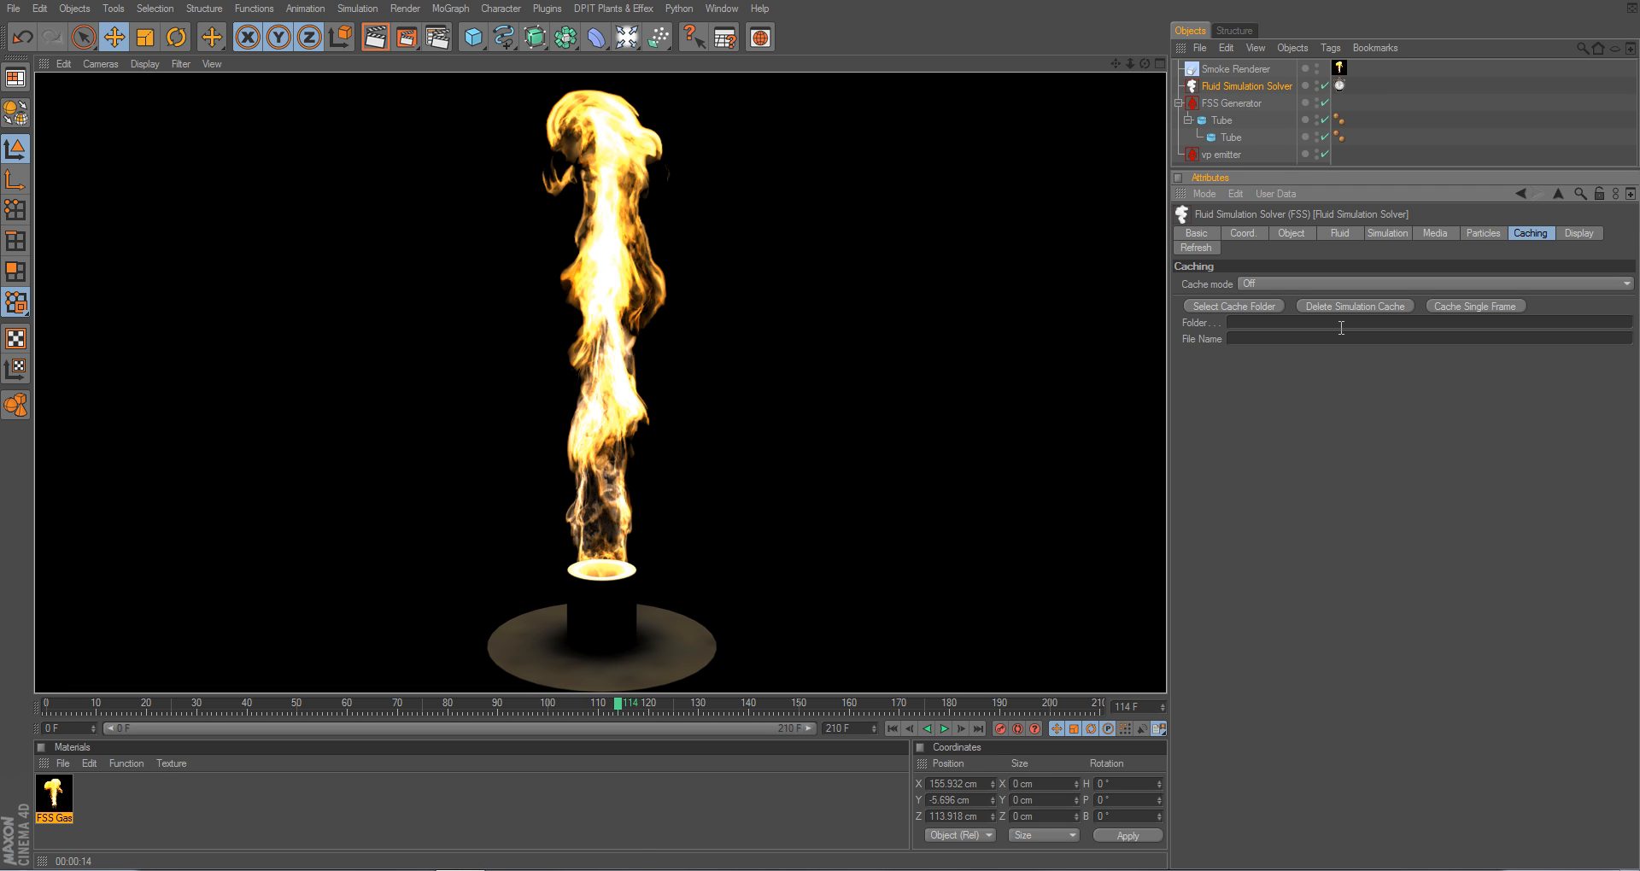
{"action": "mouse_move", "coordinate": [1266, 321]}
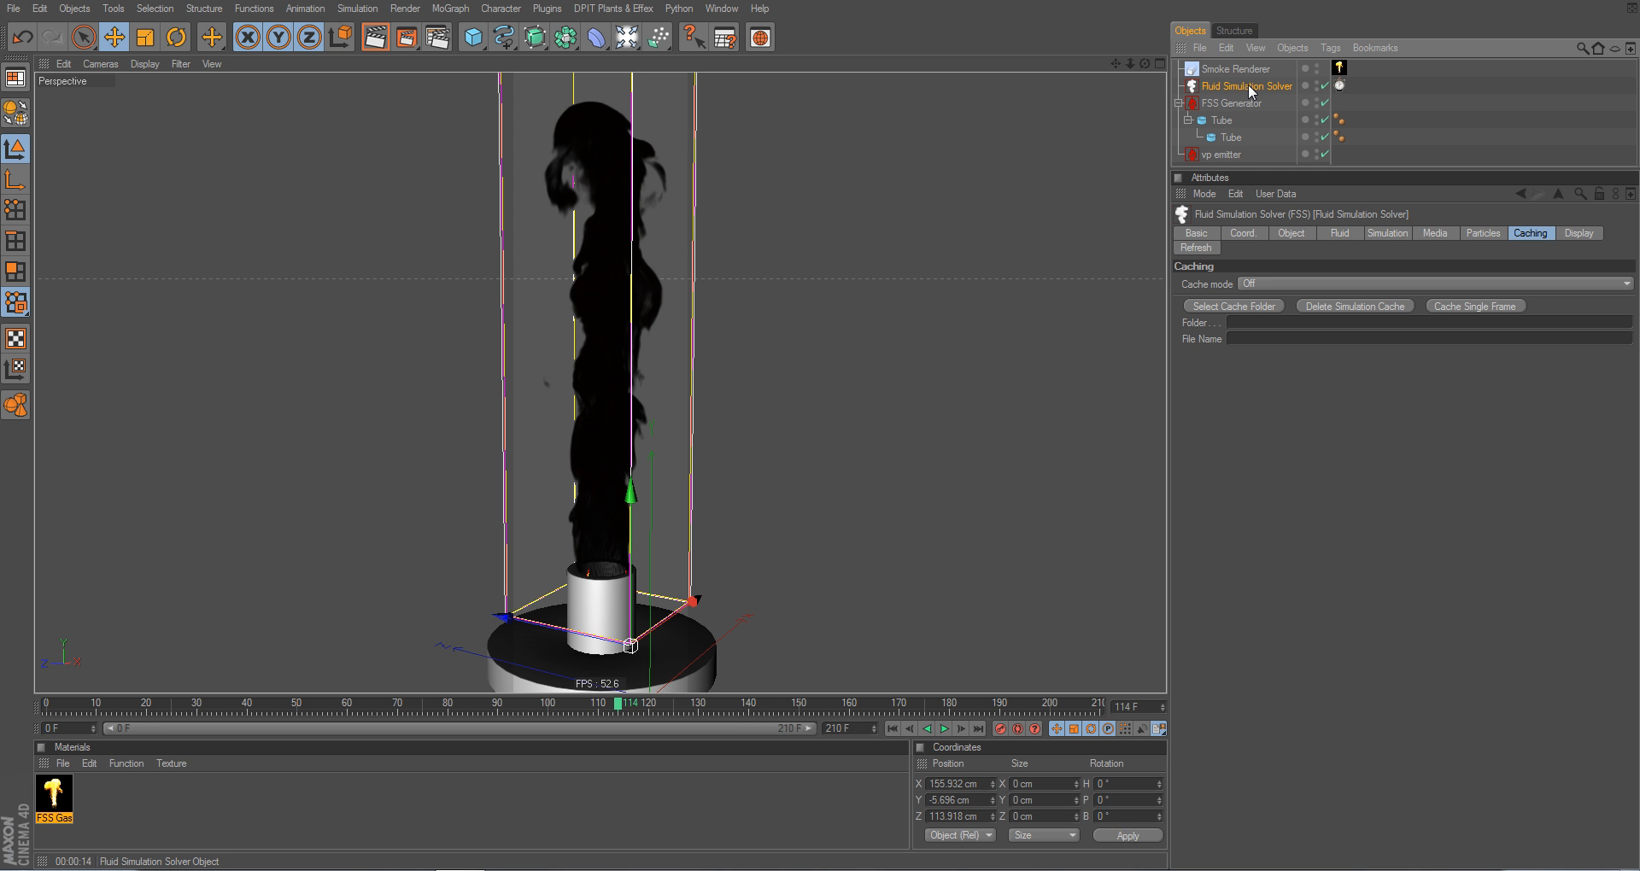
{"action": "double_click", "coordinate": [1246, 85]}
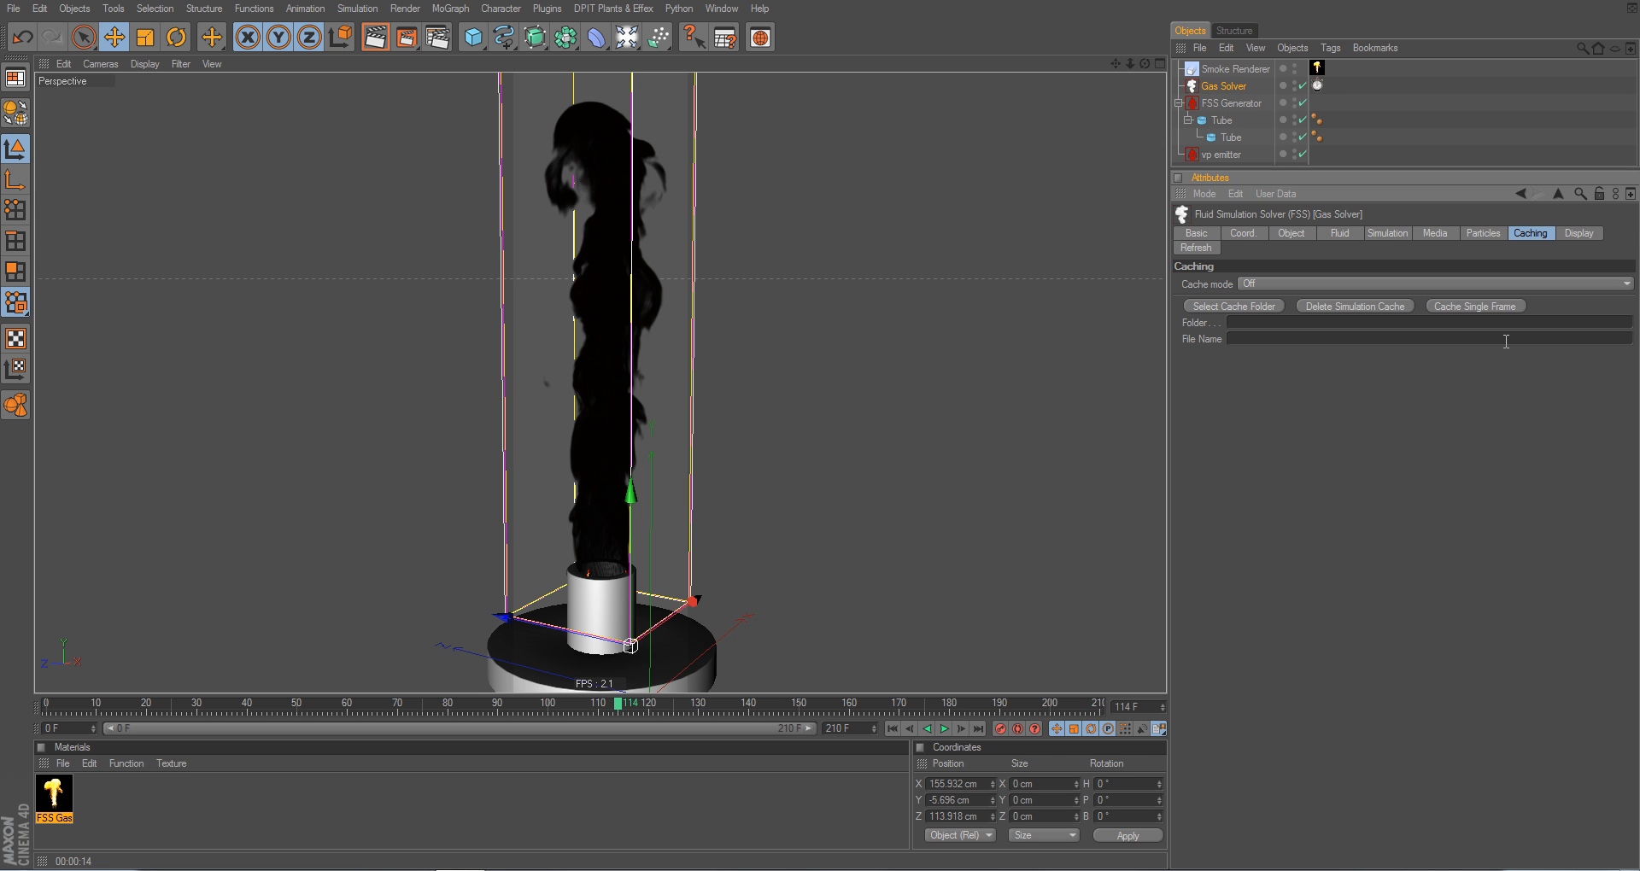
{"action": "mouse_move", "coordinate": [1252, 316]}
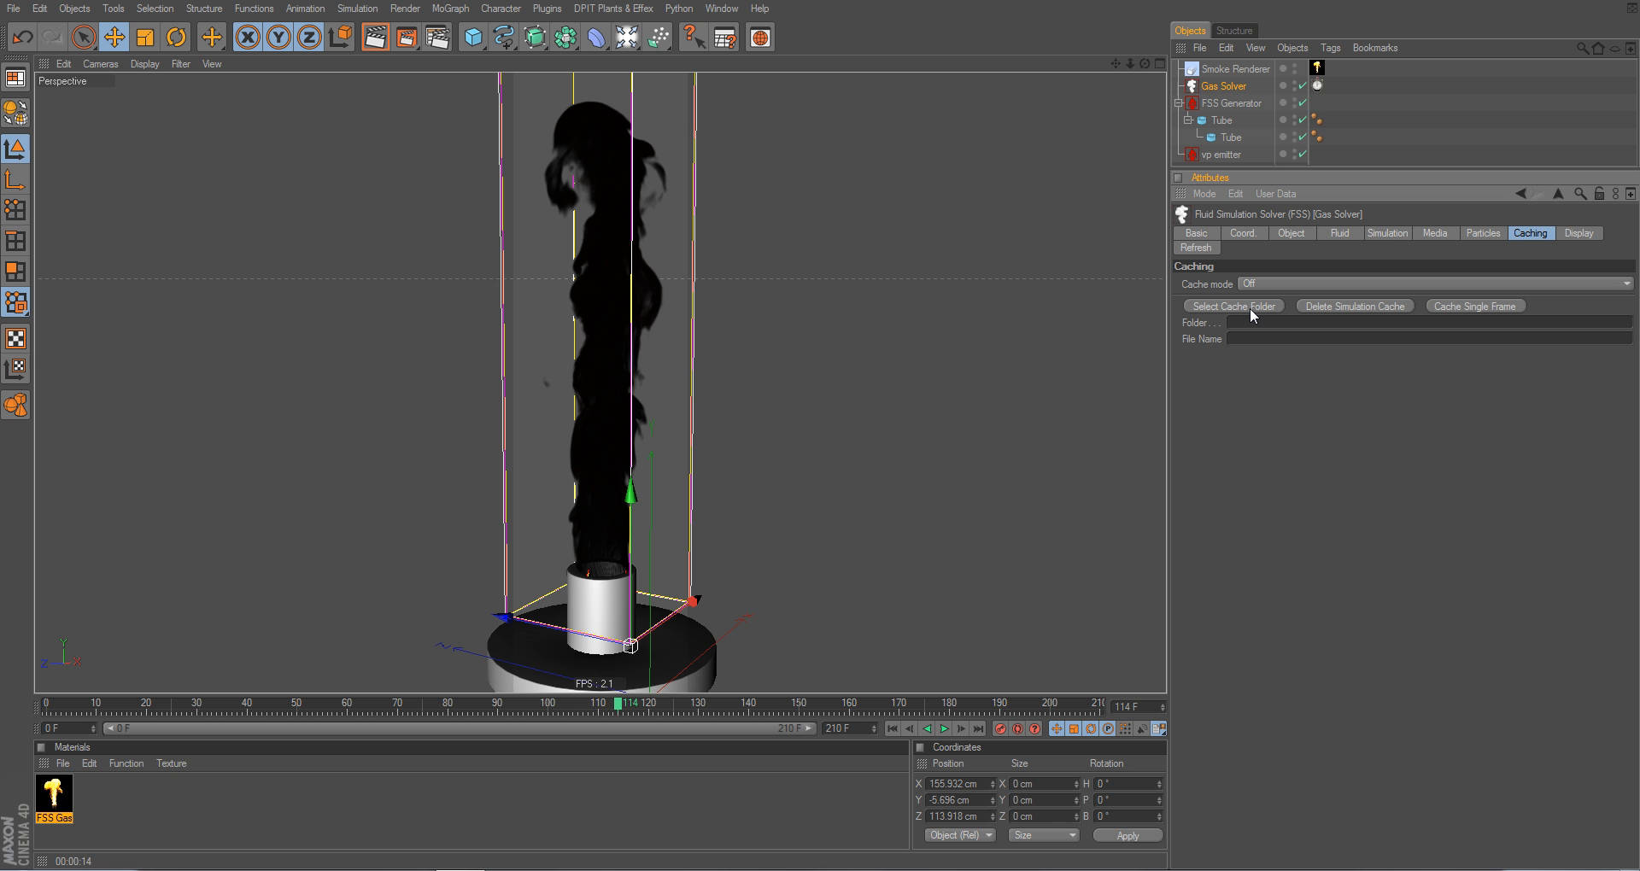
Set the cache folder to C:\Katachi Data\Effex\Tutorial Caching
{"action": "left_click", "coordinate": [1231, 306]}
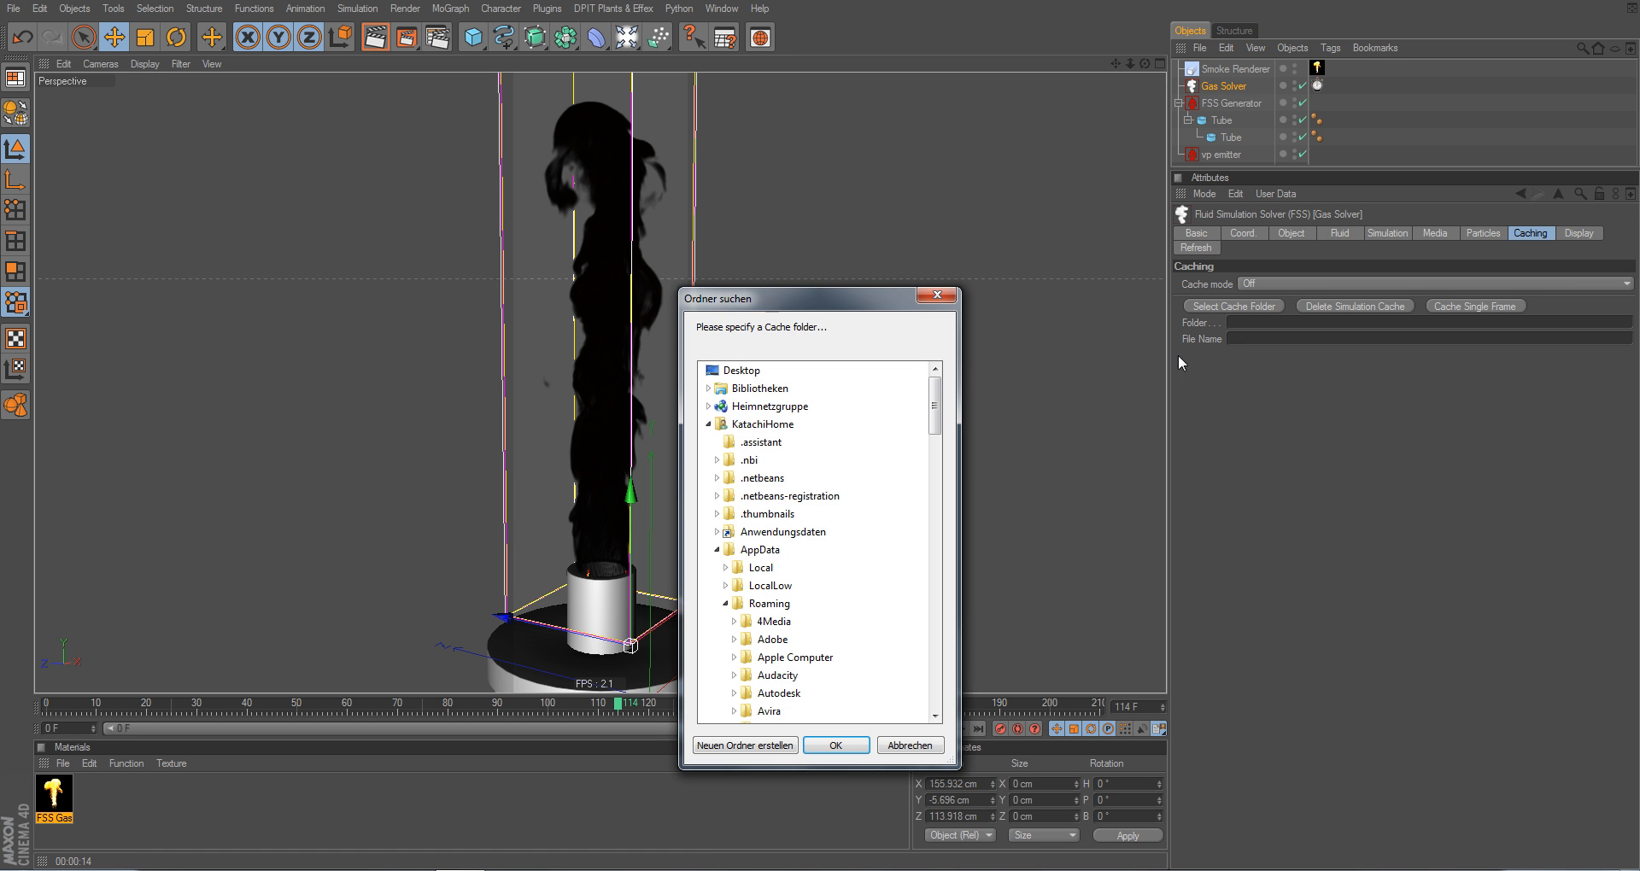
{"action": "left_click", "coordinate": [708, 424]}
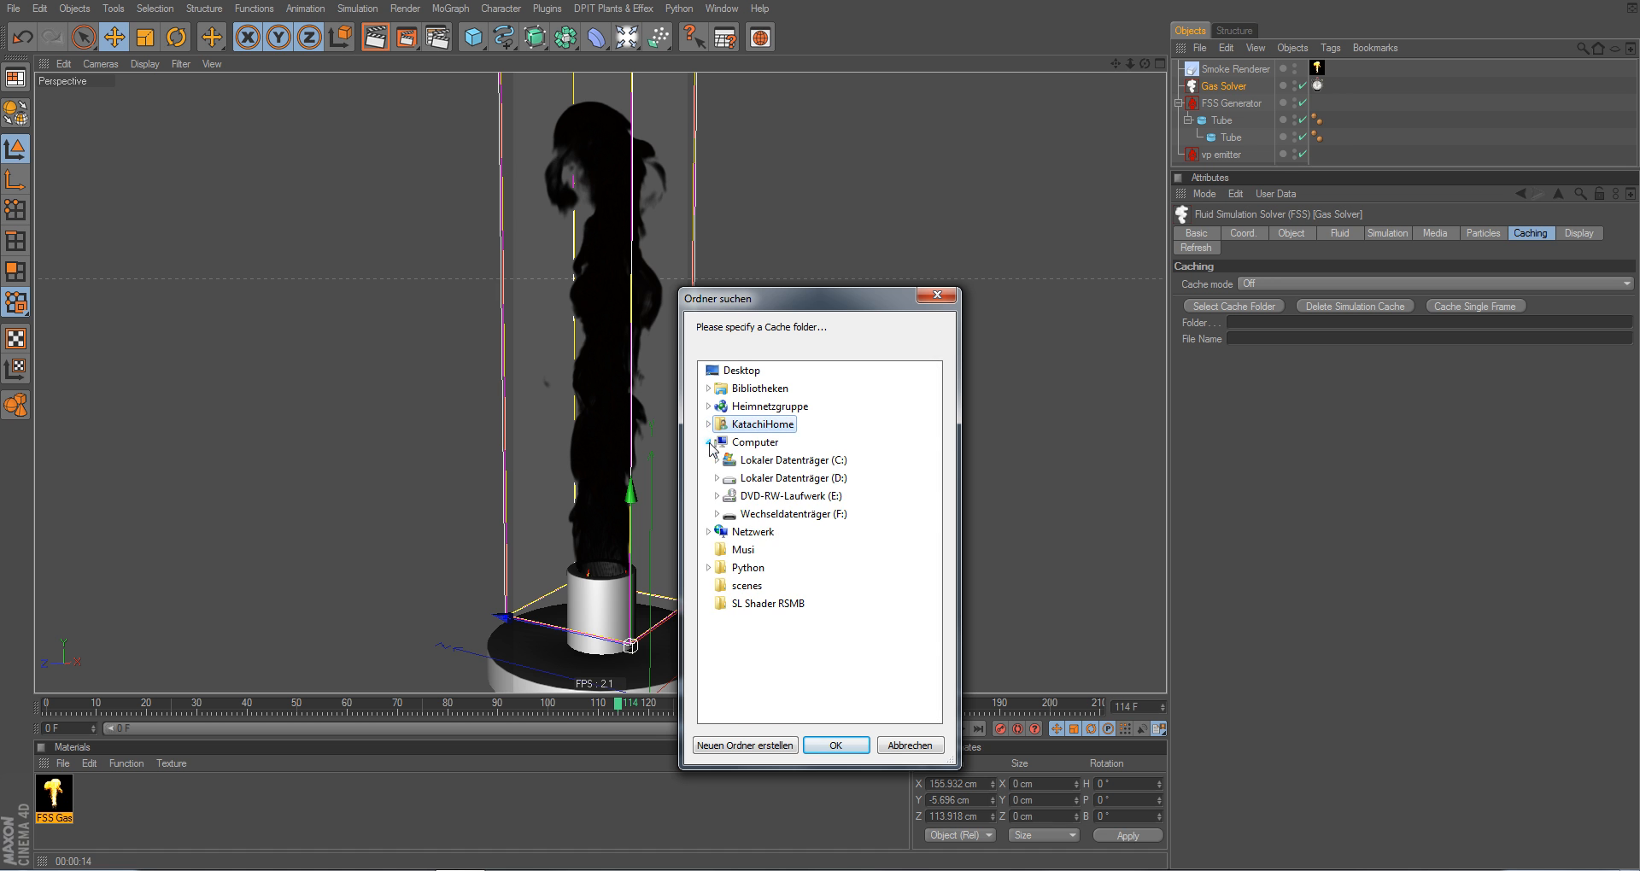
{"action": "left_click", "coordinate": [716, 460]}
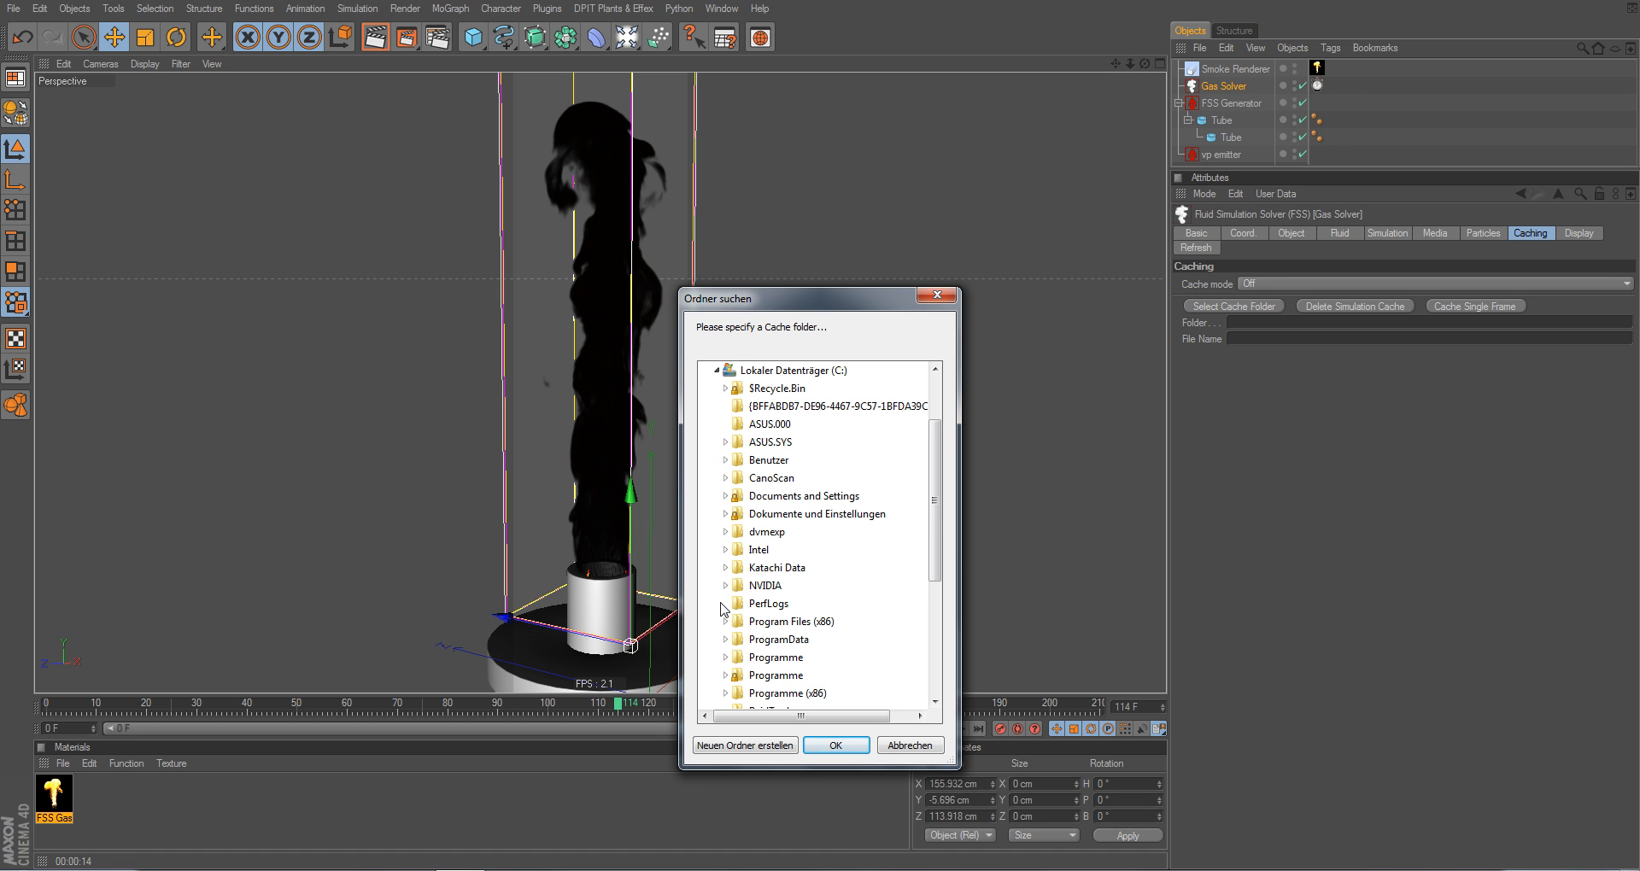
{"action": "left_click", "coordinate": [725, 567]}
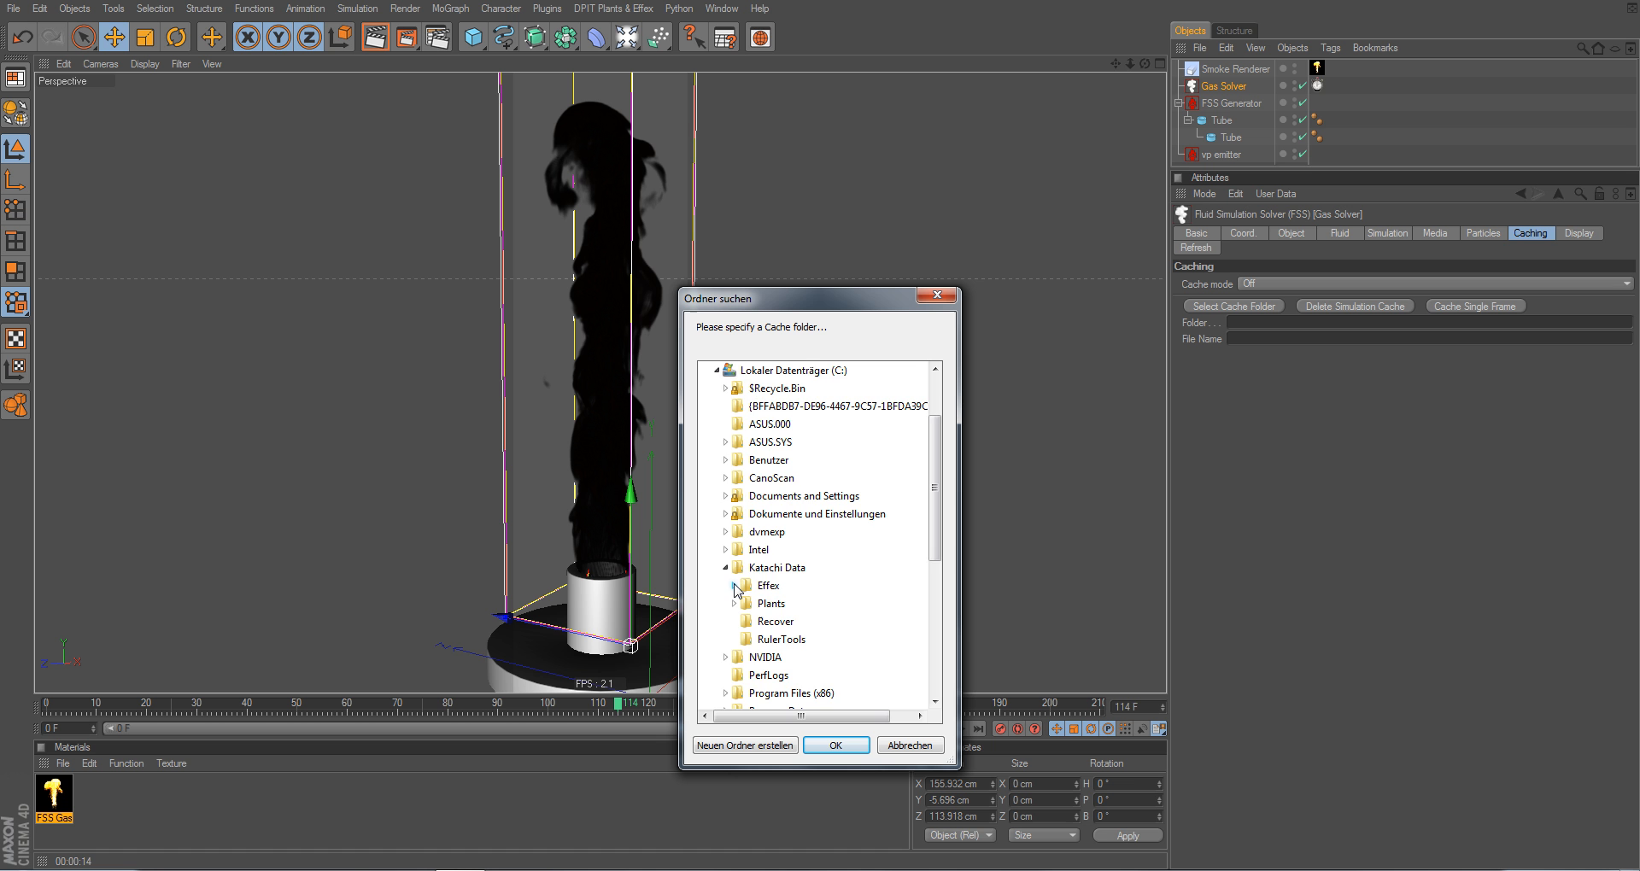
{"action": "left_click", "coordinate": [737, 586]}
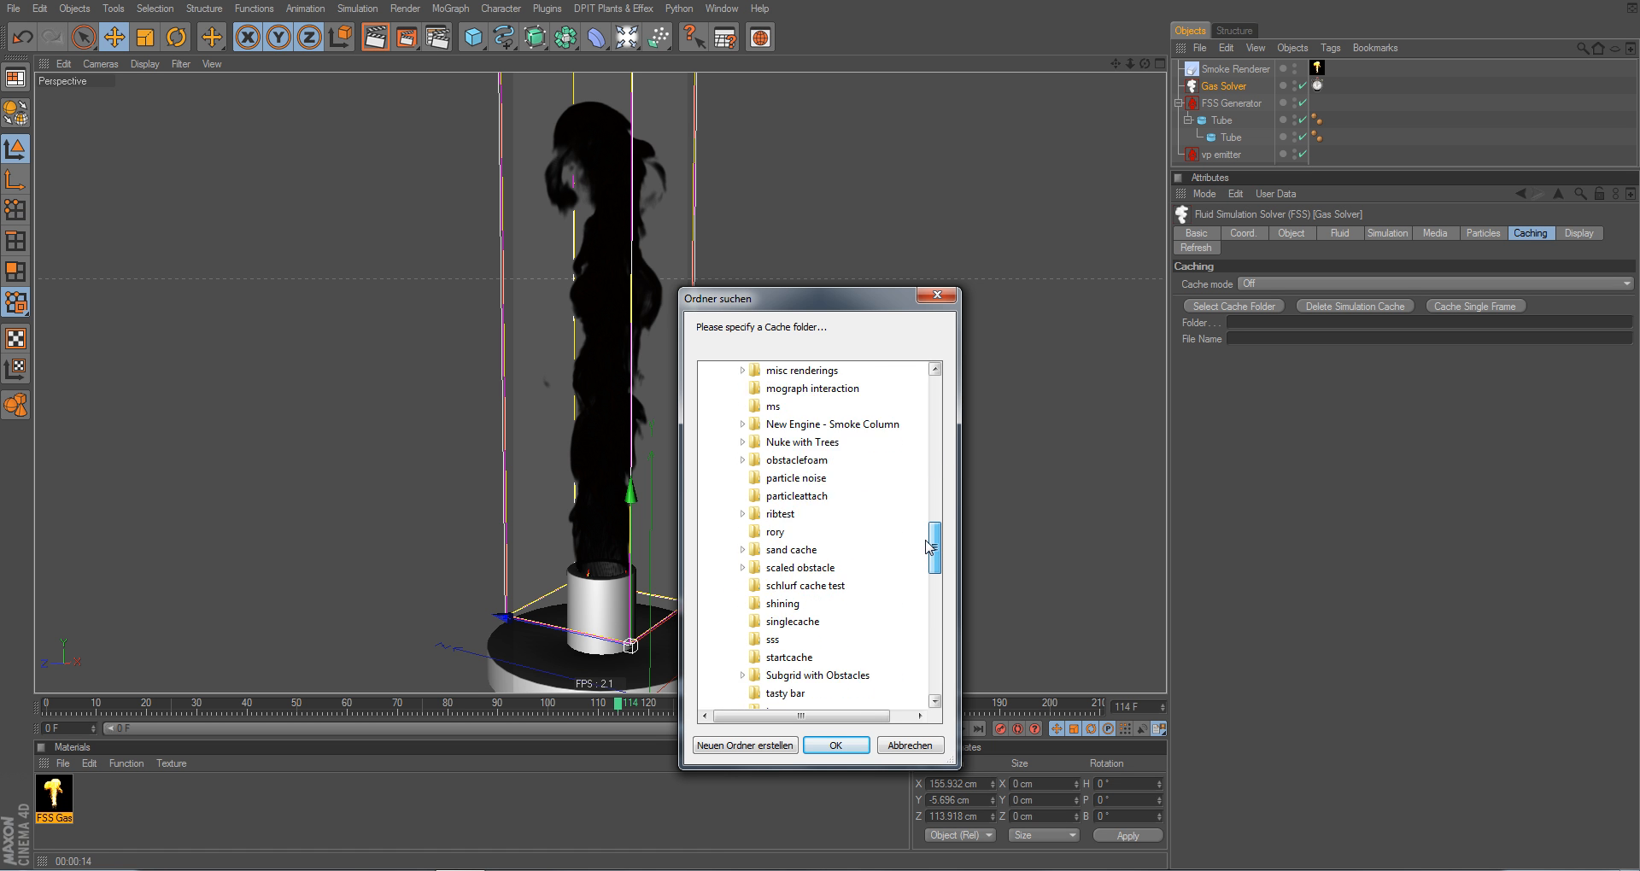
{"action": "scroll", "scroll_direction": "down", "scroll_amount": 3}
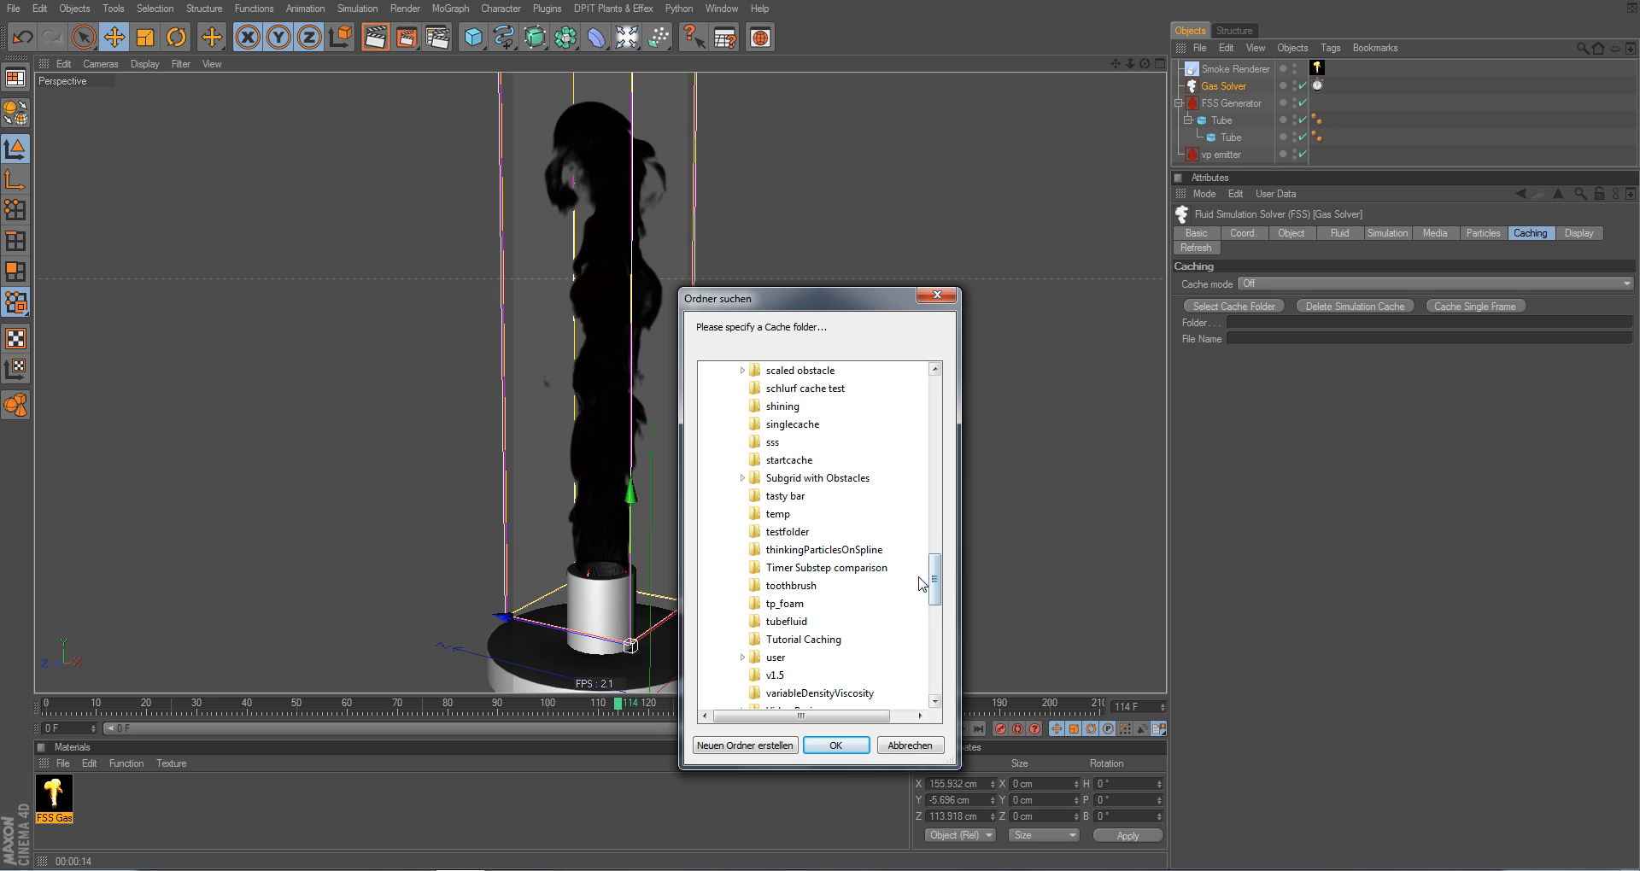
{"action": "left_click", "coordinate": [803, 639]}
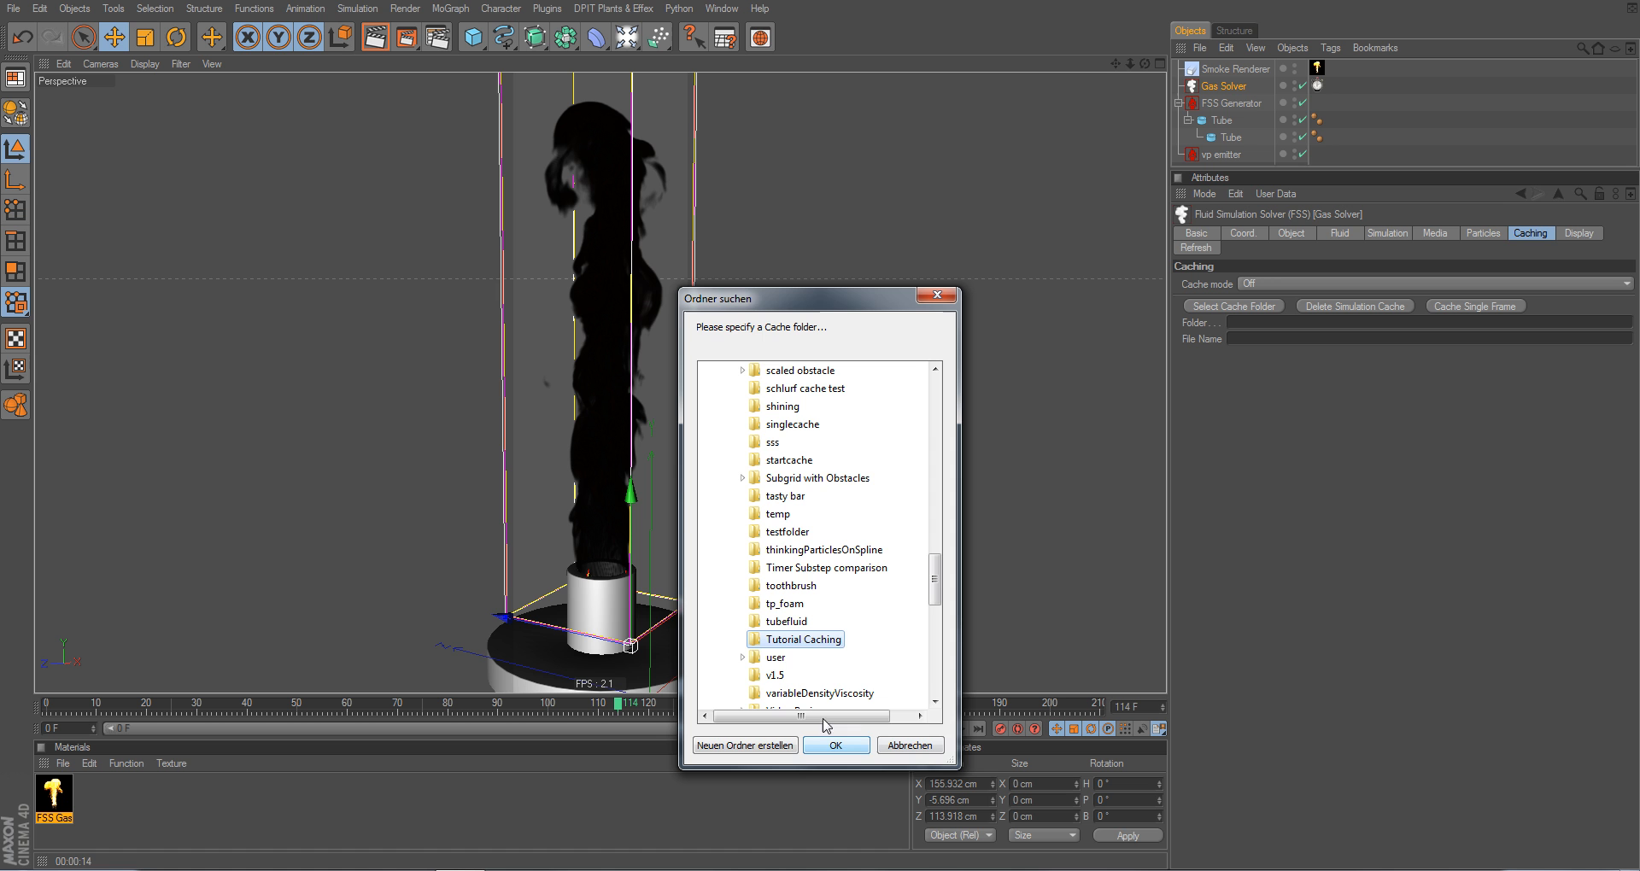
{"action": "left_click", "coordinate": [835, 746]}
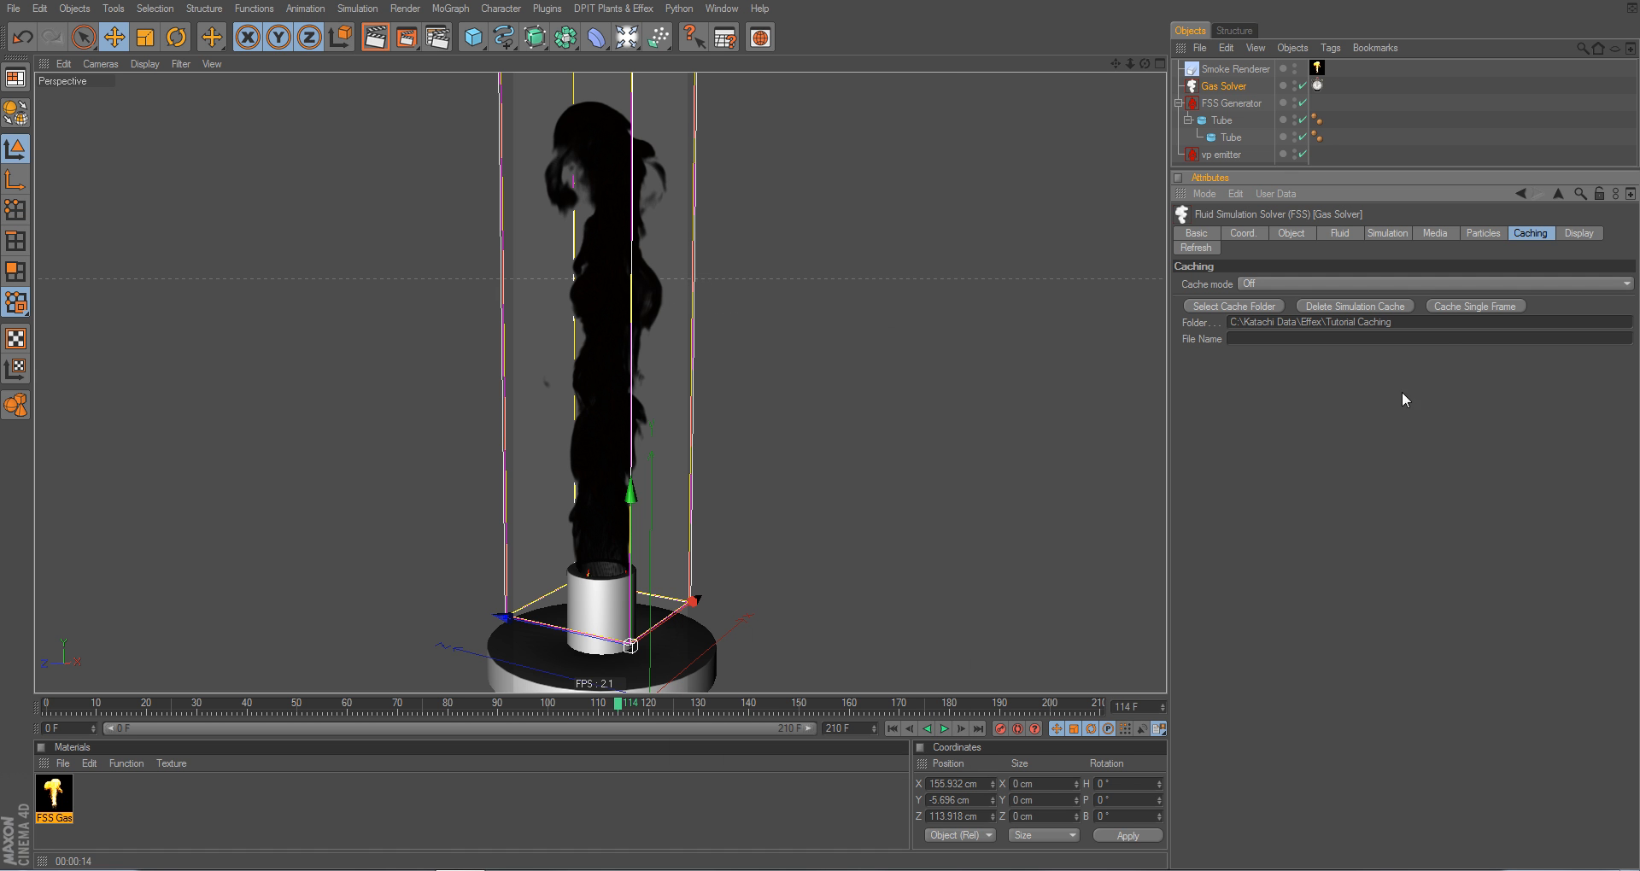
Enter 'first' as the cache file name
{"action": "left_click", "coordinate": [1311, 322]}
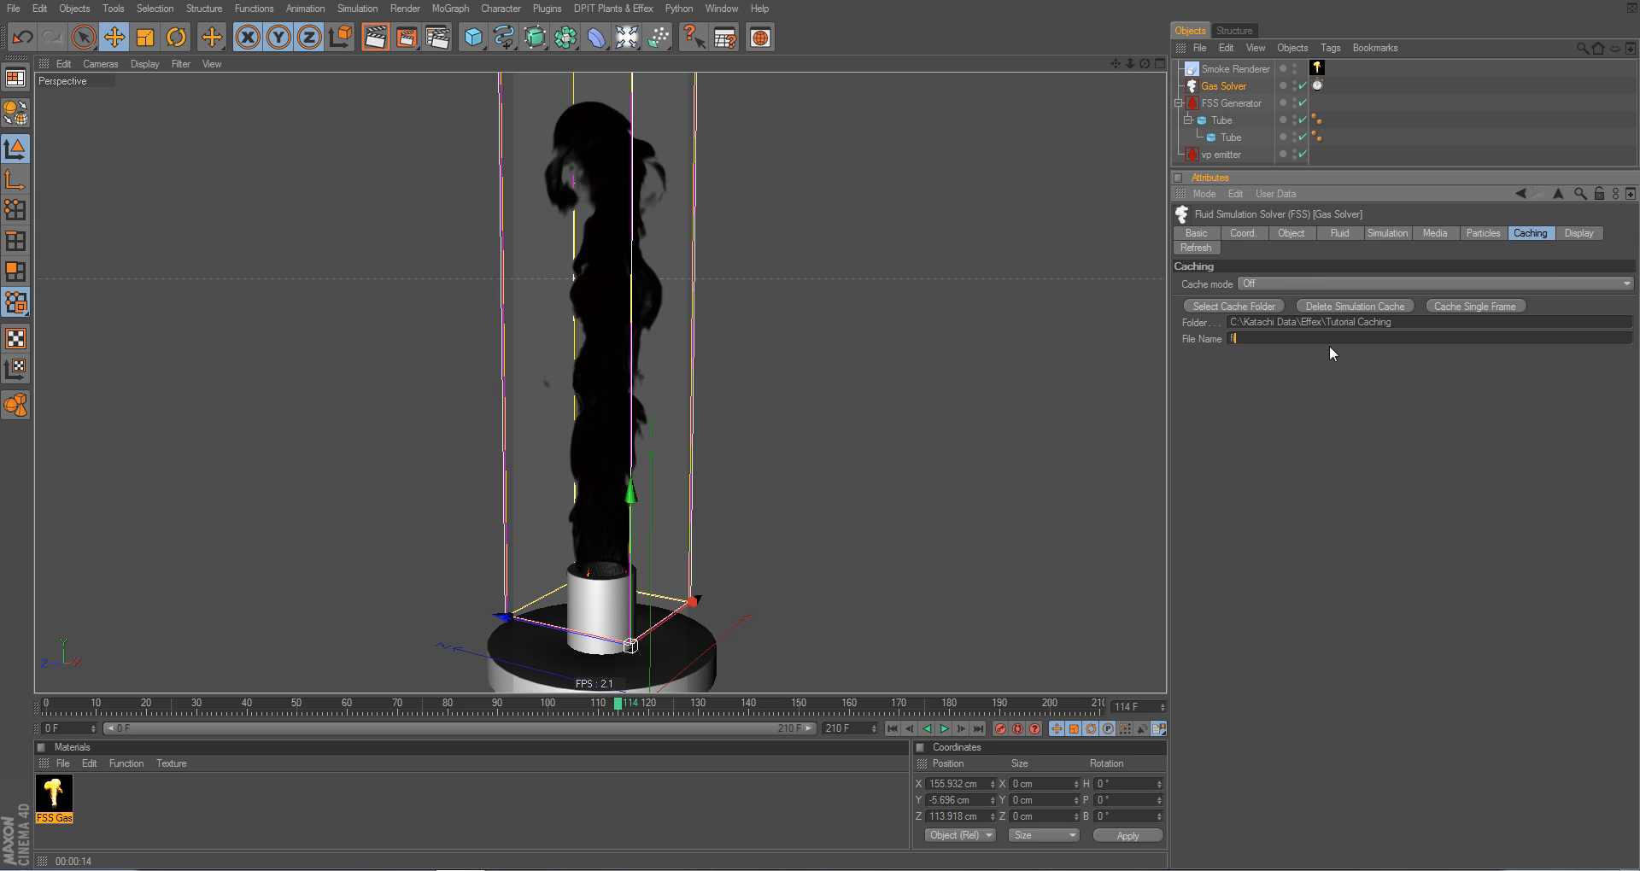
{"action": "type", "text": "first"}
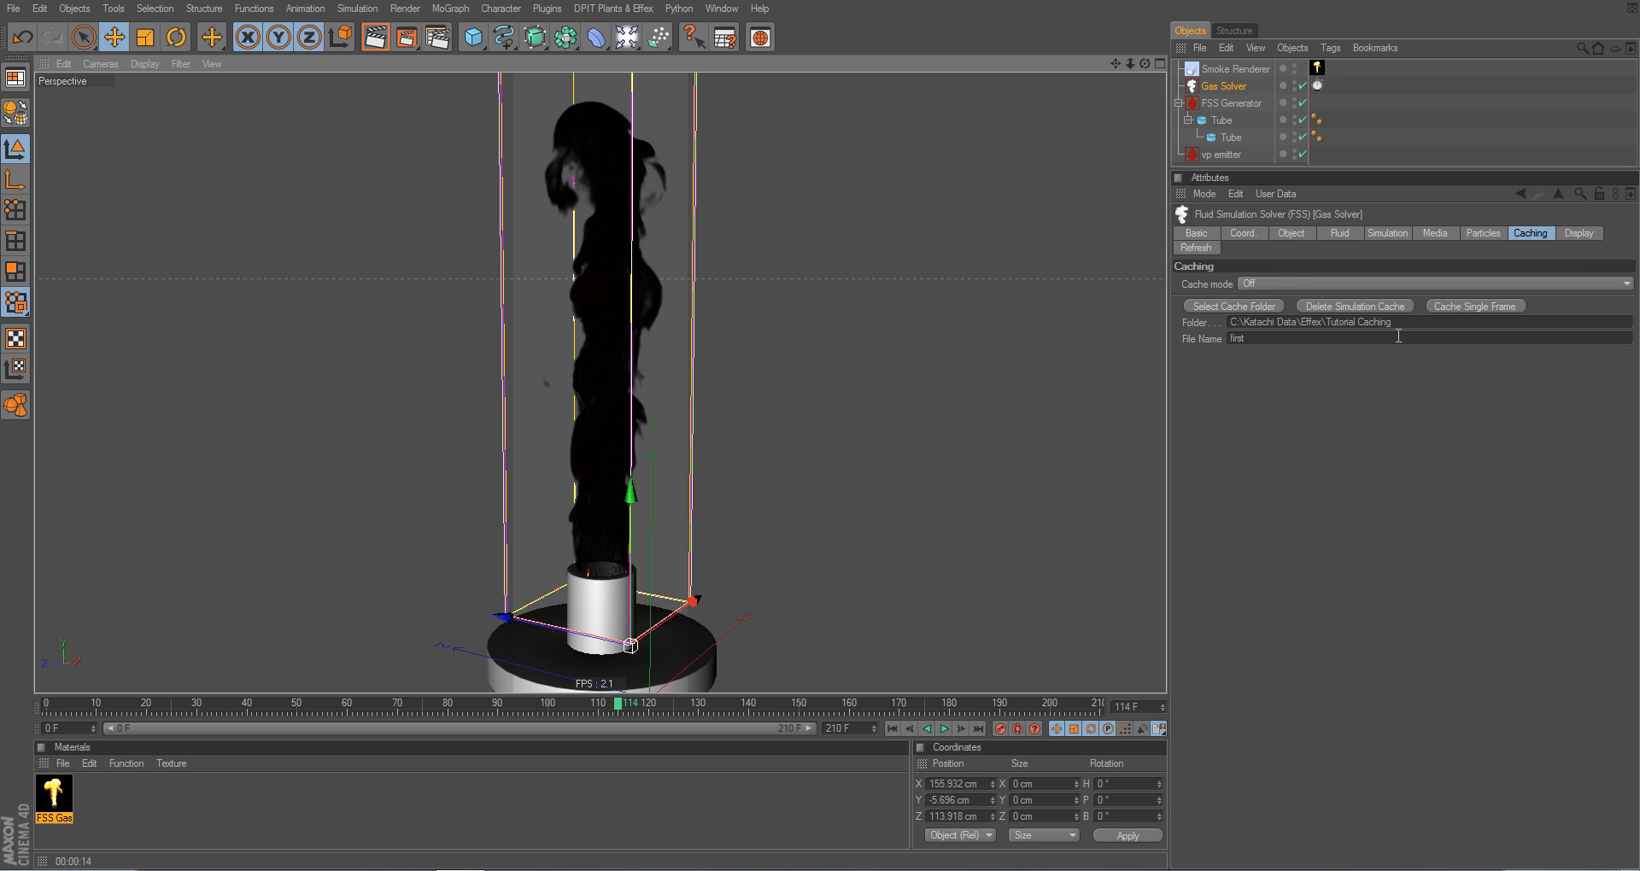
{"action": "mouse_move", "coordinate": [630, 152]}
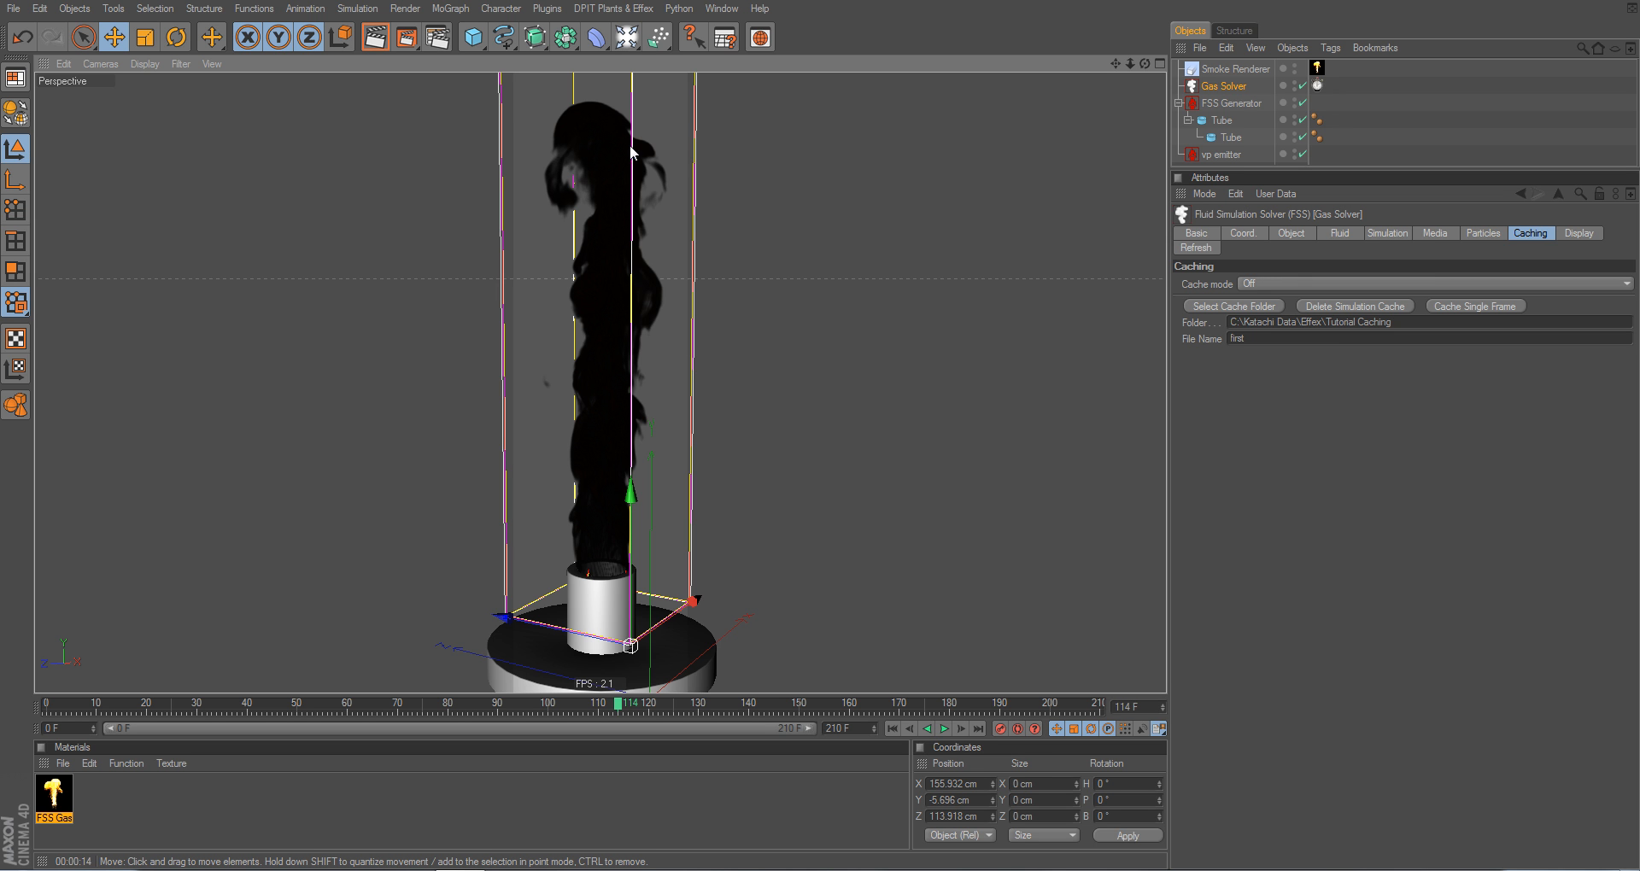
{"action": "mouse_move", "coordinate": [1213, 321]}
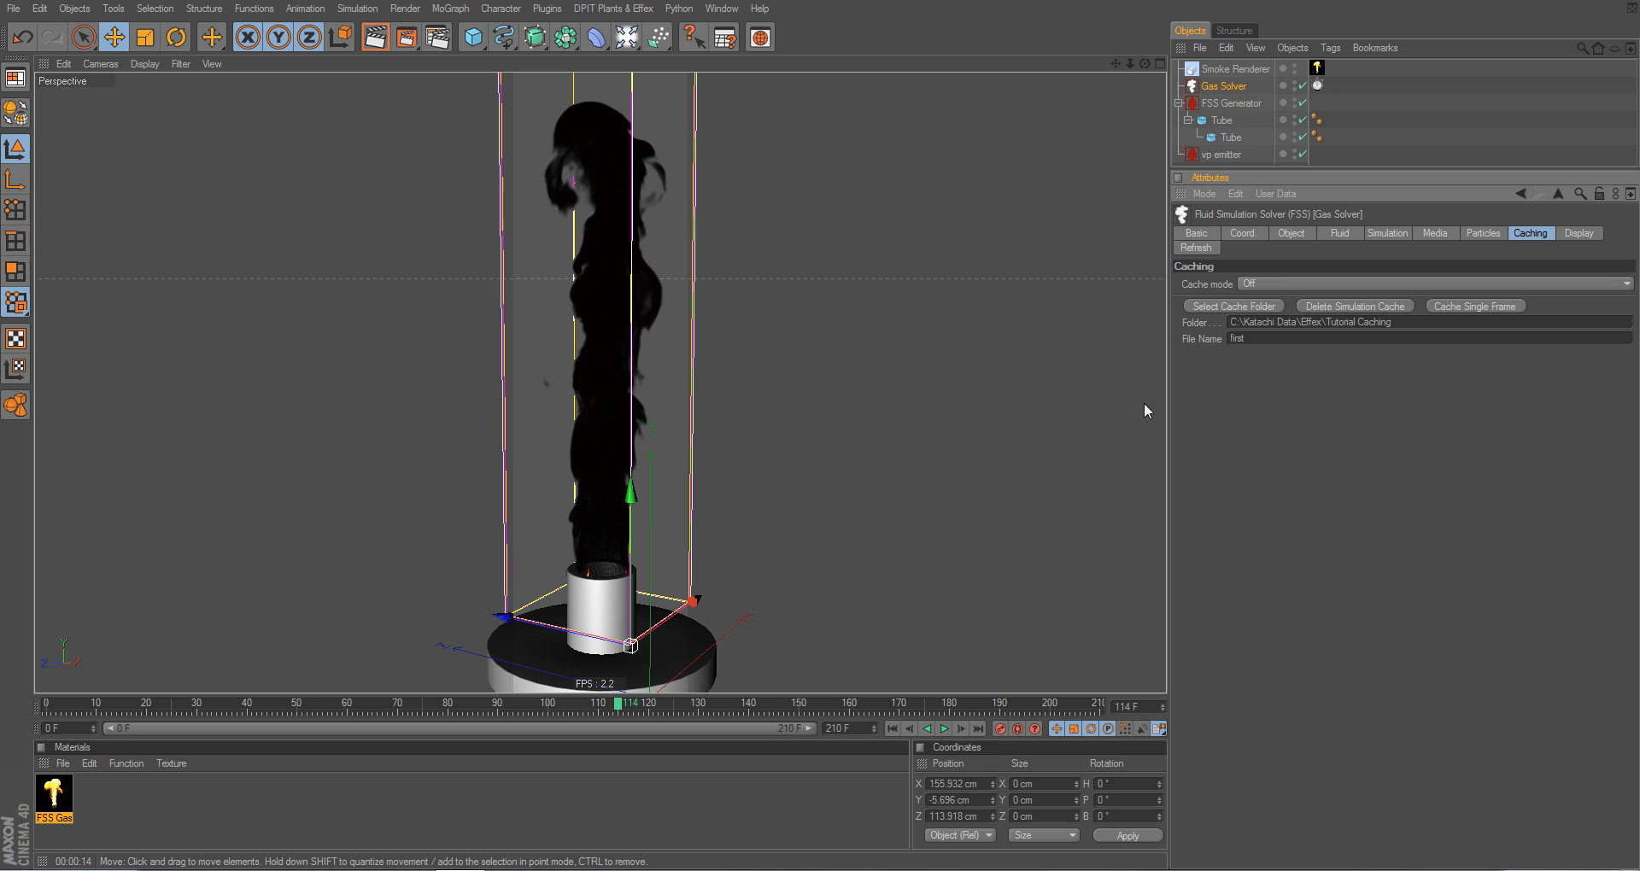
{"action": "mouse_move", "coordinate": [1129, 407]}
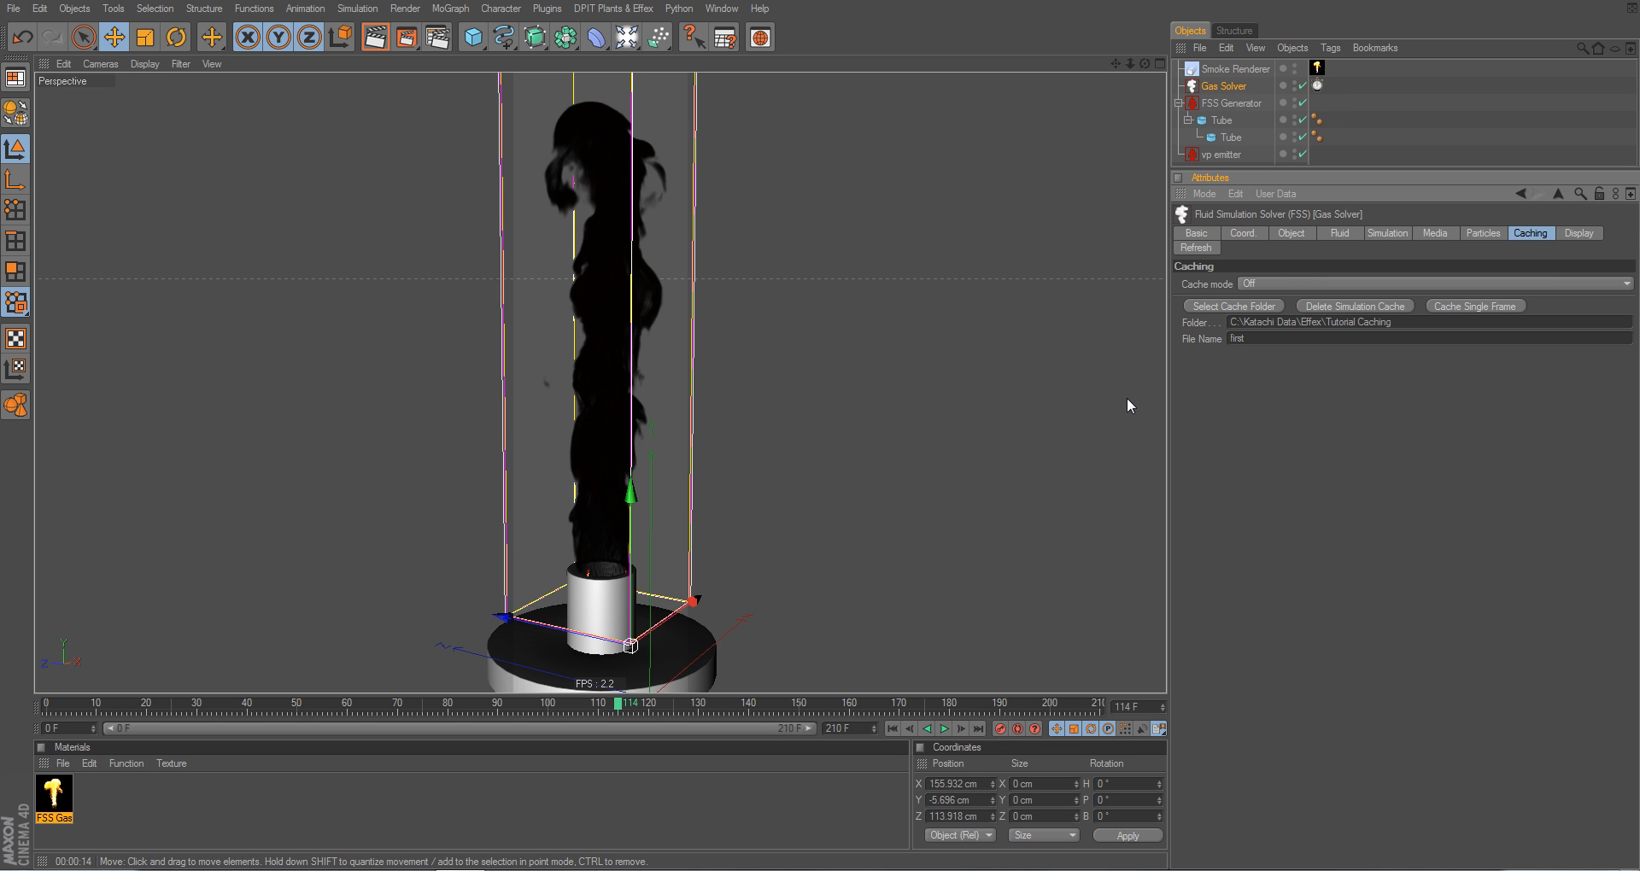
{"action": "mouse_move", "coordinate": [600, 533]}
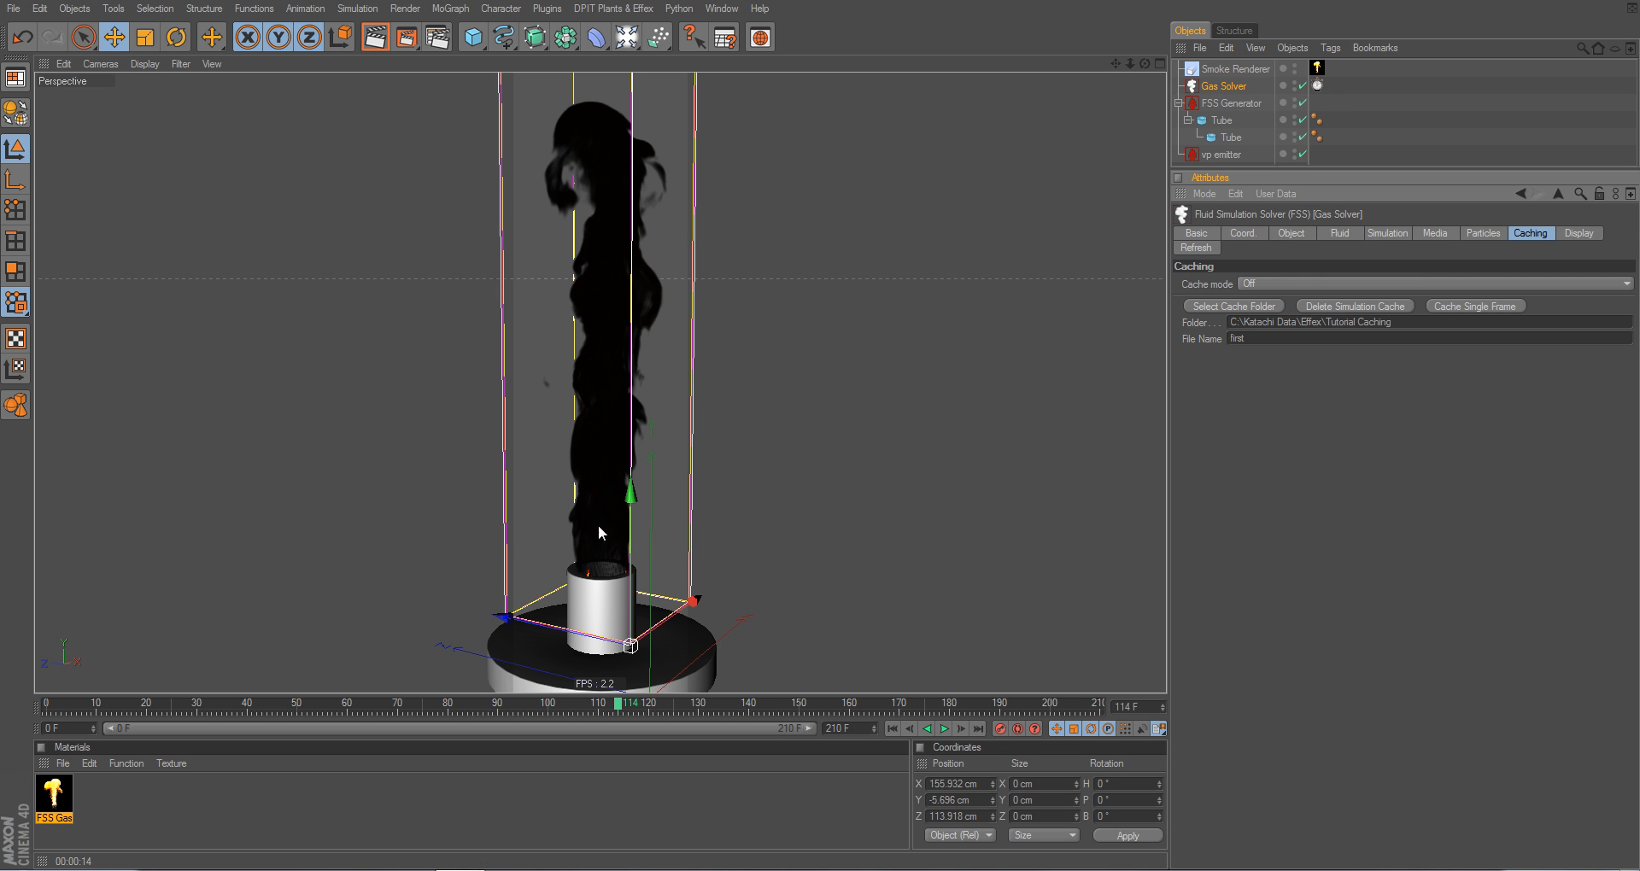
{"action": "mouse_move", "coordinate": [608, 171]}
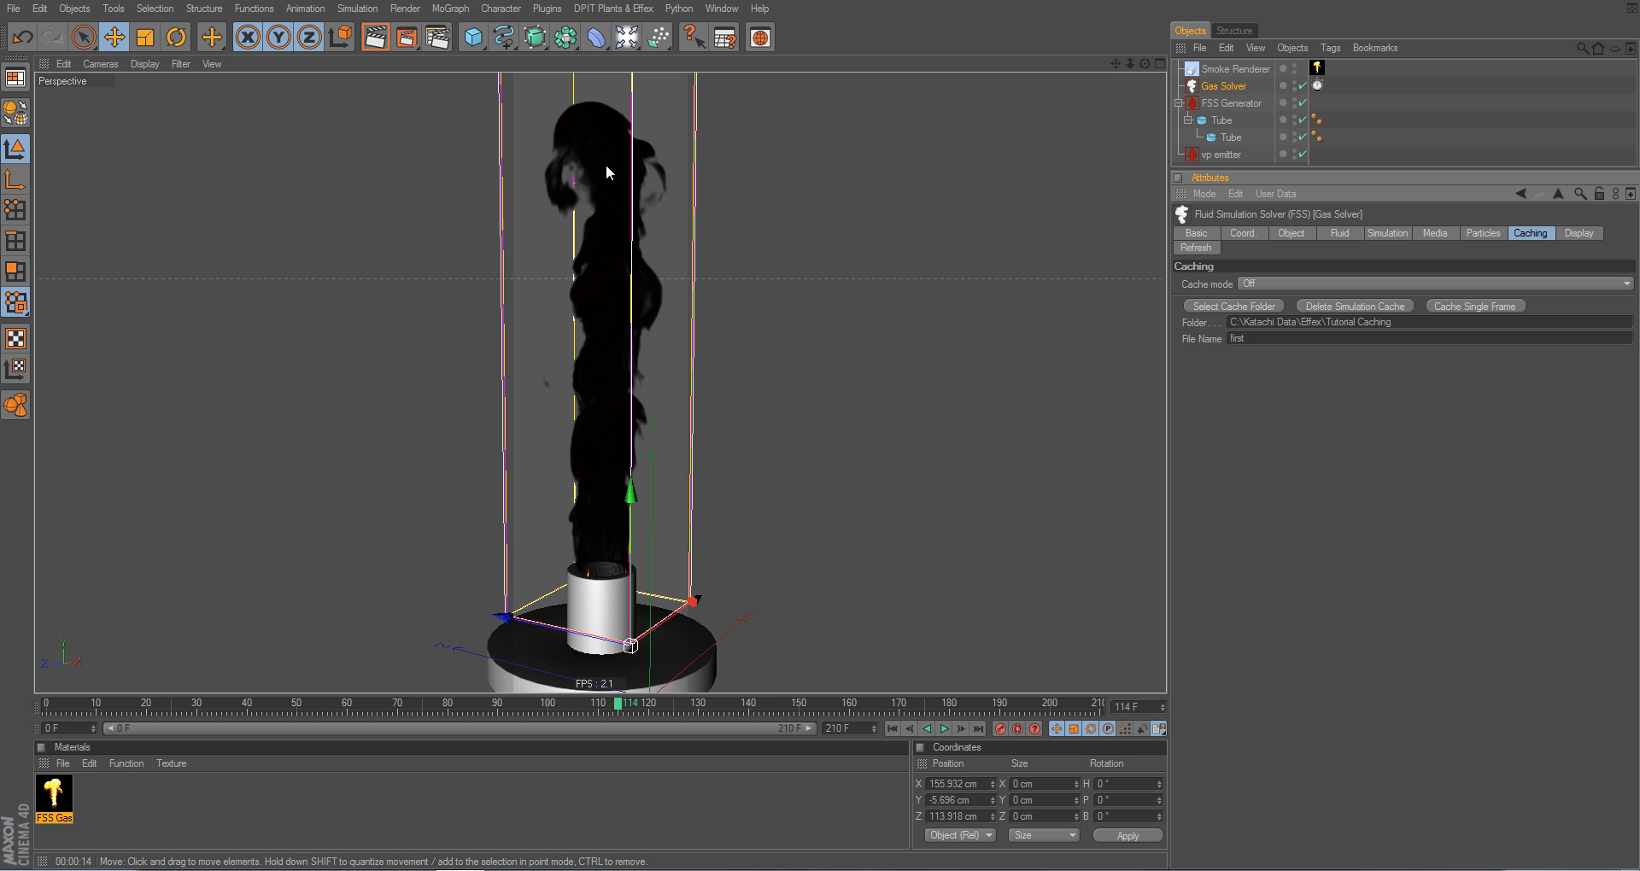
{"action": "mouse_move", "coordinate": [612, 166]}
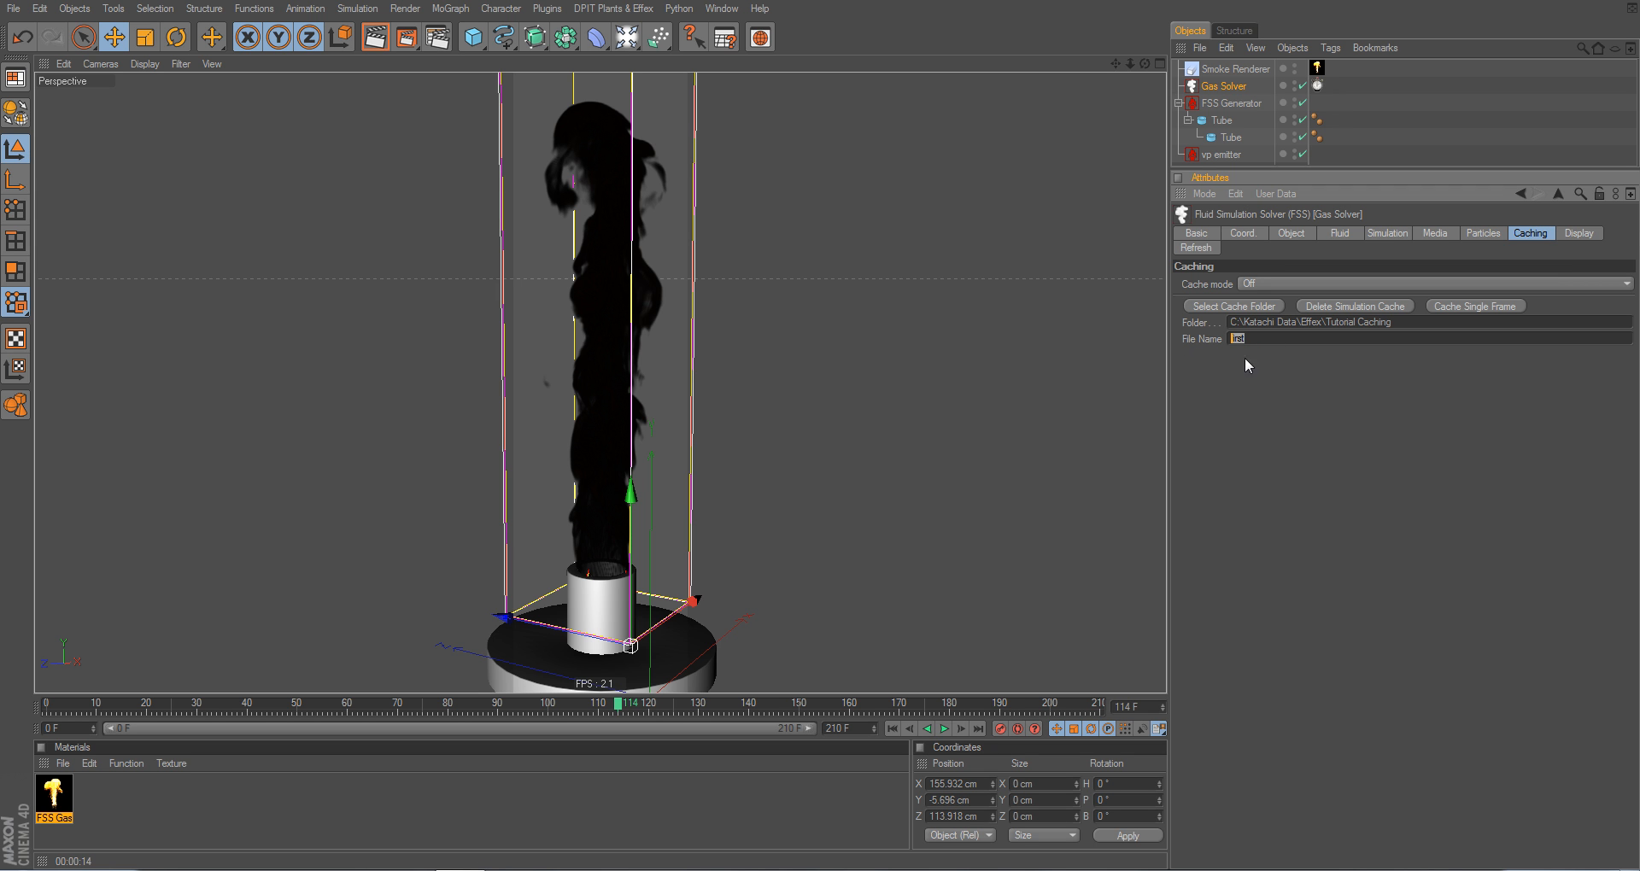
{"action": "mouse_move", "coordinate": [1418, 325]}
{"action": "type", "text": "irst"}
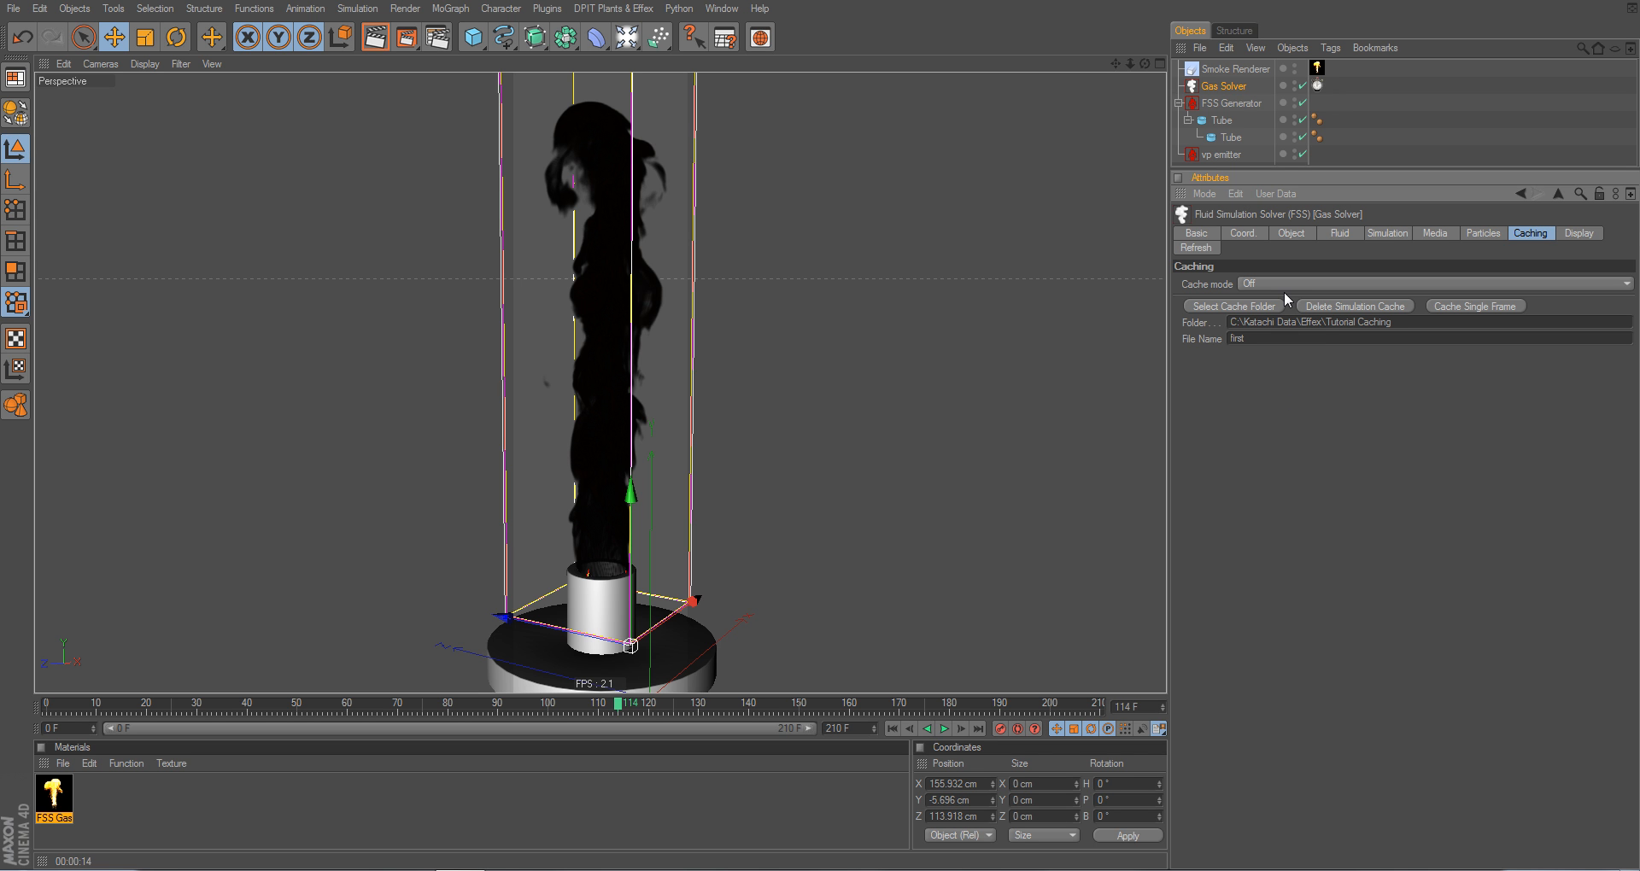
{"action": "mouse_move", "coordinate": [1286, 297]}
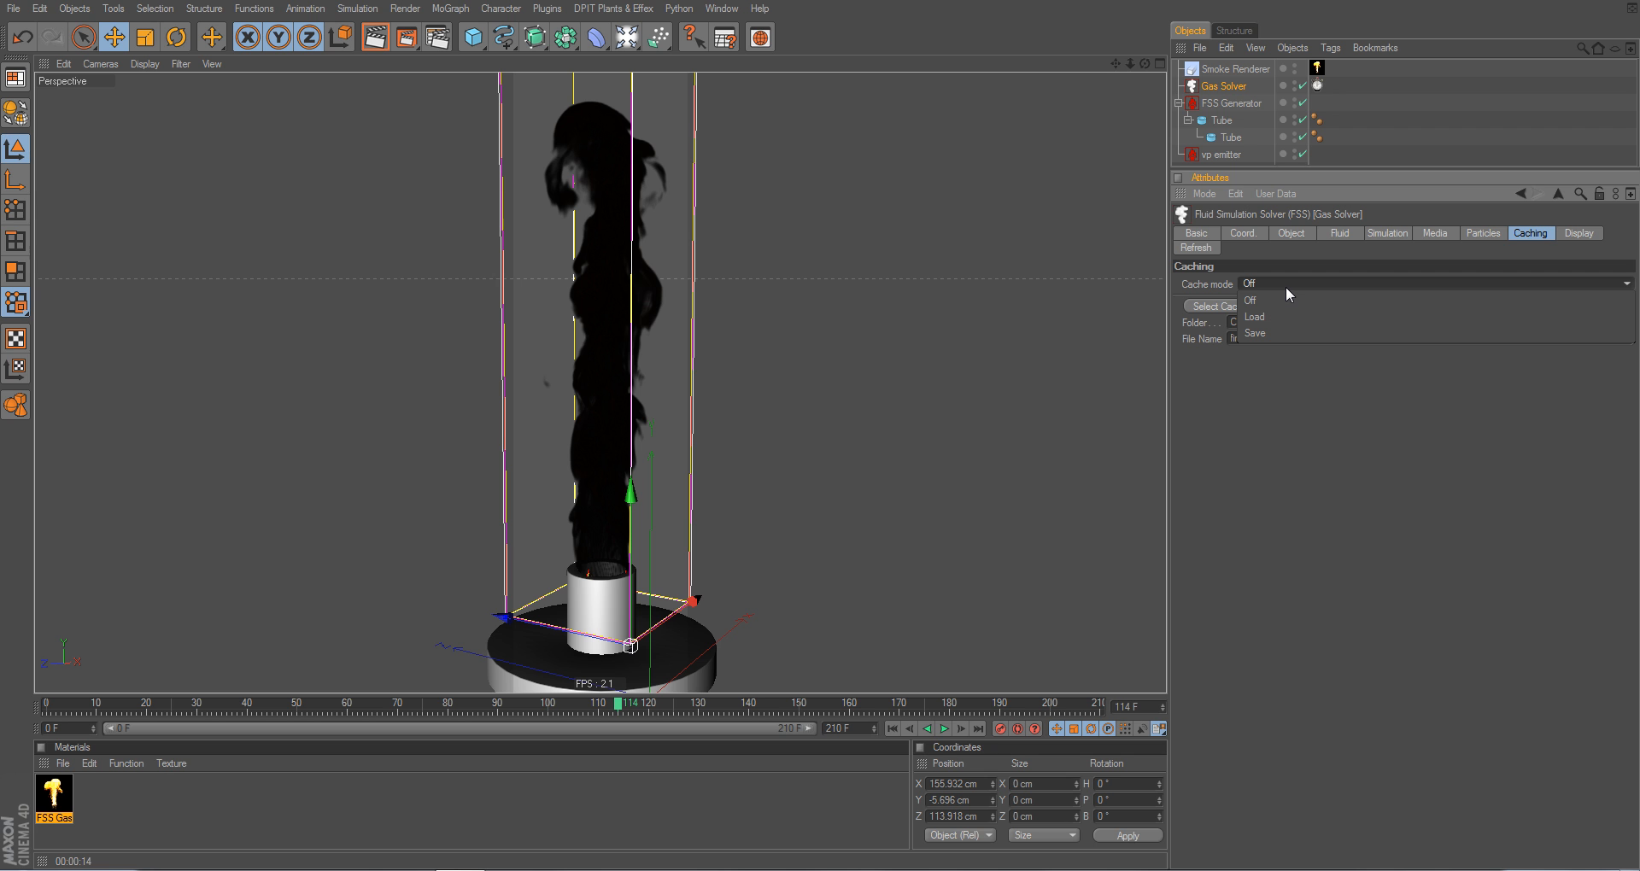
{"action": "mouse_move", "coordinate": [1292, 318]}
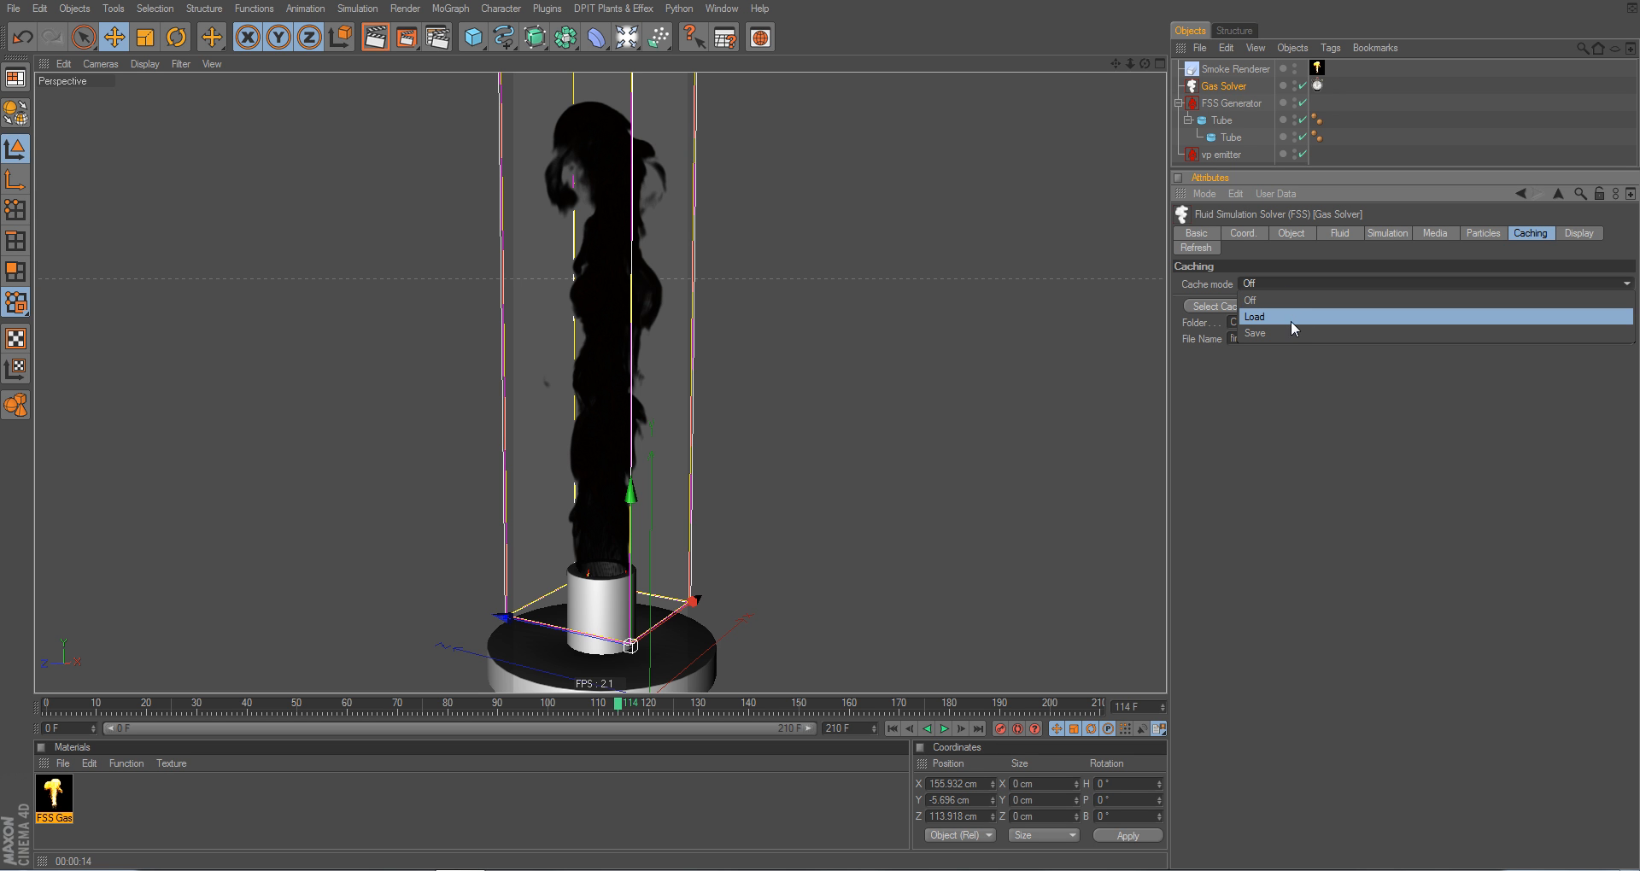
{"action": "mouse_move", "coordinate": [1291, 333]}
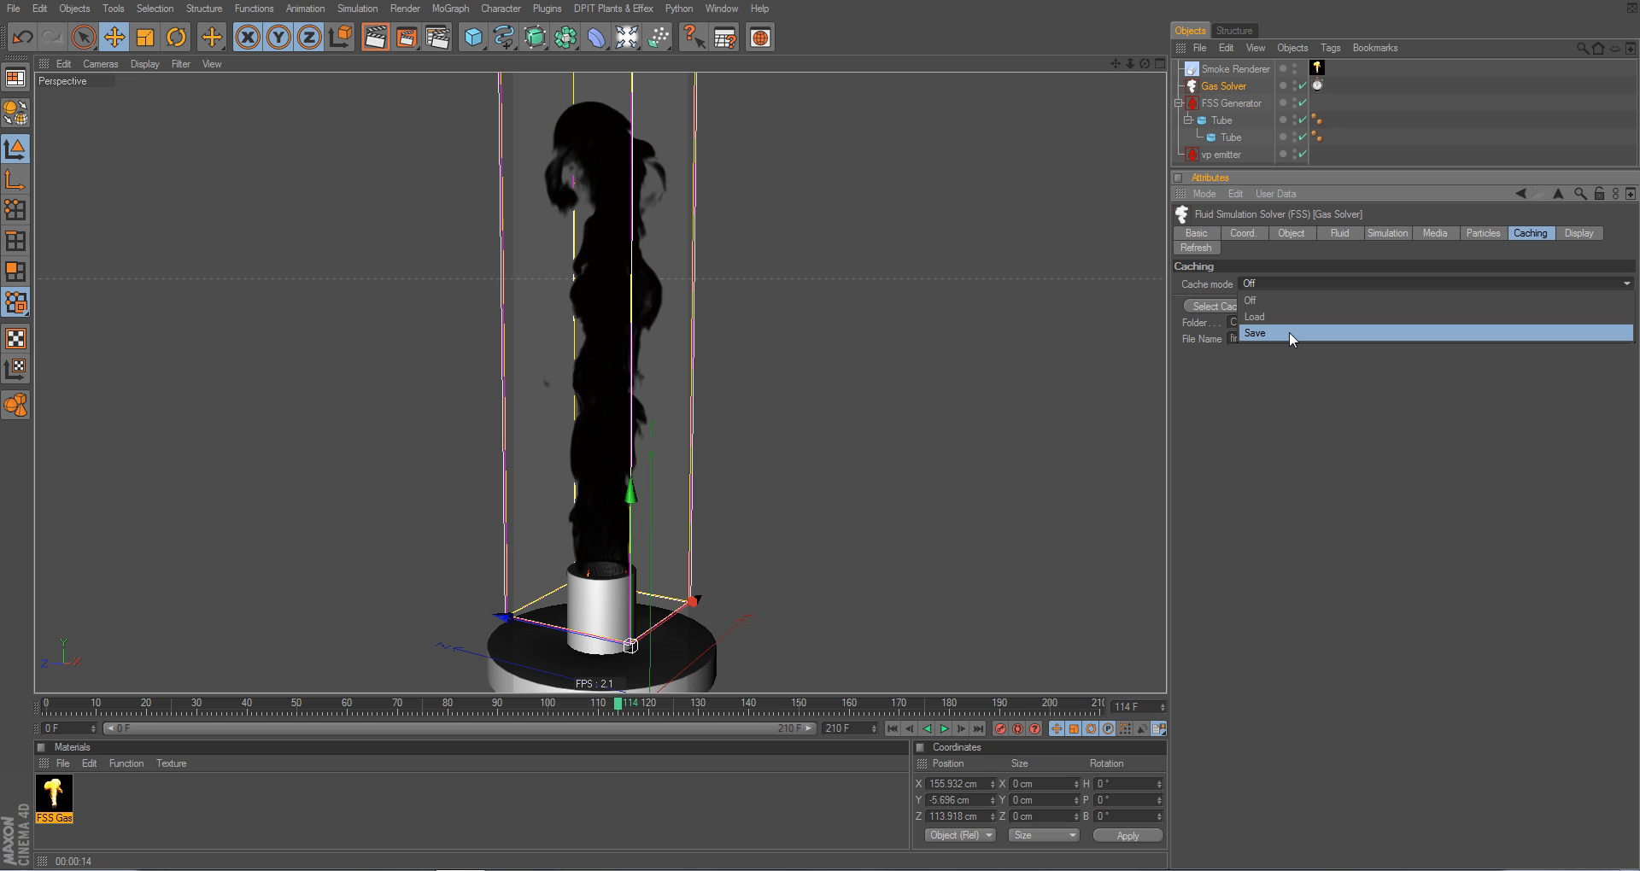
Switch caching mode to Save and review the Save-to destination, Disk (during rendering)
{"action": "left_click", "coordinate": [1254, 333]}
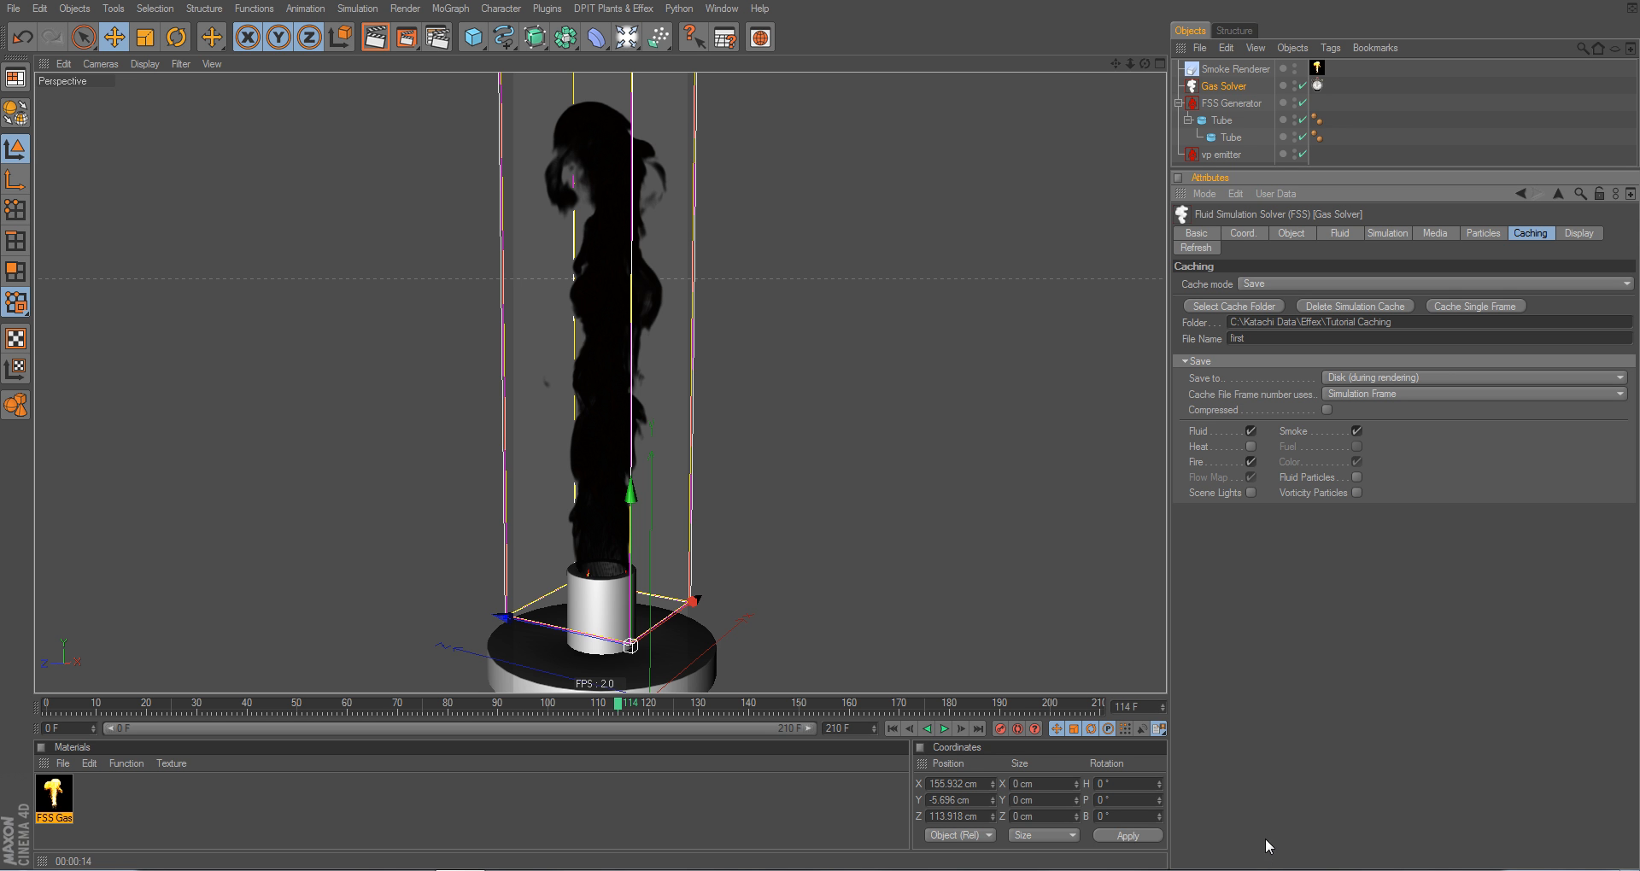
{"action": "mouse_move", "coordinate": [1317, 429]}
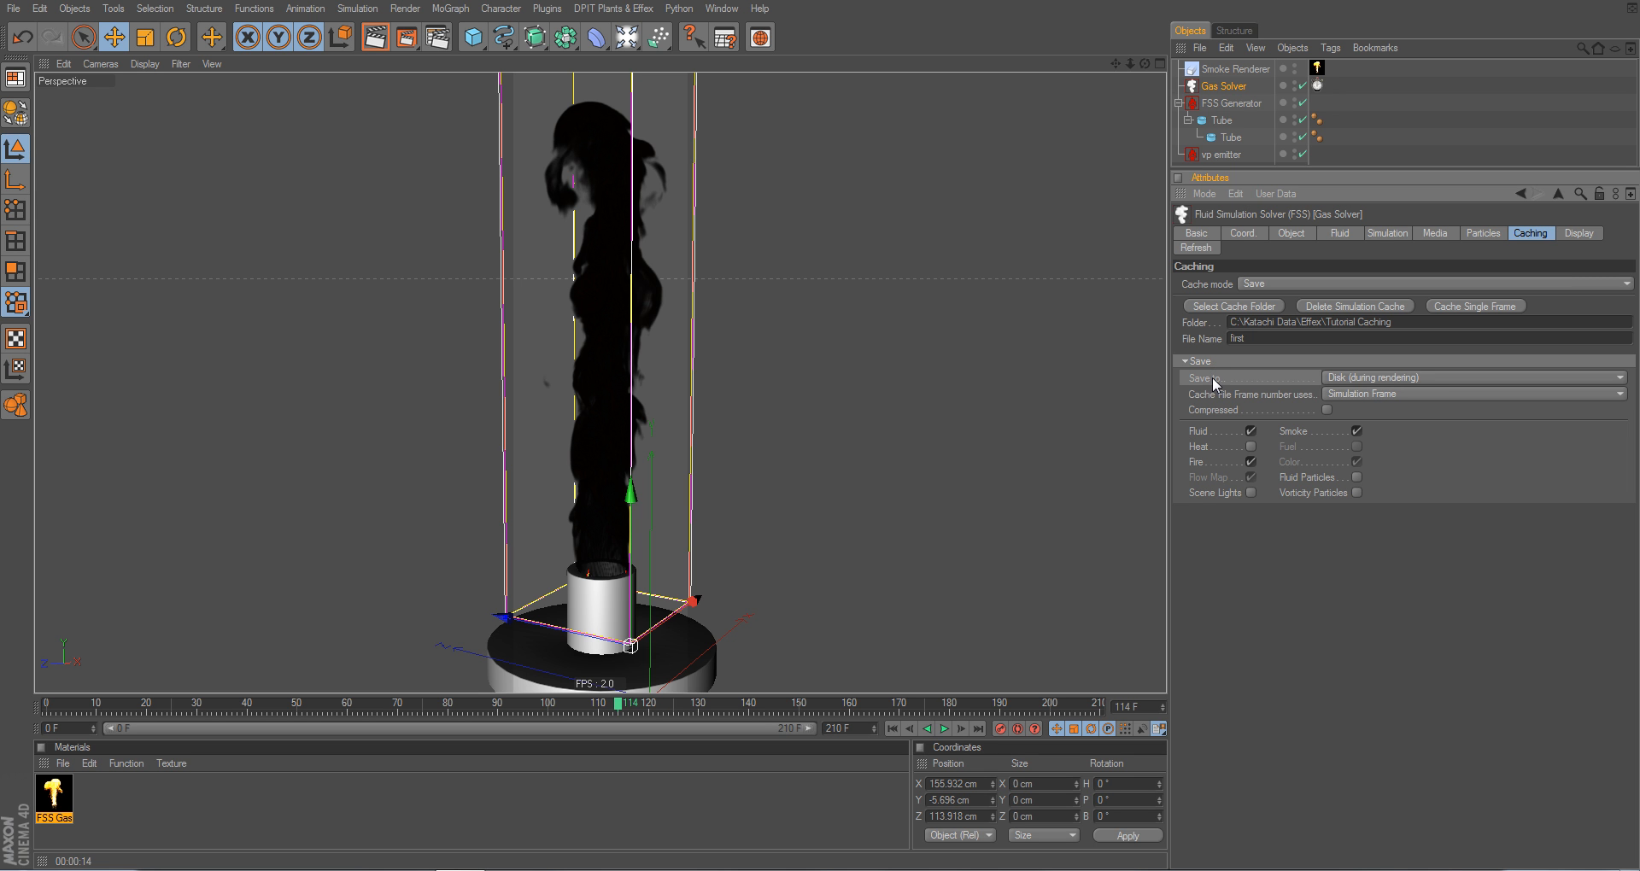
{"action": "mouse_move", "coordinate": [1385, 385]}
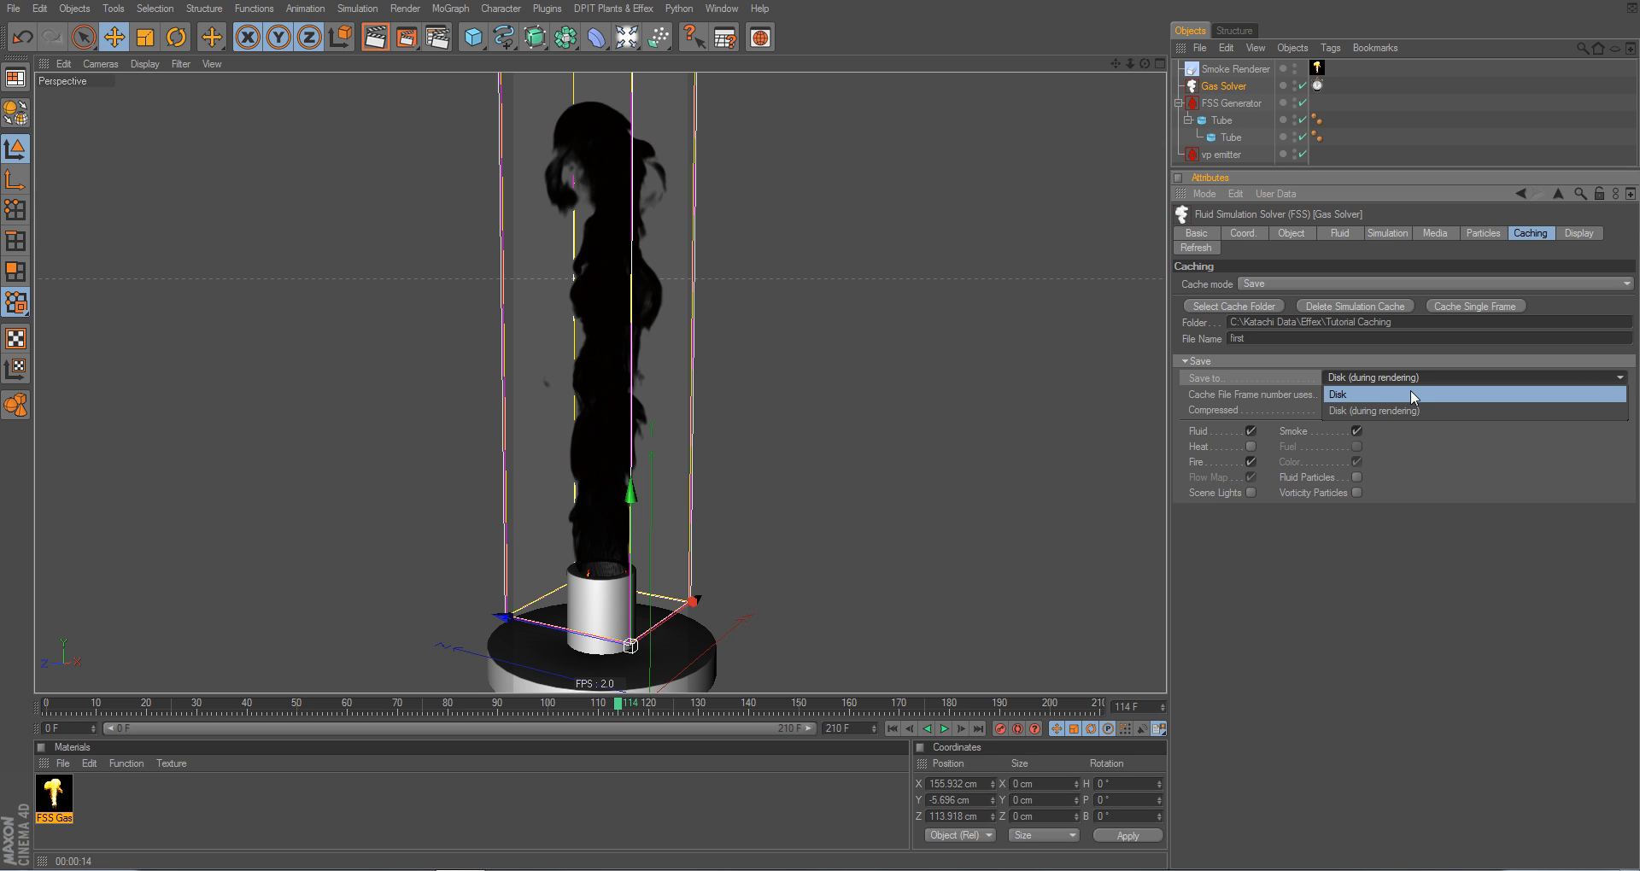
{"action": "left_click", "coordinate": [1361, 393]}
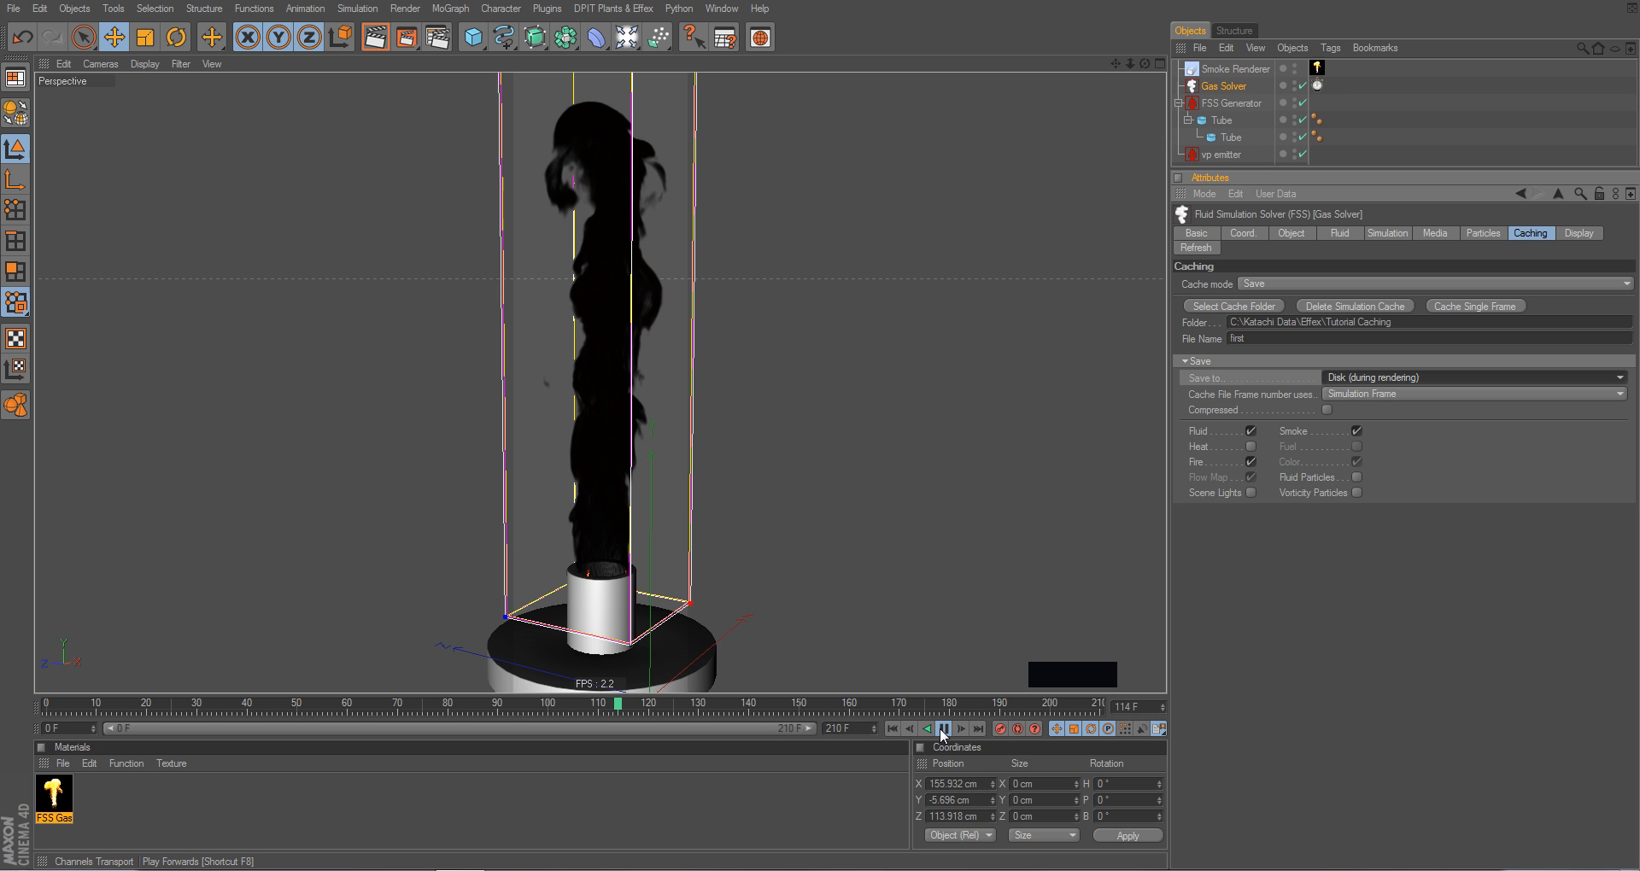
Play the smoke simulation forward in short bursts to reach frame 116
{"action": "left_click", "coordinate": [941, 729]}
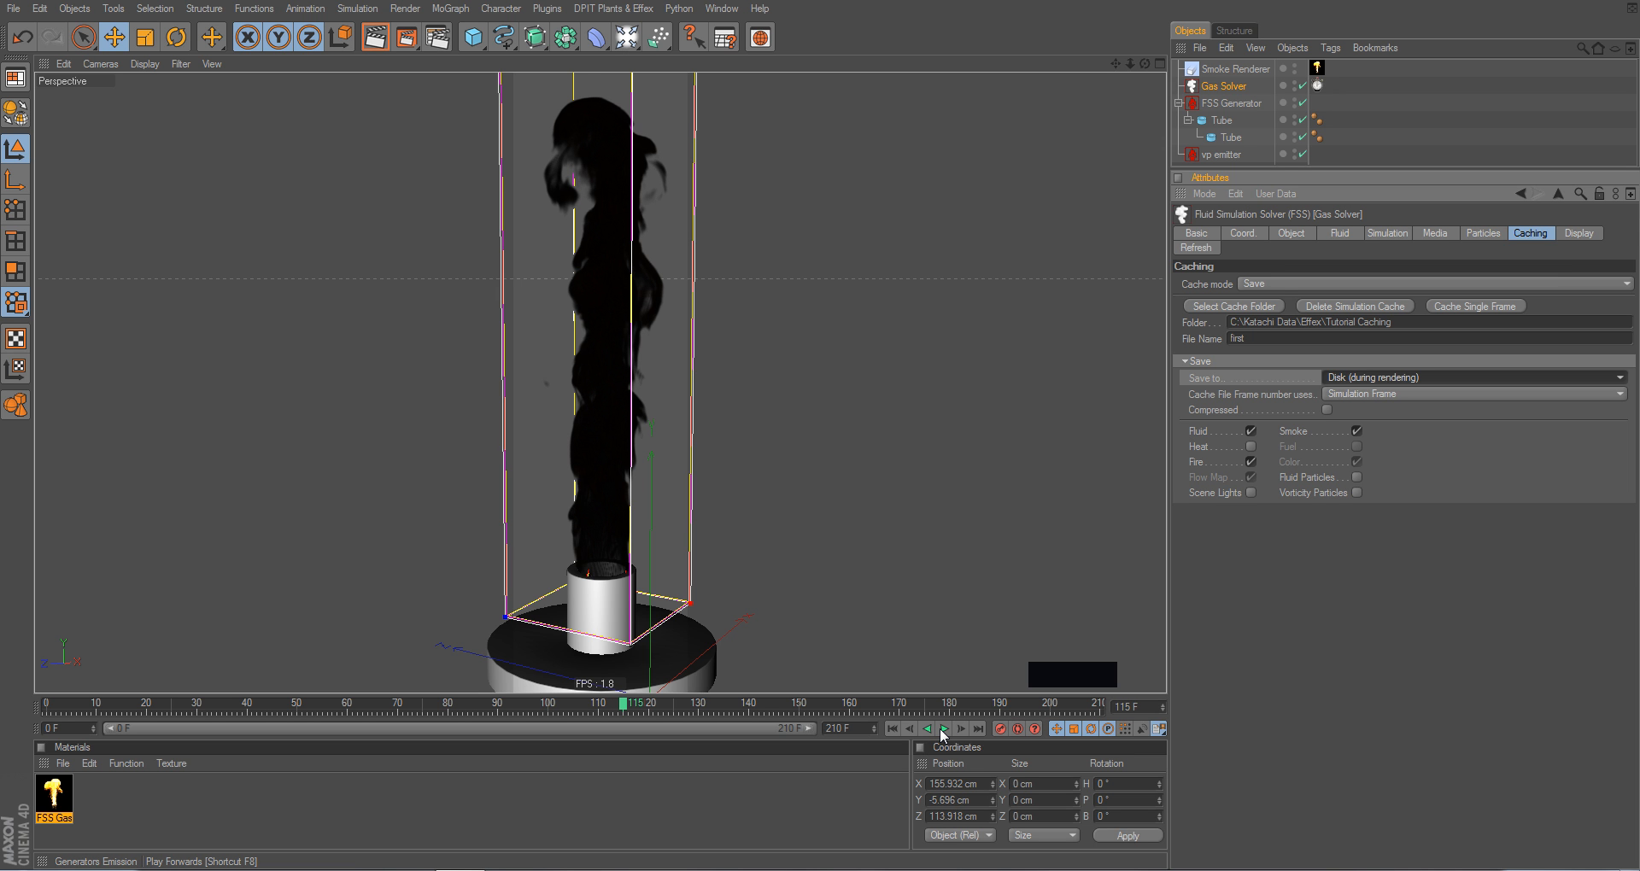
{"action": "left_click", "coordinate": [943, 729]}
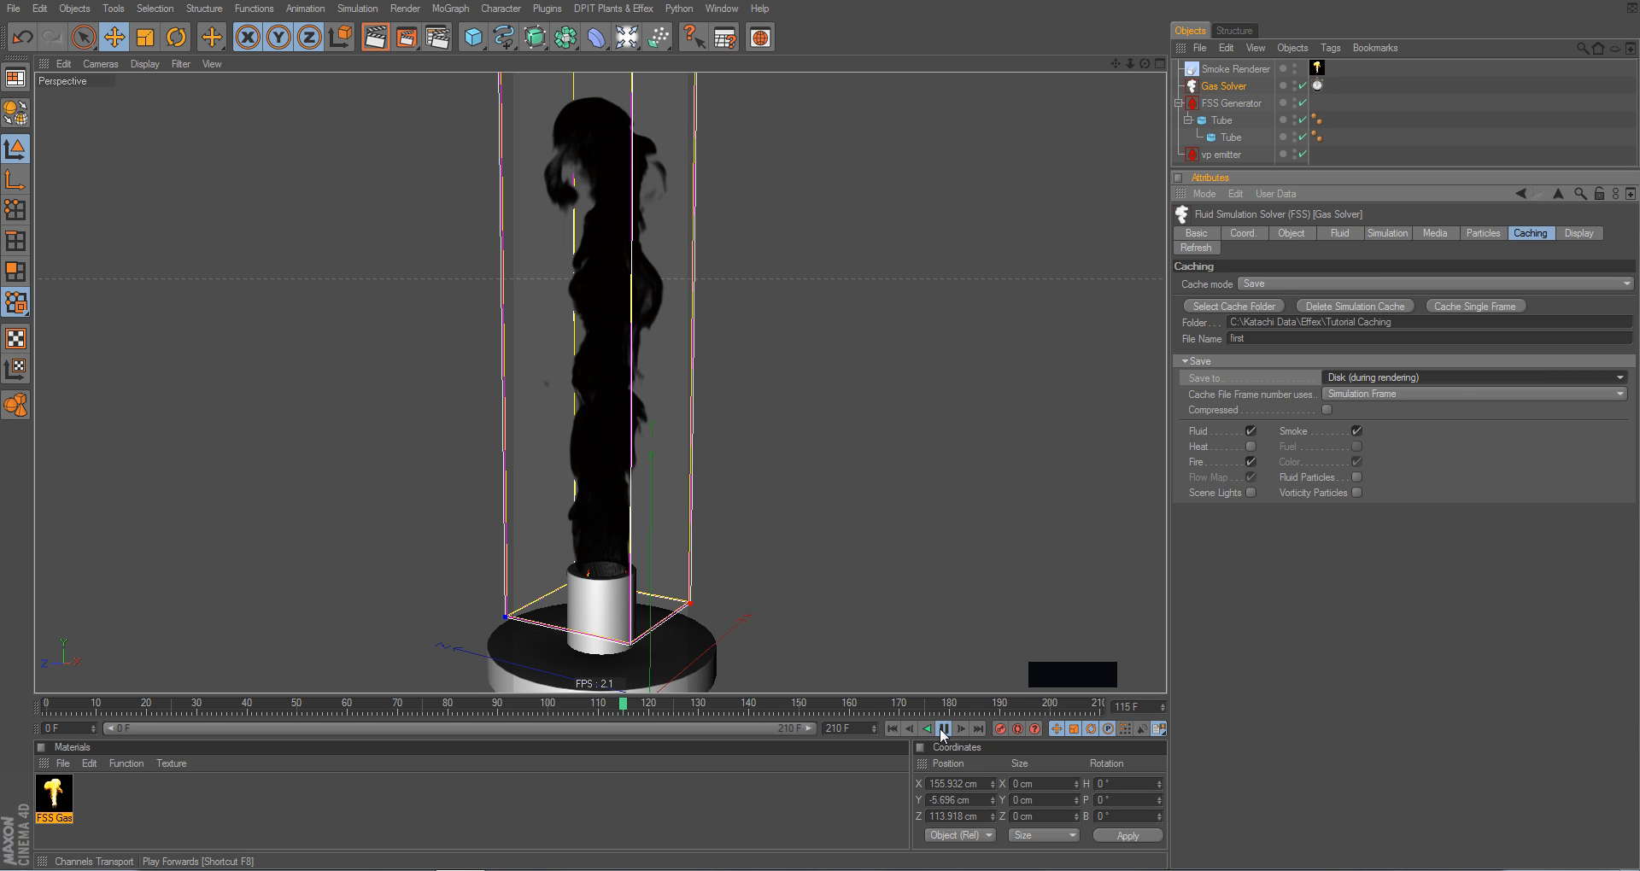
{"action": "left_click", "coordinate": [941, 728]}
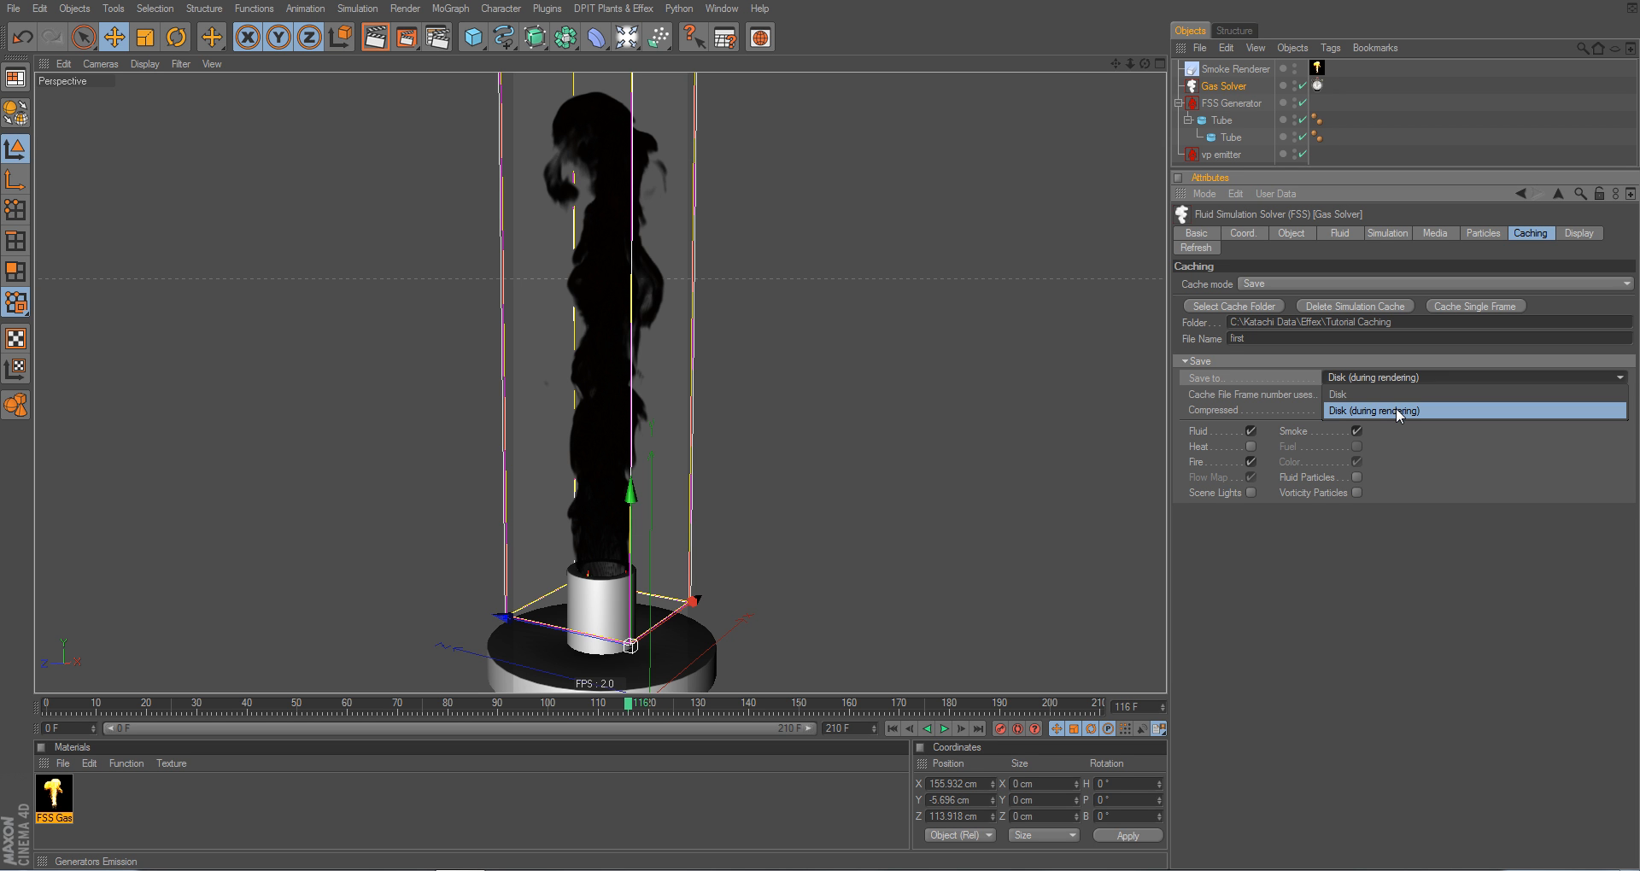
{"action": "left_click", "coordinate": [1360, 410]}
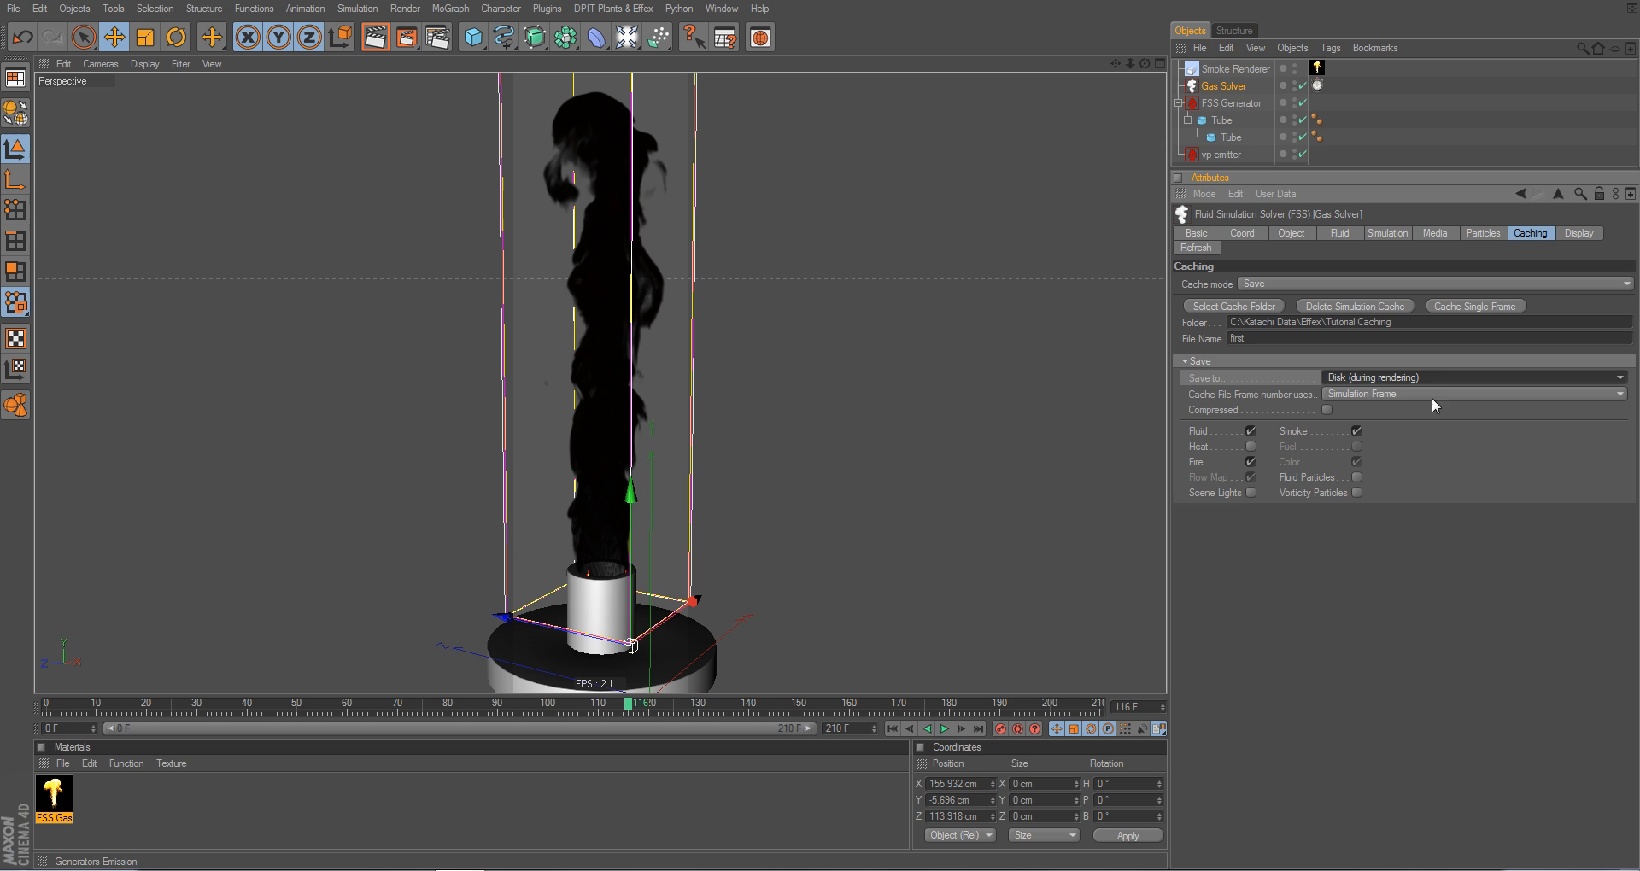
{"action": "mouse_move", "coordinate": [1271, 401]}
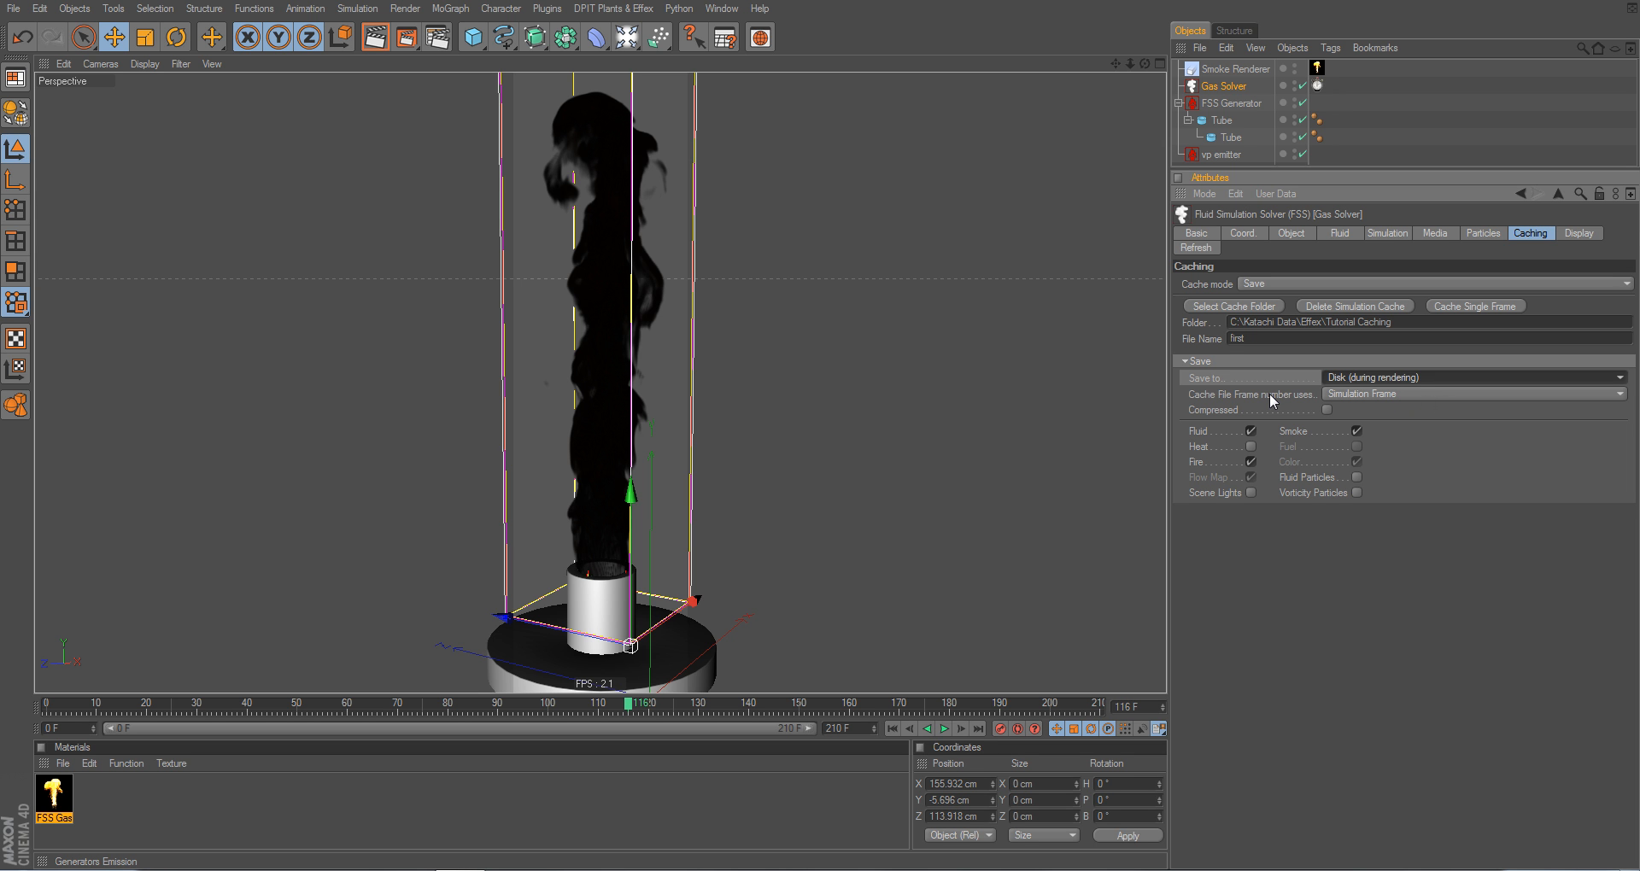
{"action": "mouse_move", "coordinate": [1374, 429]}
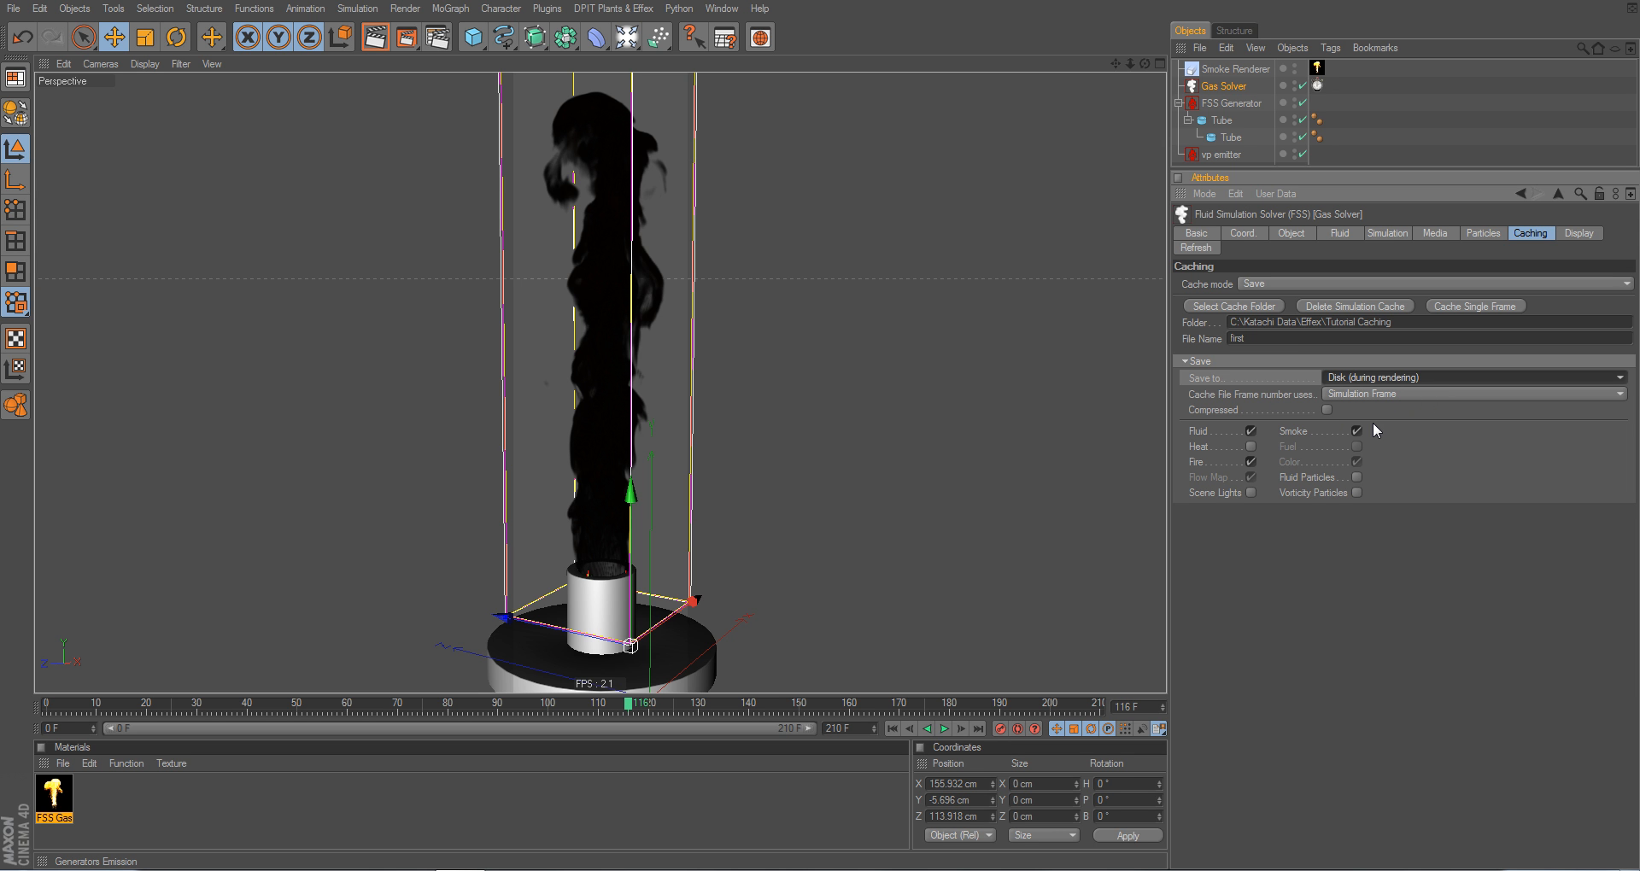
{"action": "mouse_move", "coordinate": [1331, 530]}
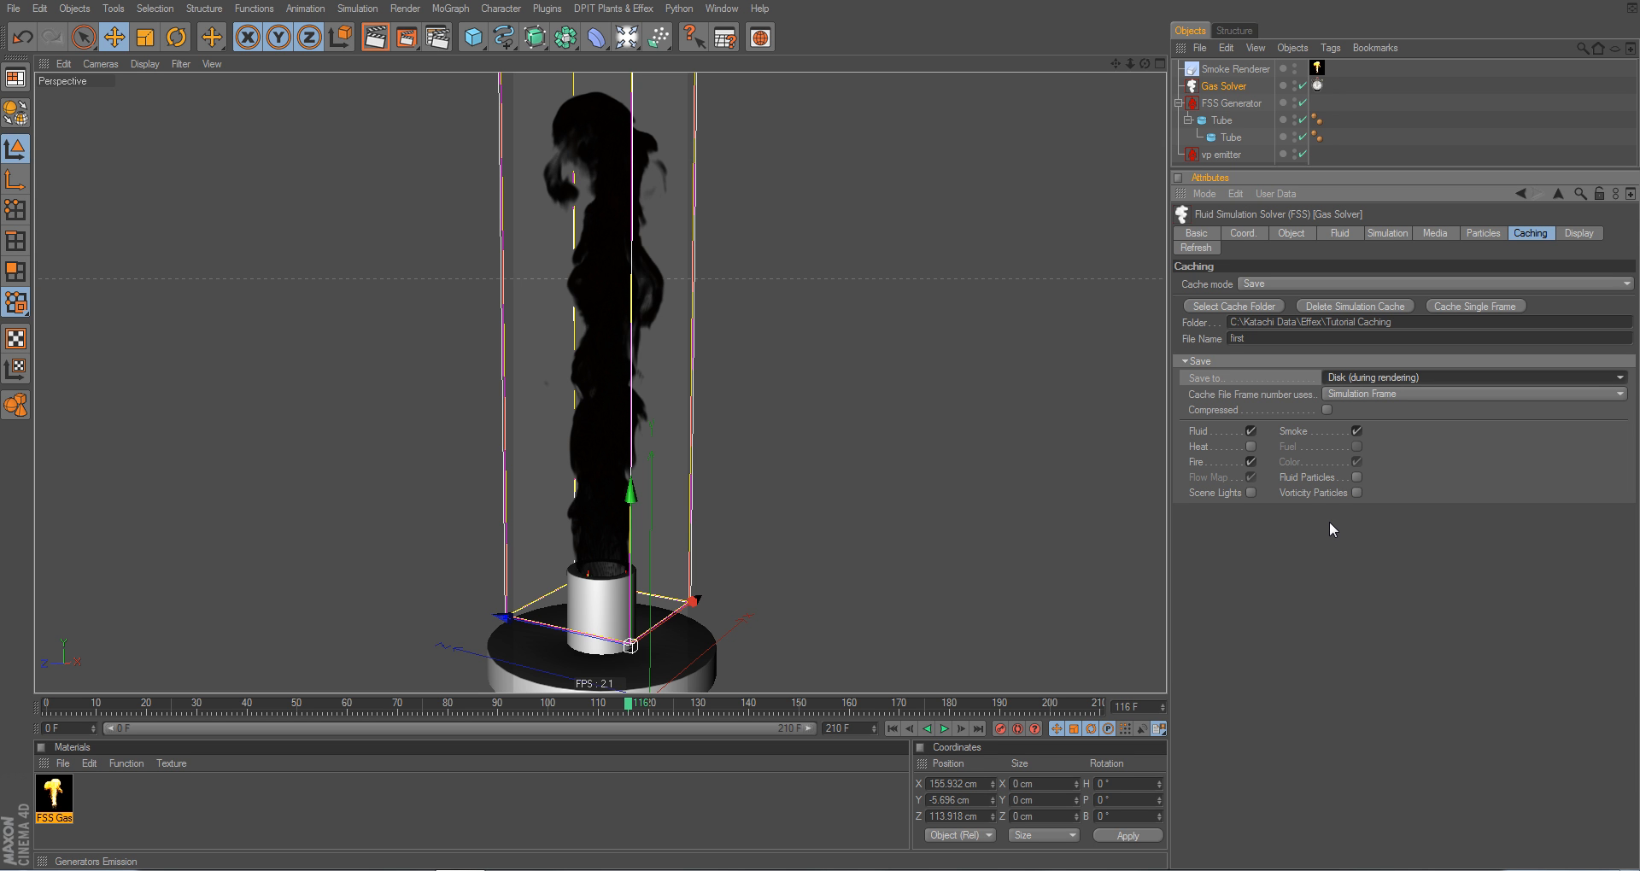
{"action": "mouse_move", "coordinate": [1330, 502]}
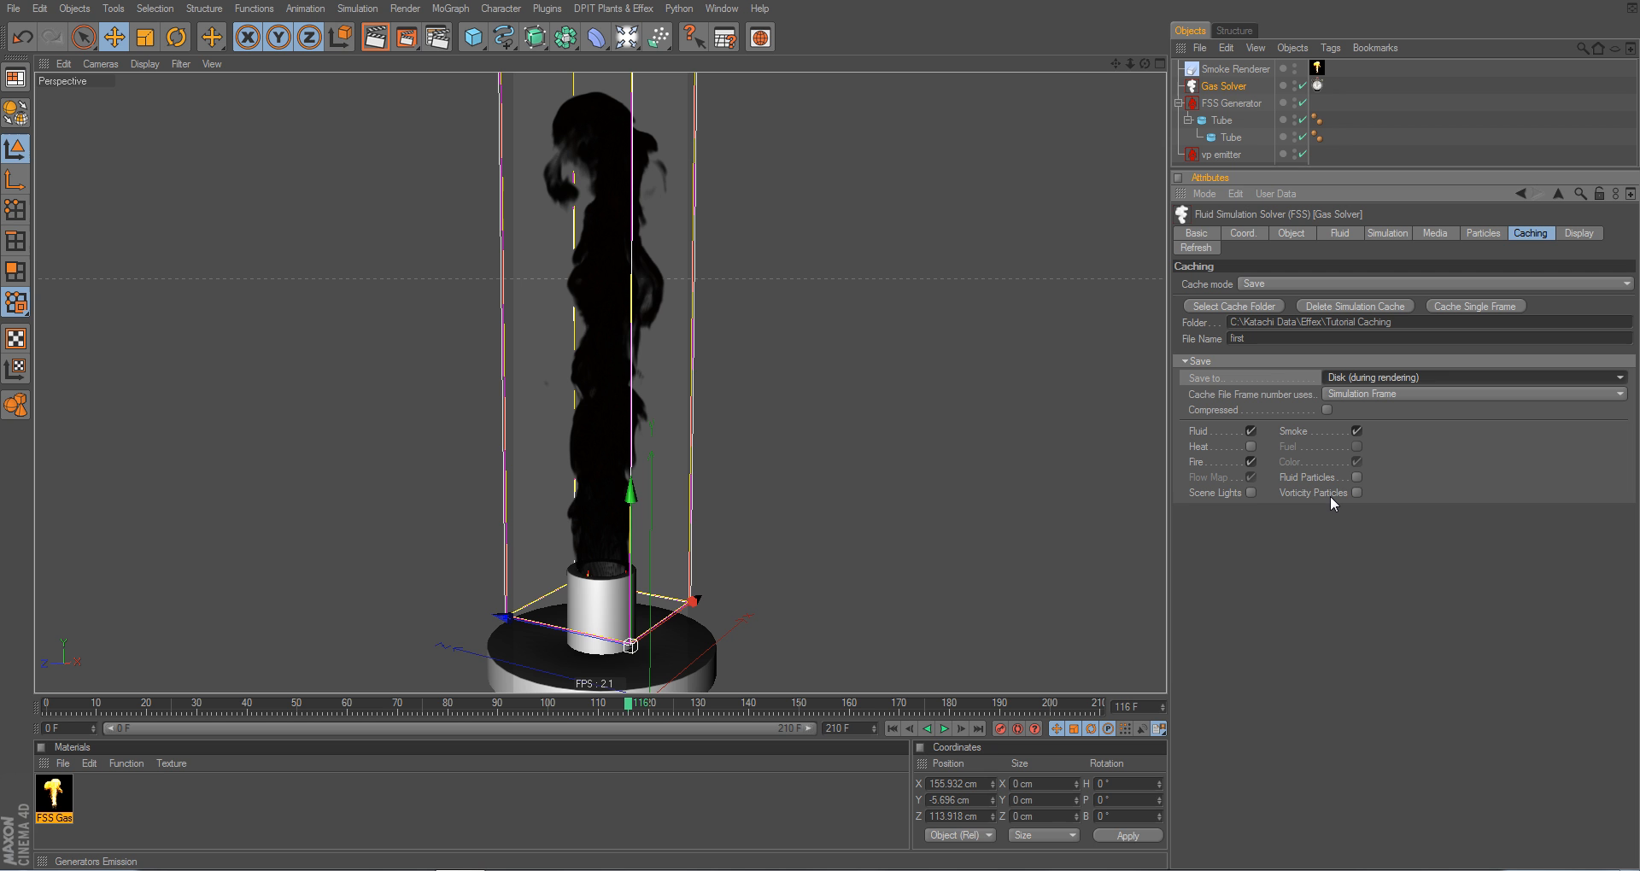
{"action": "mouse_move", "coordinate": [1334, 500]}
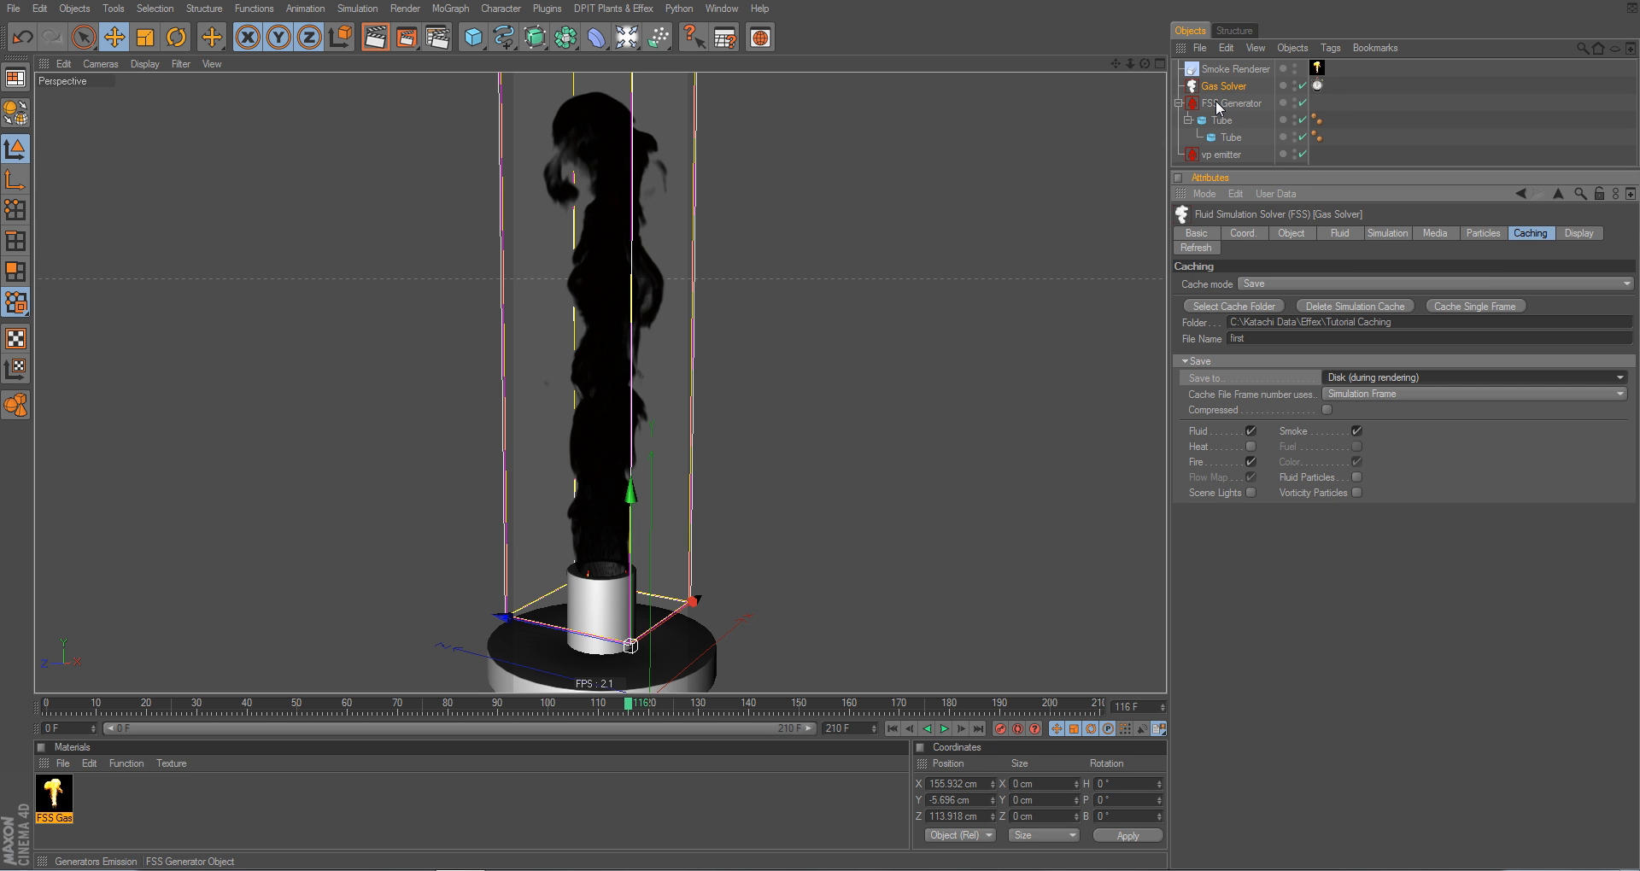
{"action": "mouse_move", "coordinate": [1330, 429]}
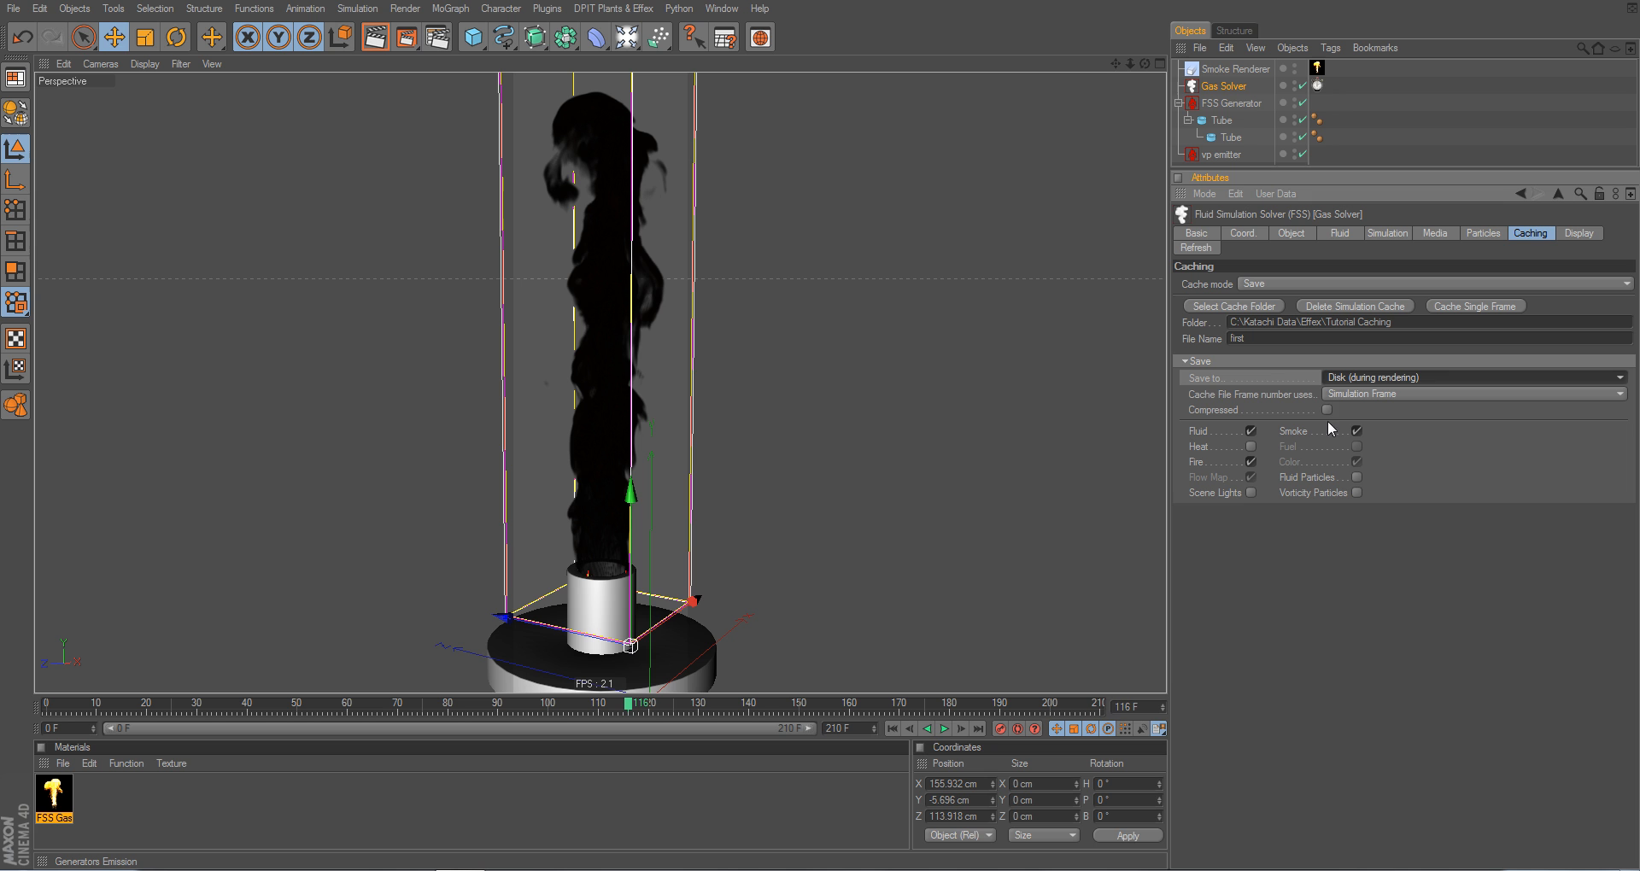
{"action": "mouse_move", "coordinate": [1329, 422]}
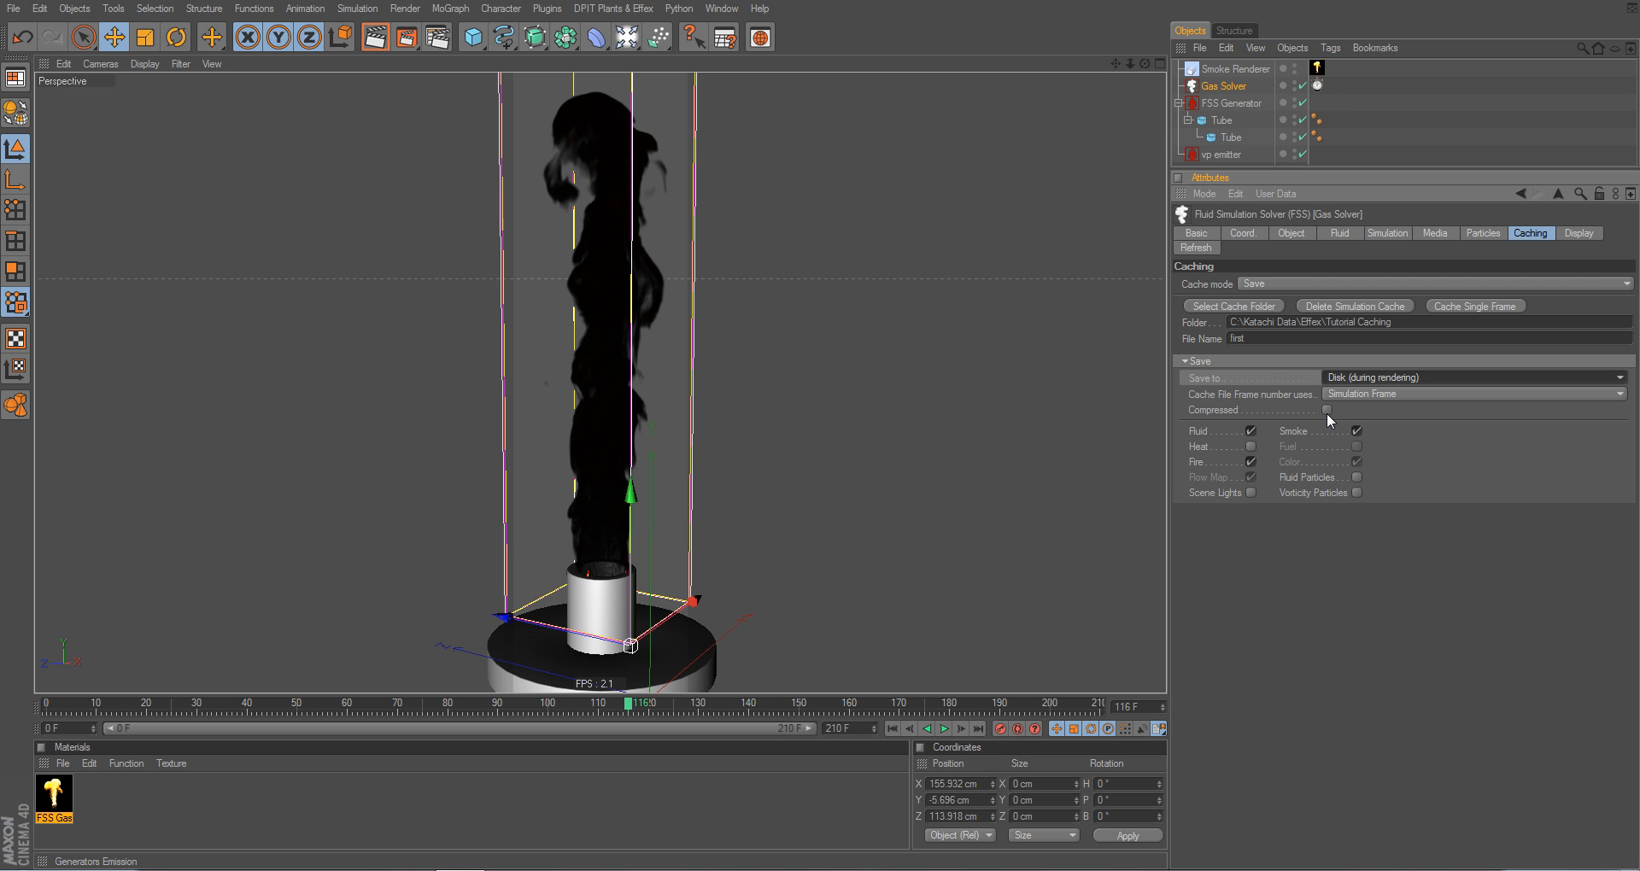
{"action": "mouse_move", "coordinate": [1255, 380]}
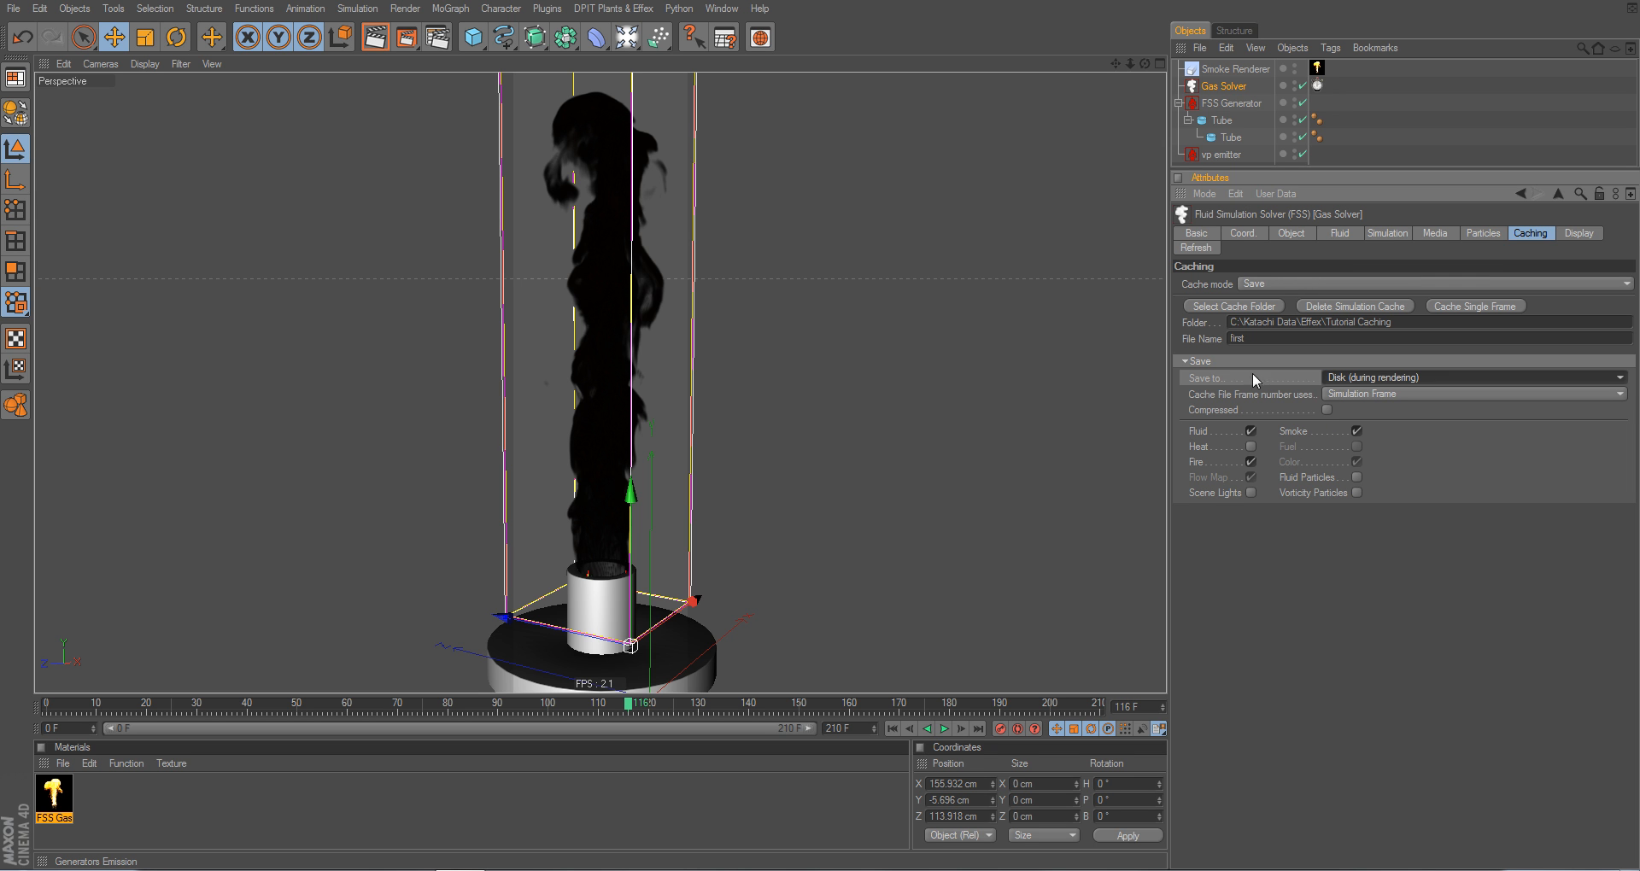
{"action": "mouse_move", "coordinate": [1282, 444]}
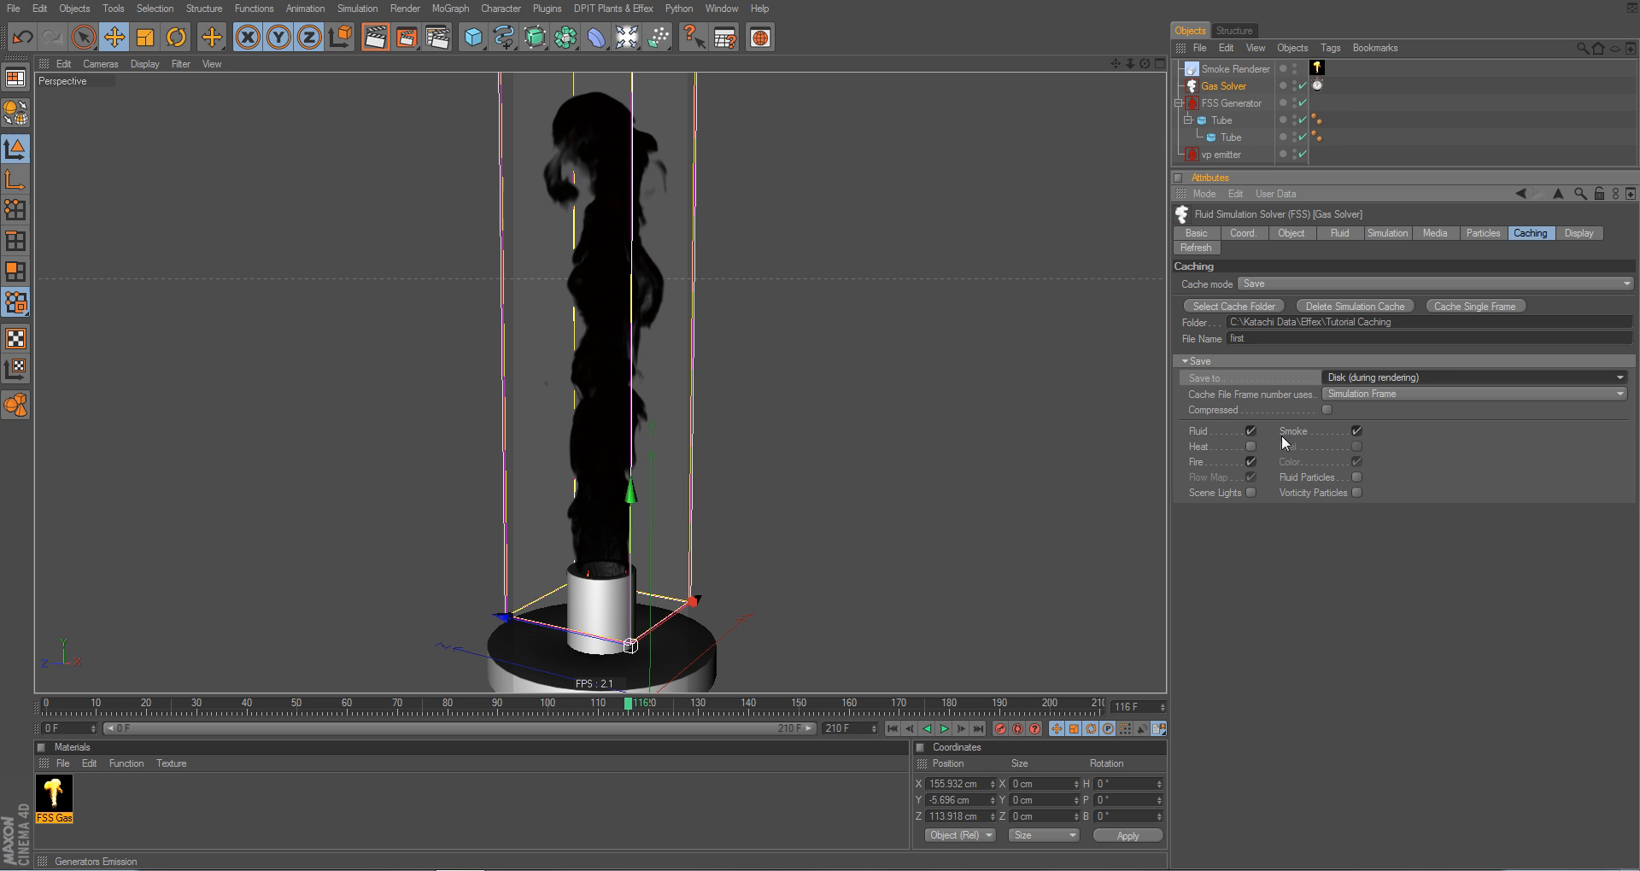
{"action": "mouse_move", "coordinate": [1219, 436]}
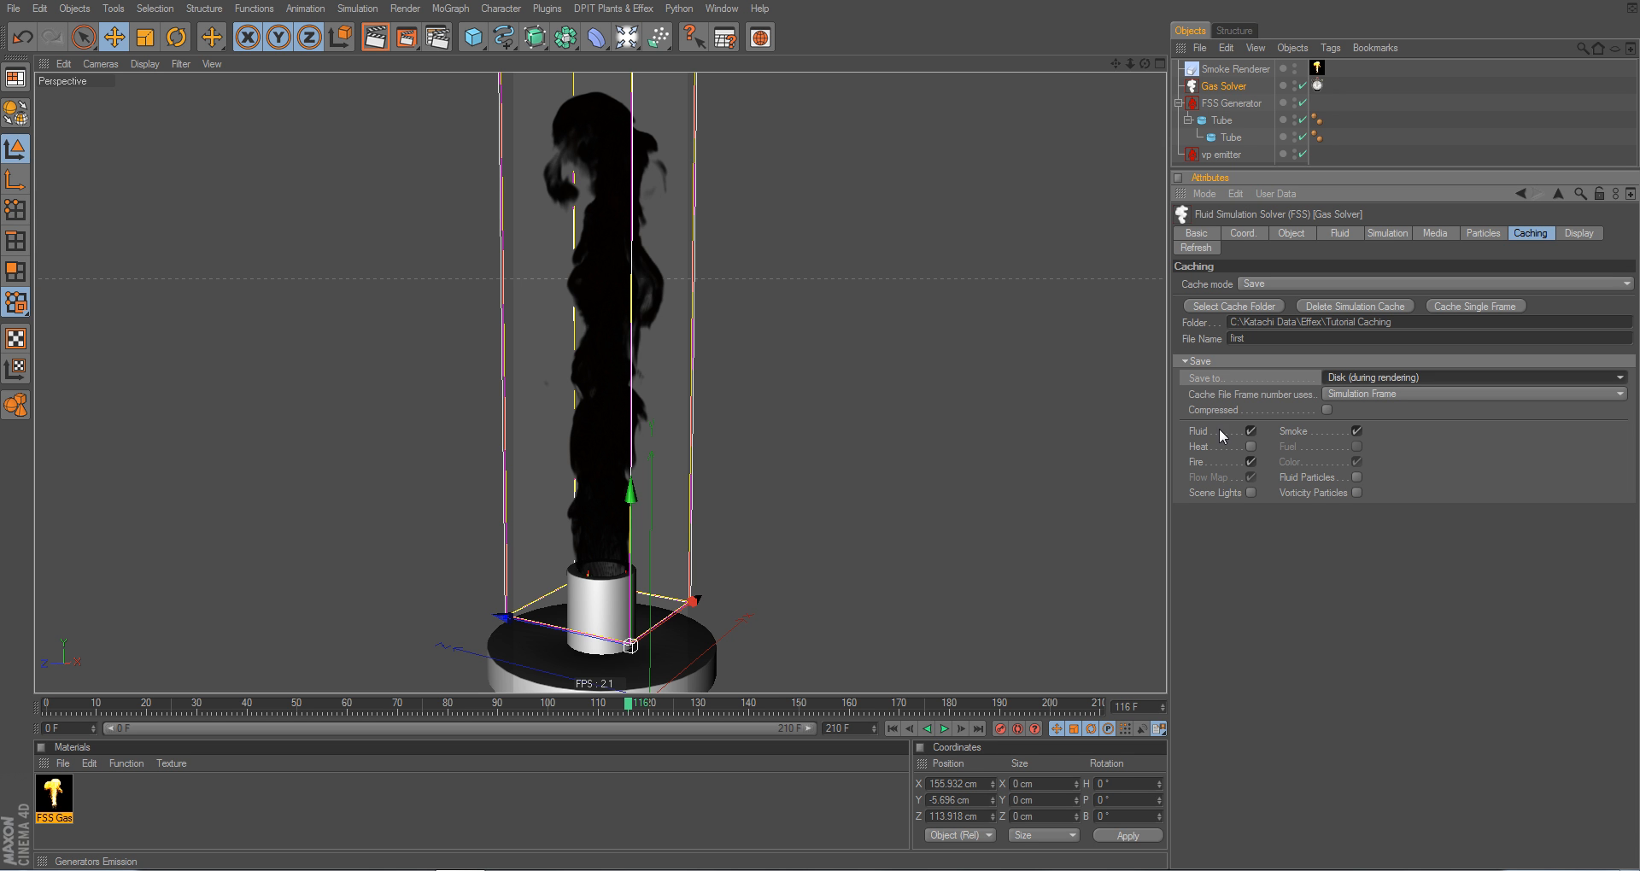
{"action": "mouse_move", "coordinate": [1334, 414]}
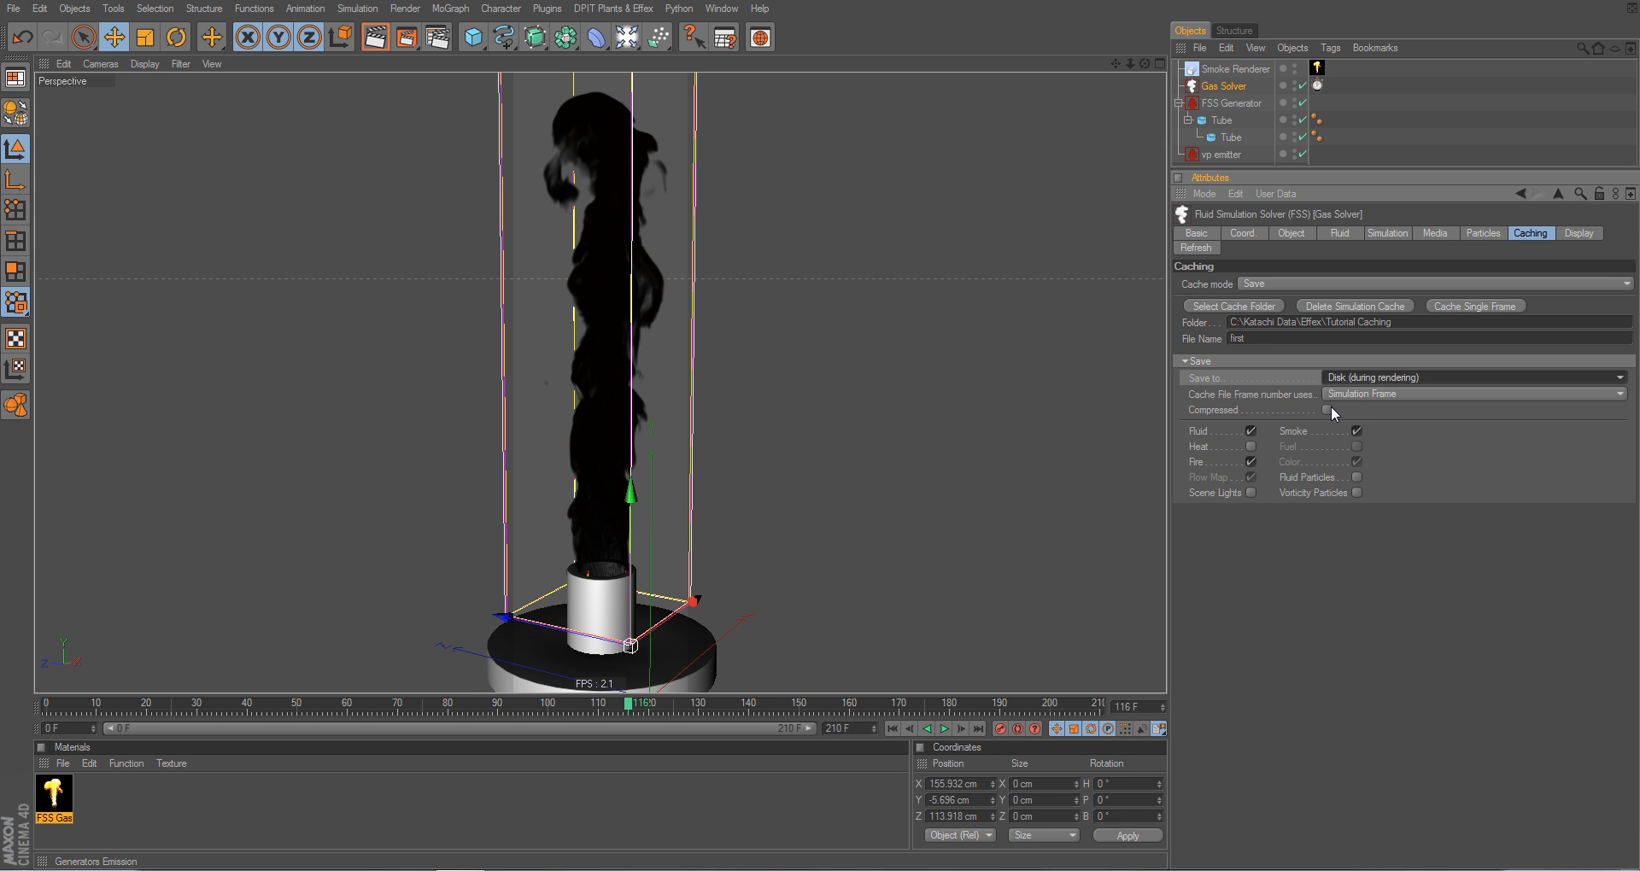
Enable Compressed for the cache files, glancing at the Media settings in between
{"action": "left_click", "coordinate": [1356, 410]}
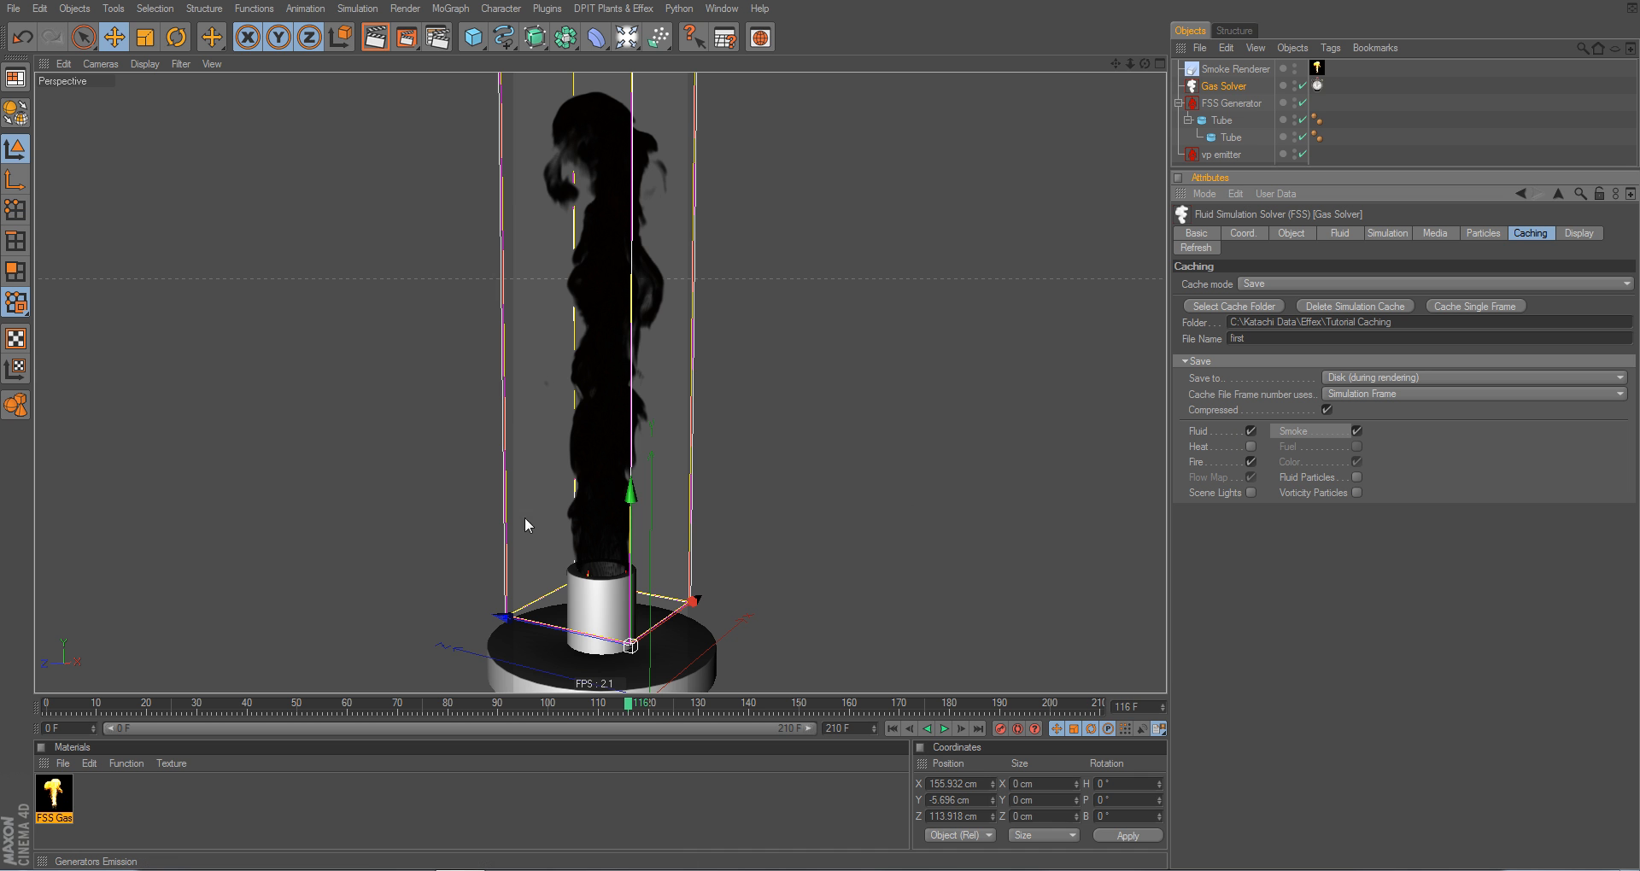
{"action": "left_click", "coordinate": [1433, 232]}
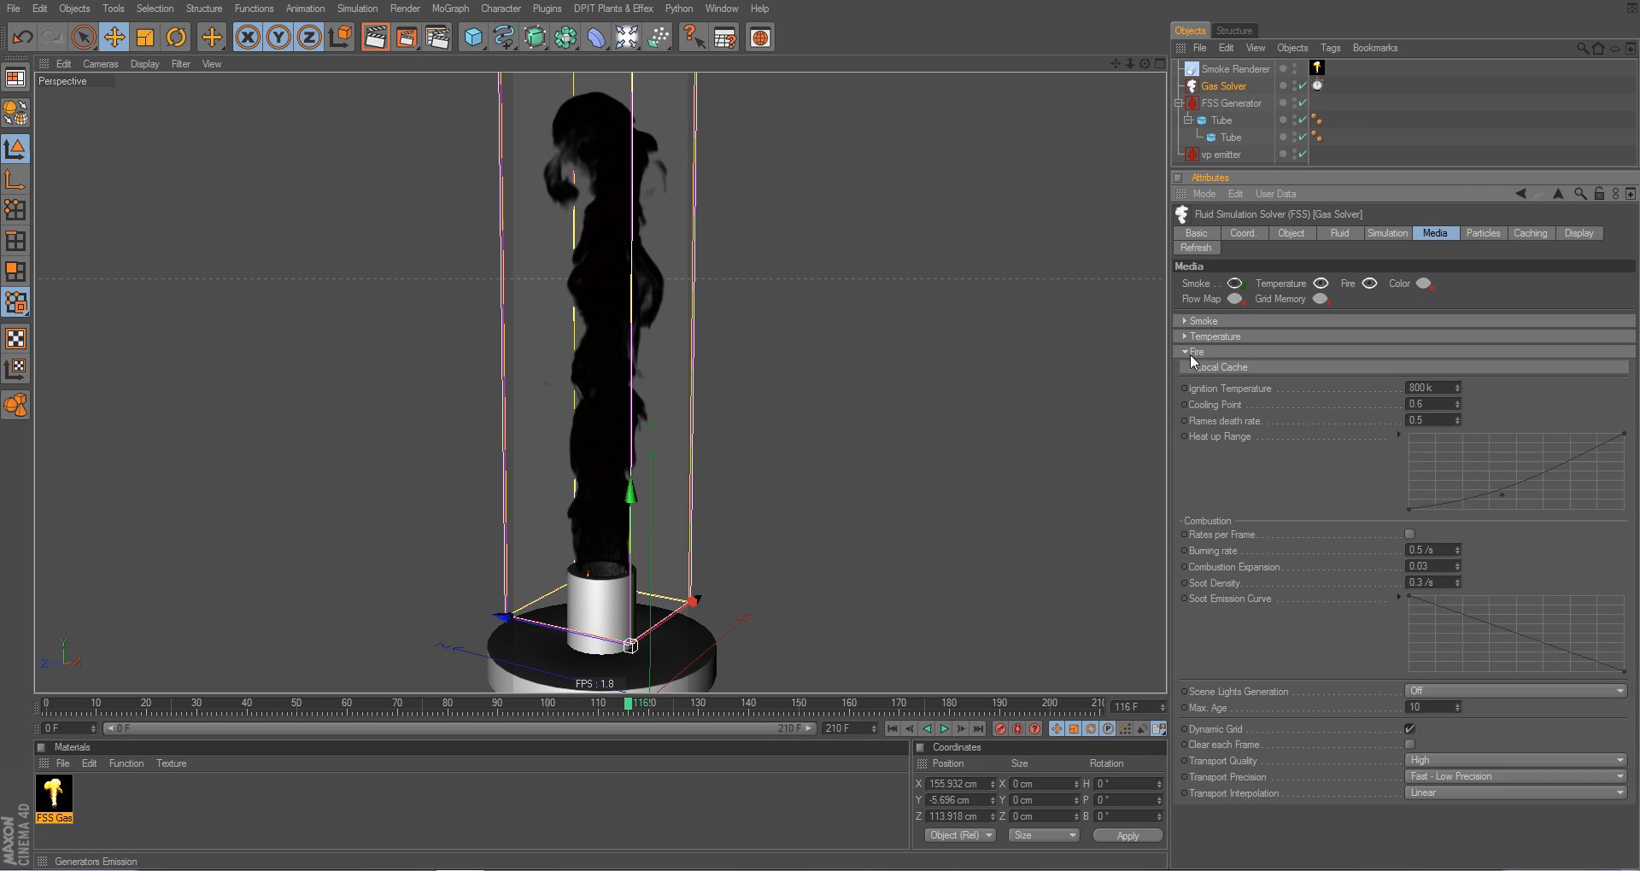
{"action": "left_click", "coordinate": [1530, 234]}
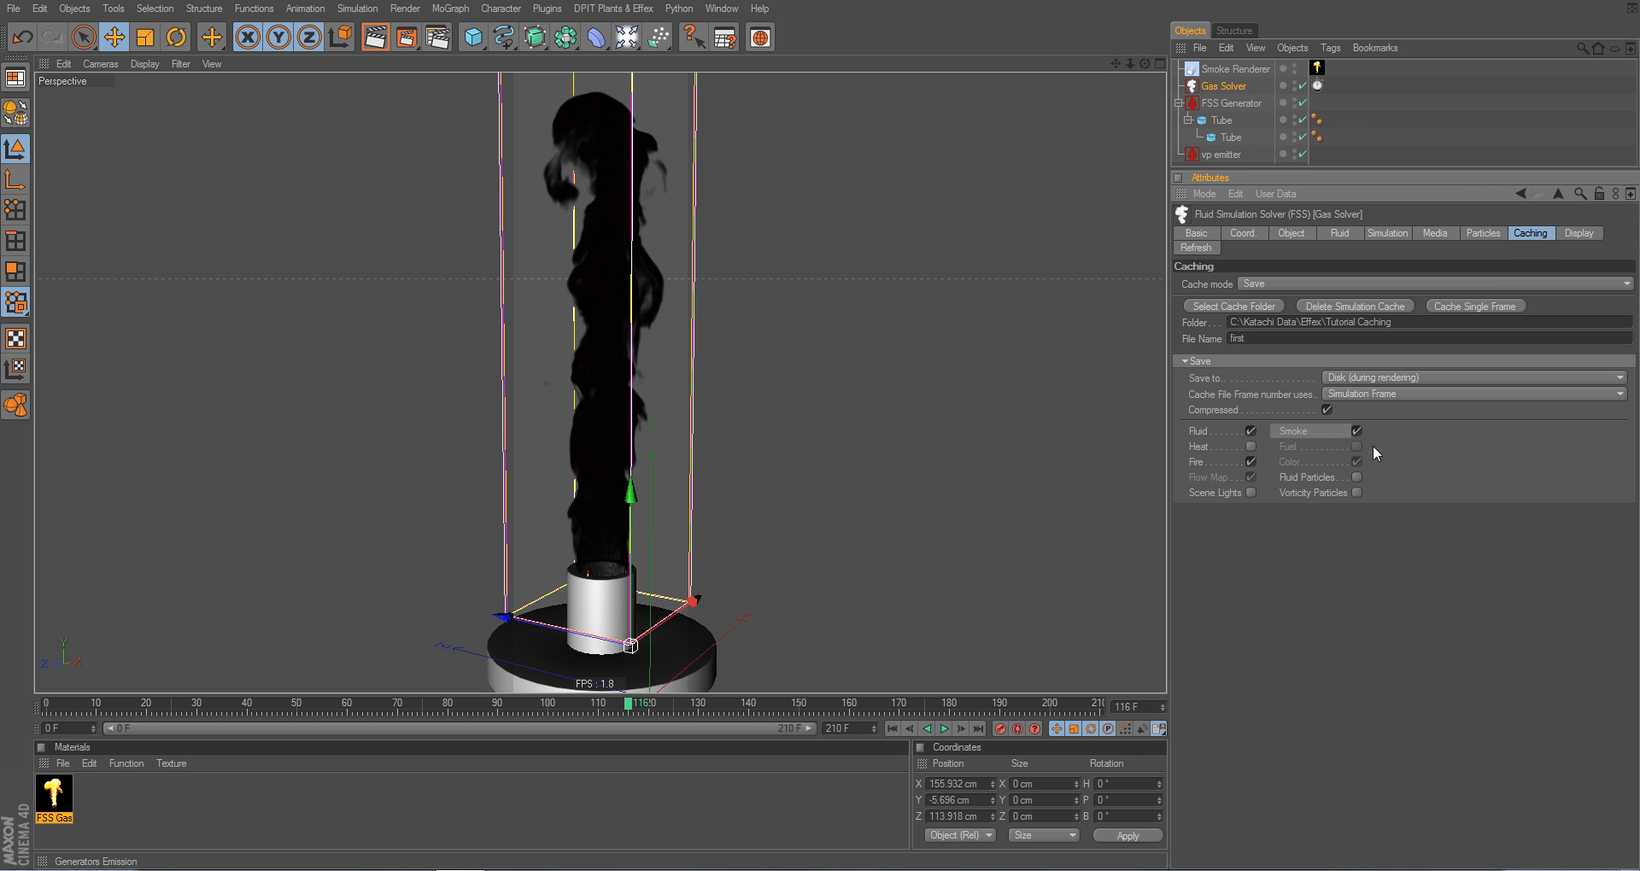
{"action": "mouse_move", "coordinate": [1254, 440]}
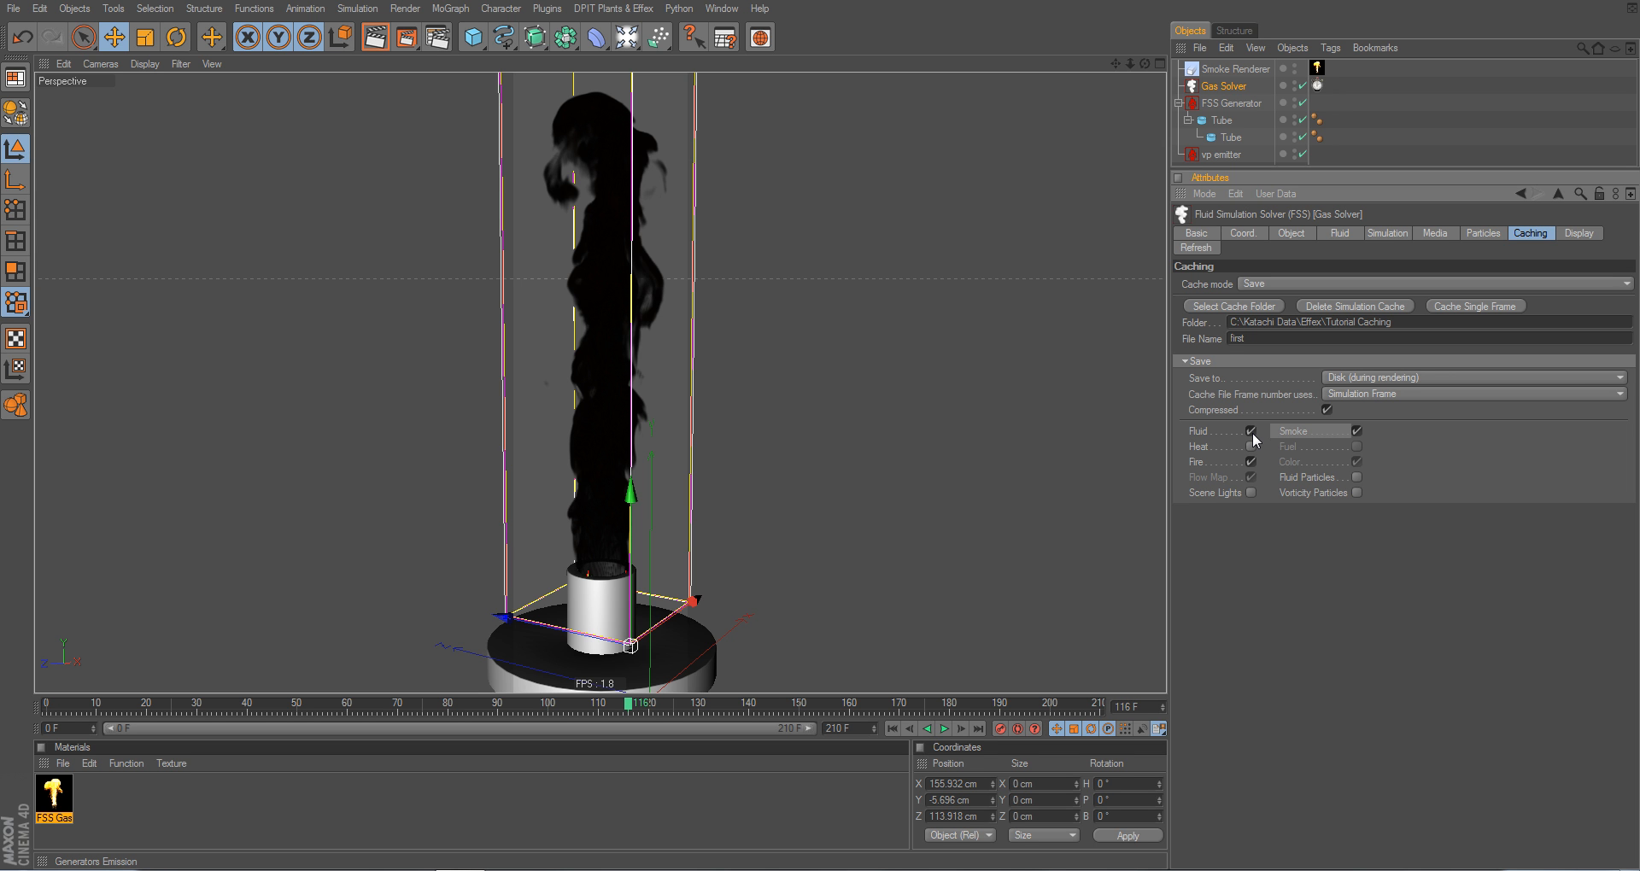
Untick the Smoke channel so only Fluid, Heat and Fire are cached
{"action": "left_click", "coordinate": [1358, 431]}
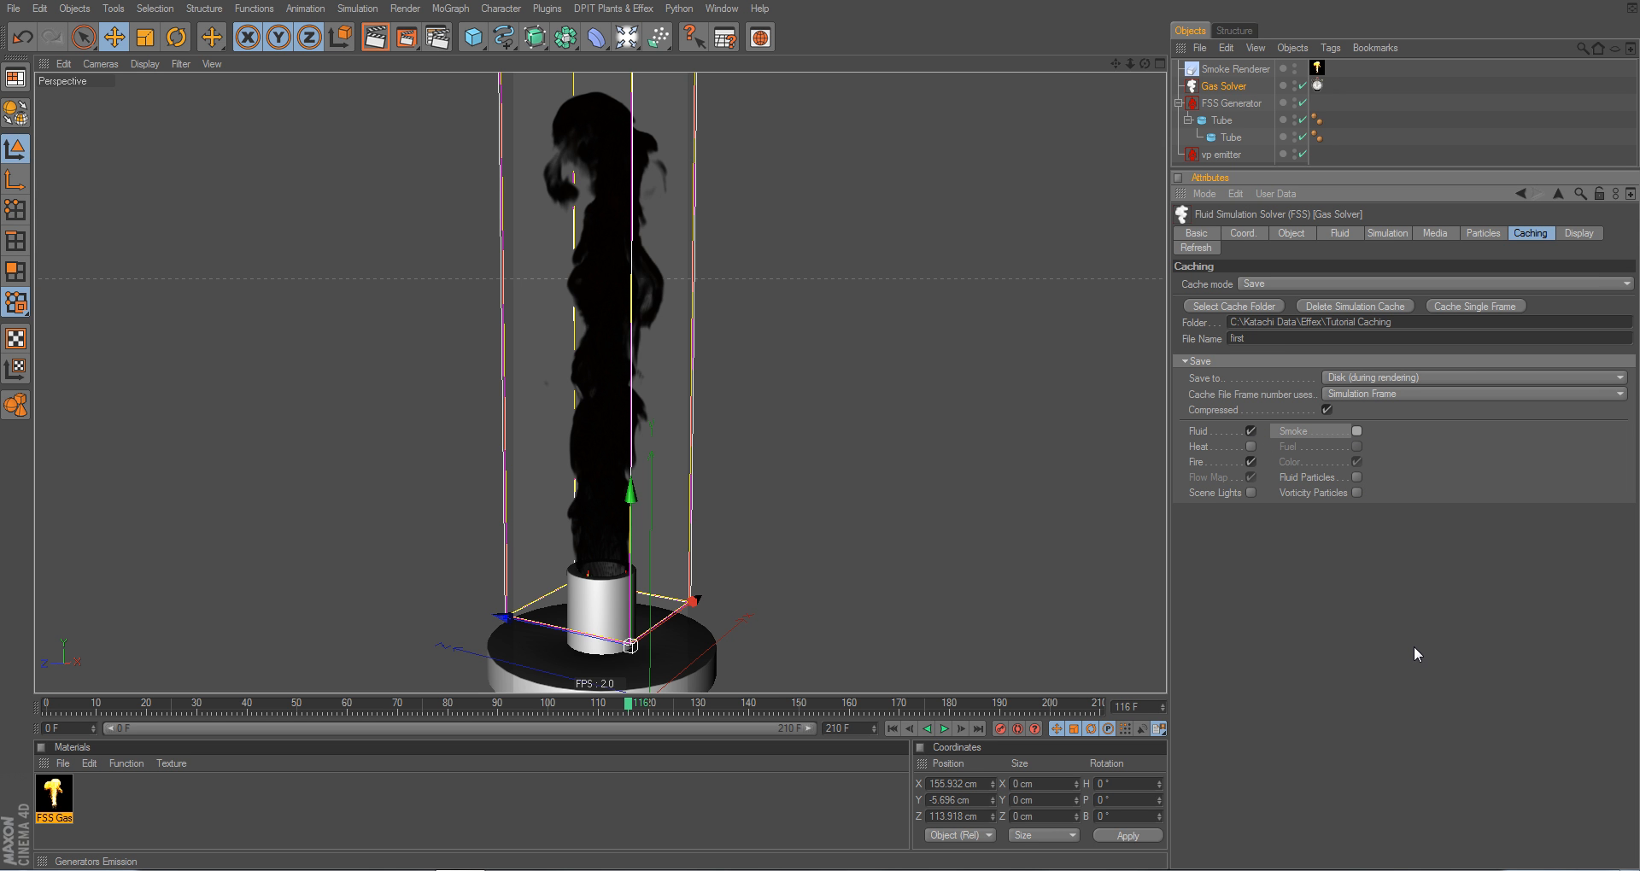
{"action": "mouse_move", "coordinate": [1412, 637]}
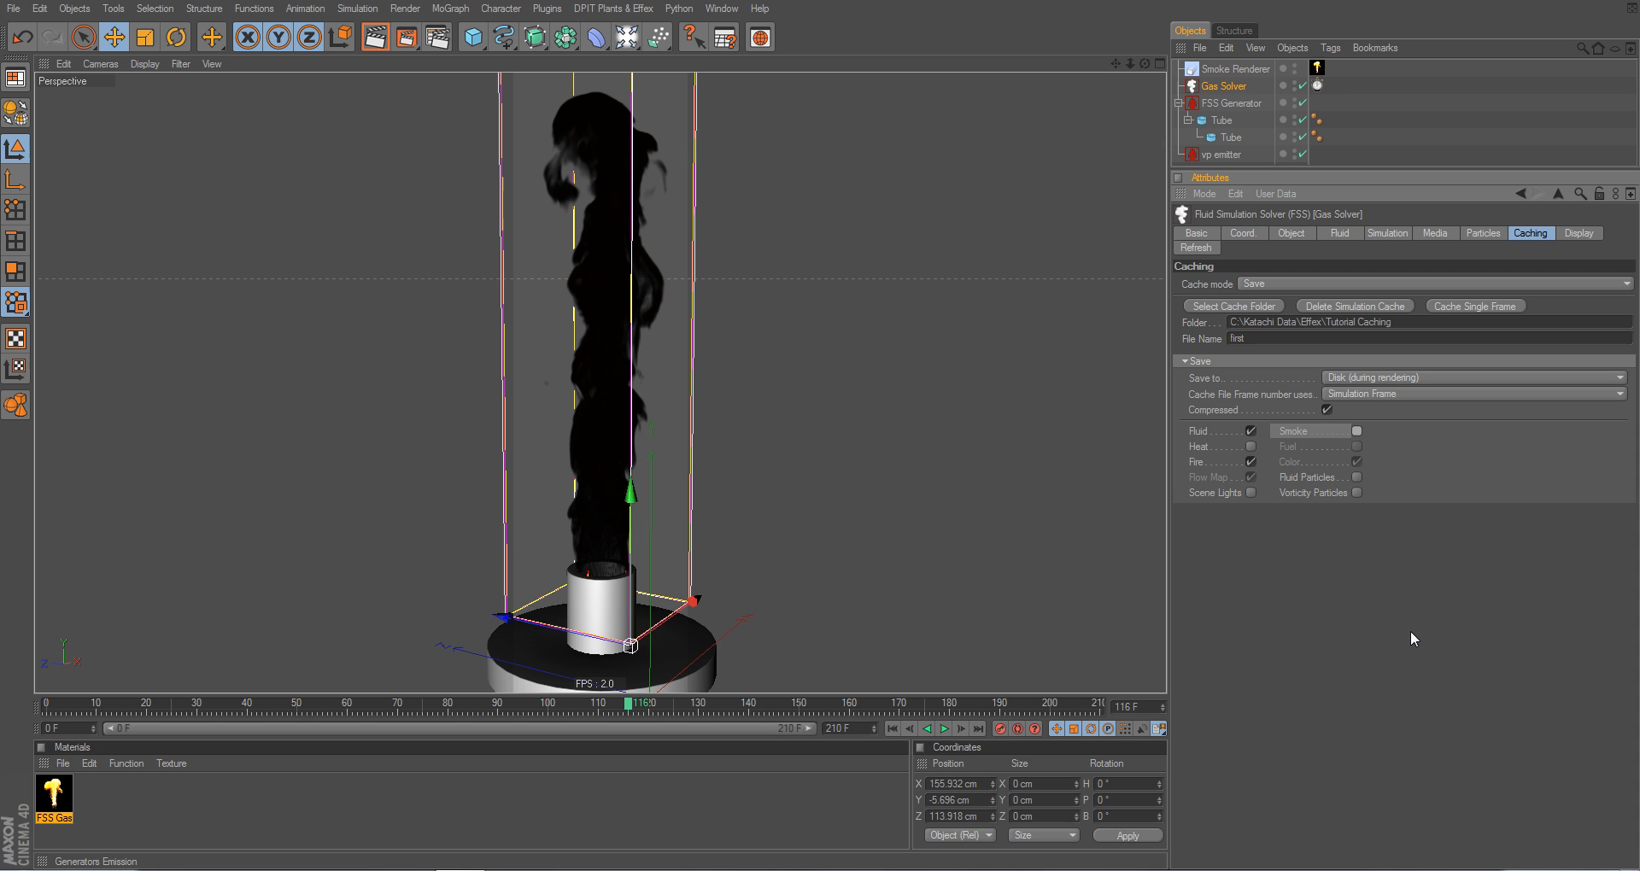
{"action": "mouse_move", "coordinate": [1227, 434]}
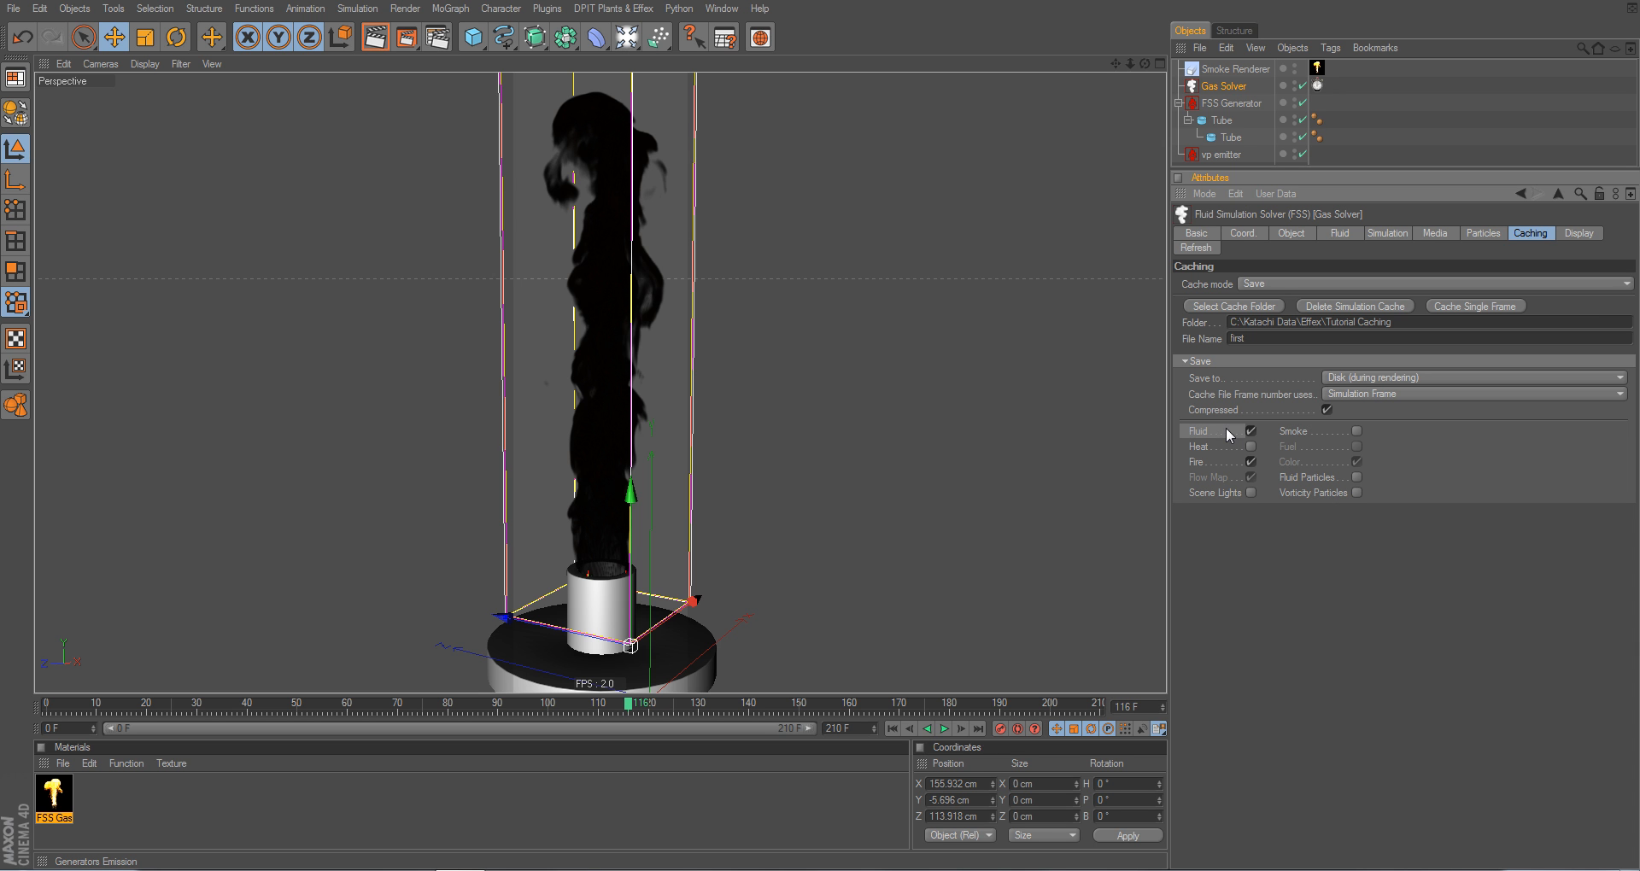
{"action": "mouse_move", "coordinate": [1285, 525]}
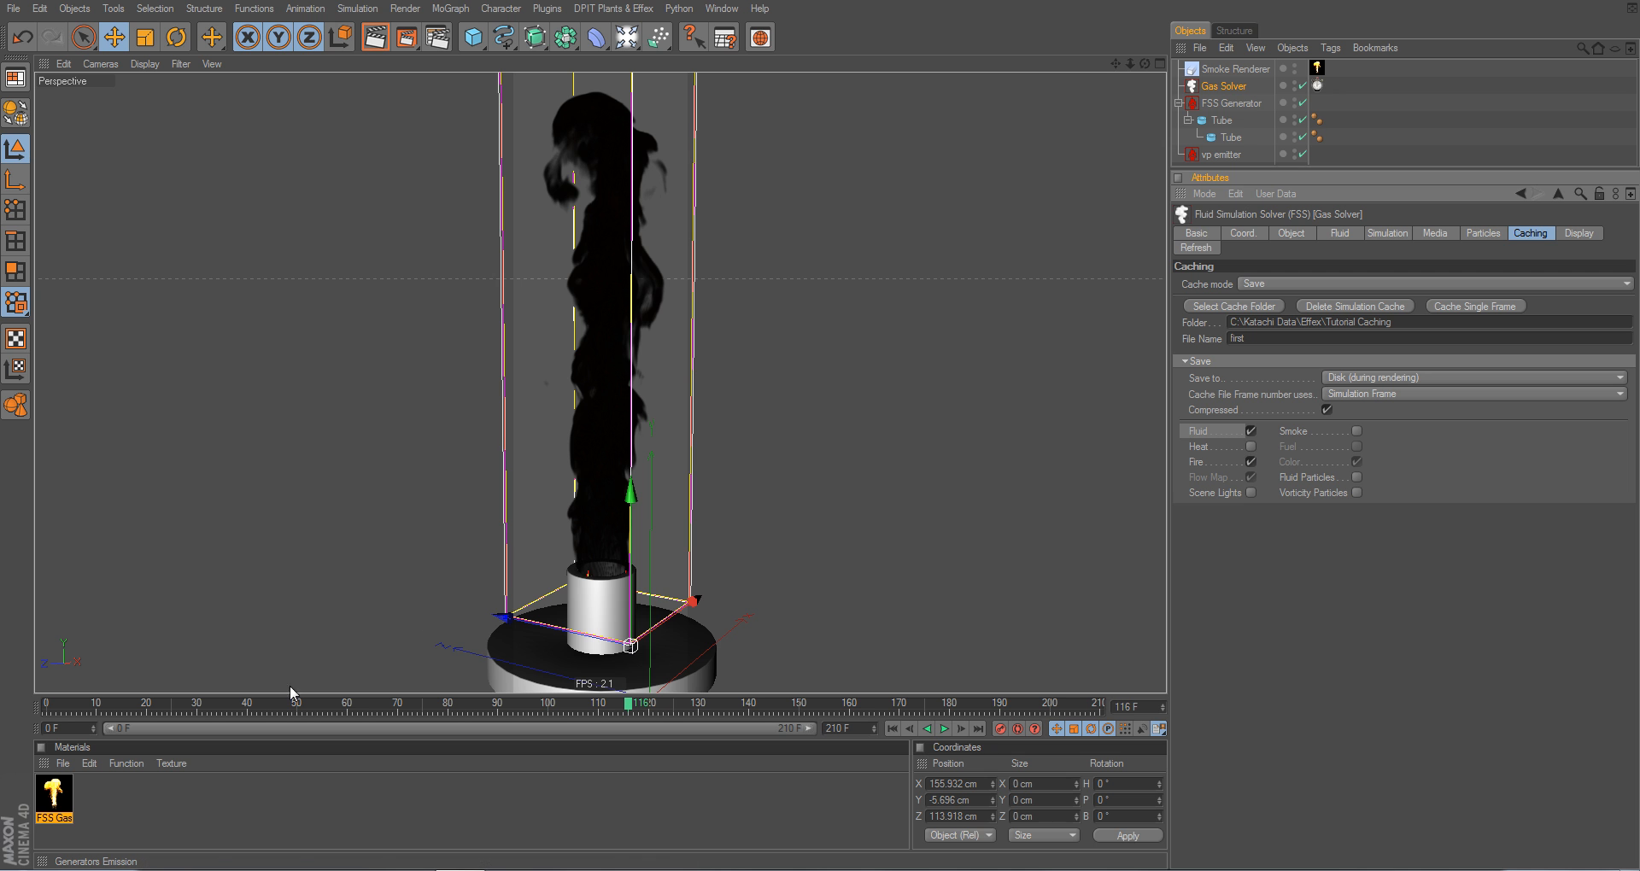
{"action": "mouse_move", "coordinate": [1264, 454]}
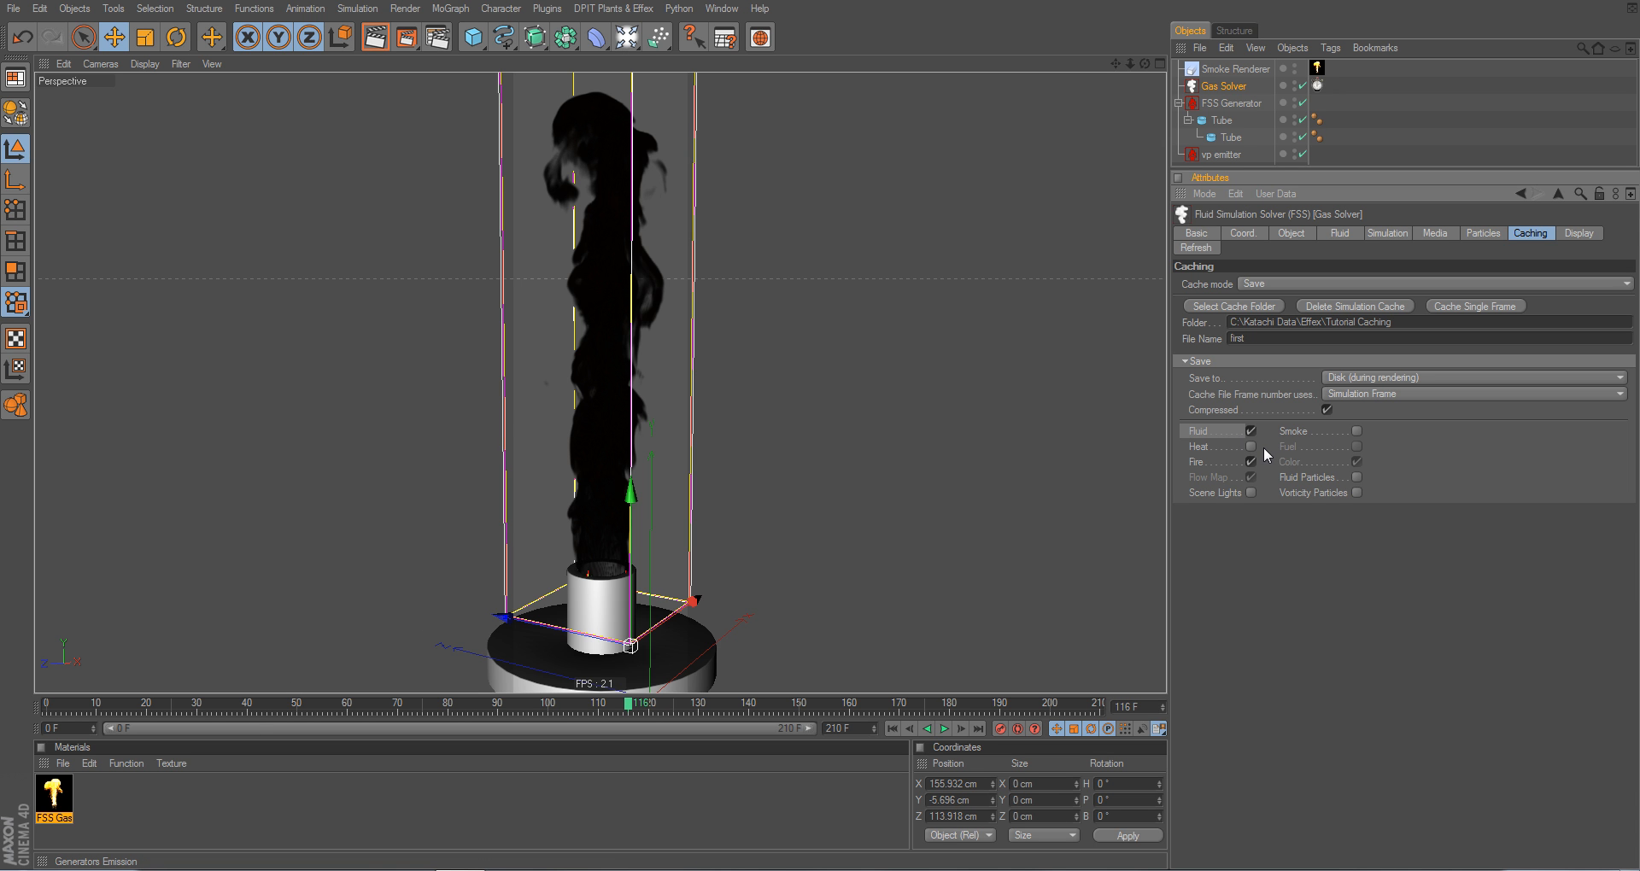
{"action": "mouse_move", "coordinate": [1271, 565]}
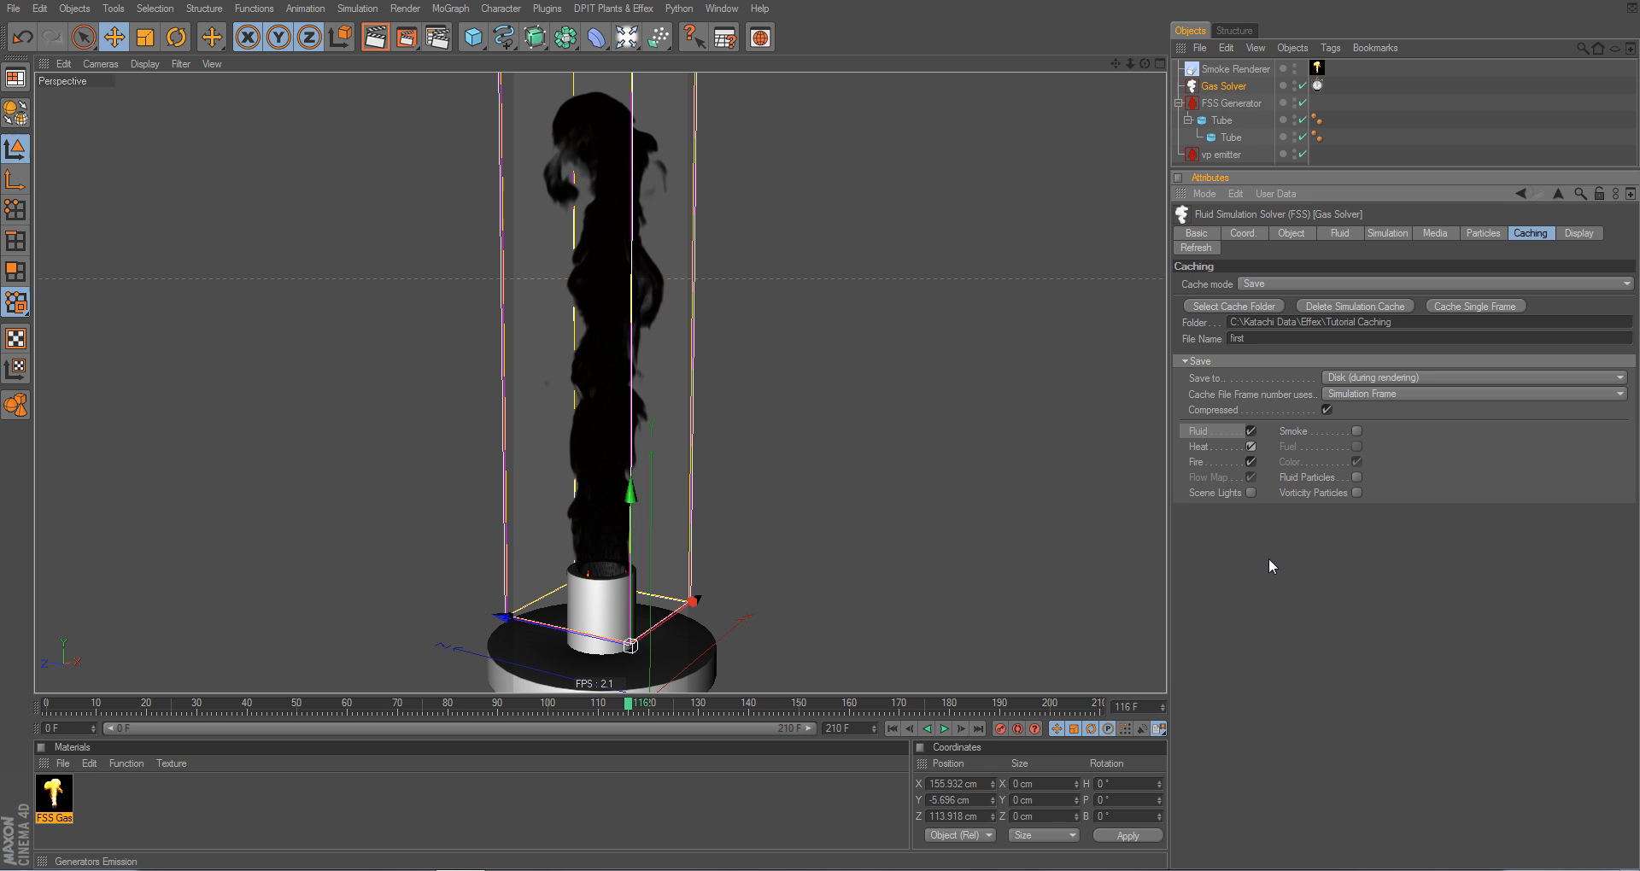
{"action": "mouse_move", "coordinate": [1202, 461]}
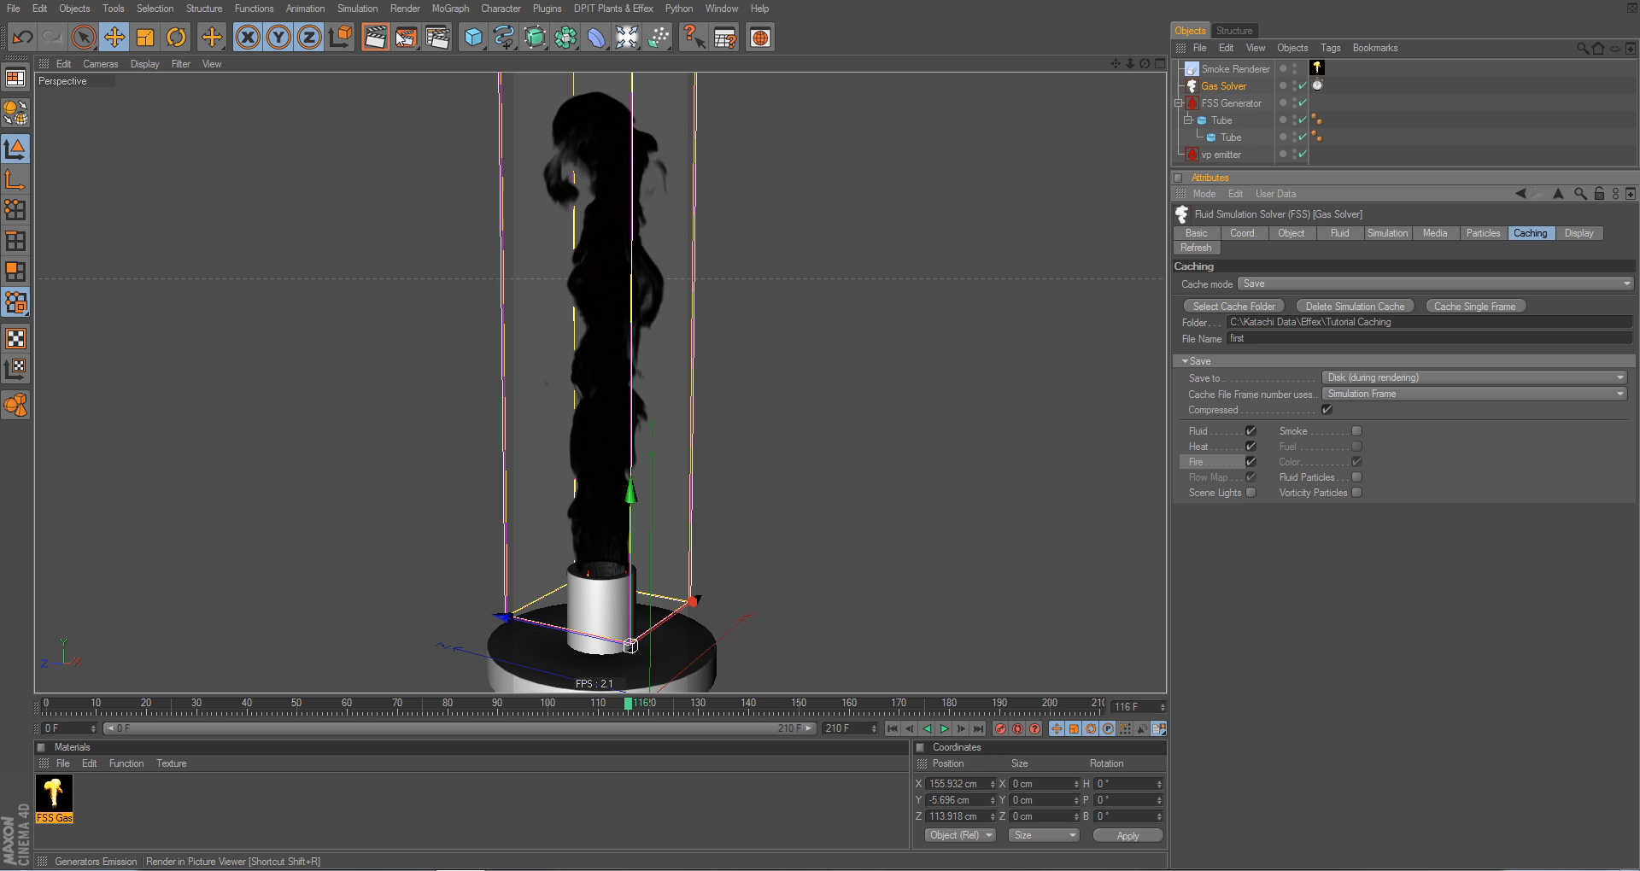
{"action": "mouse_move", "coordinate": [419, 38]}
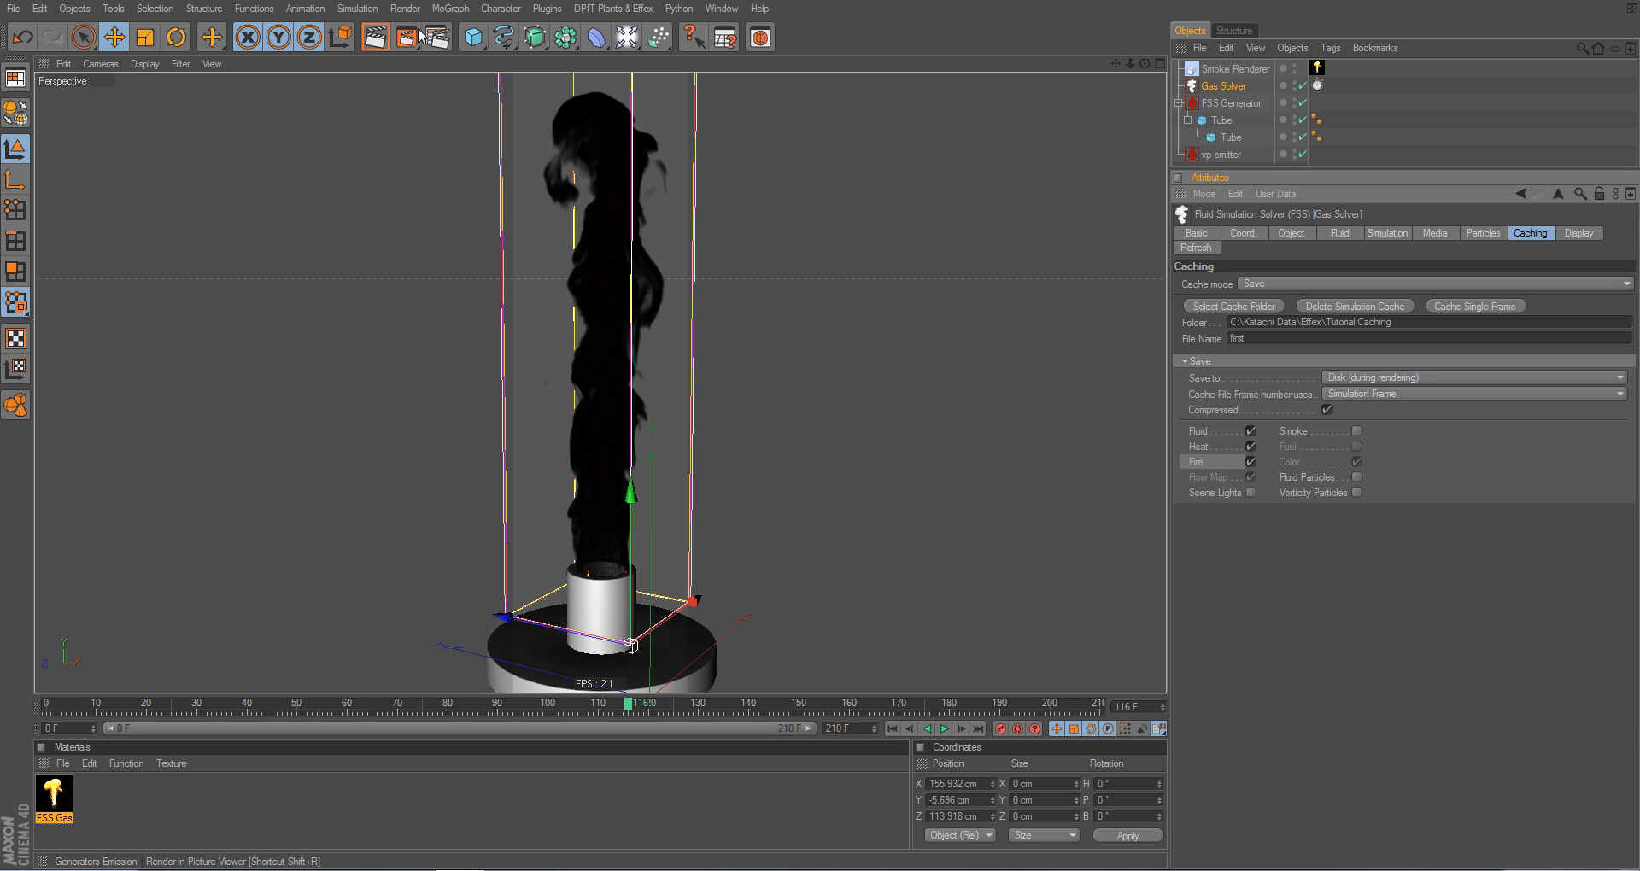
{"action": "mouse_move", "coordinate": [873, 45]}
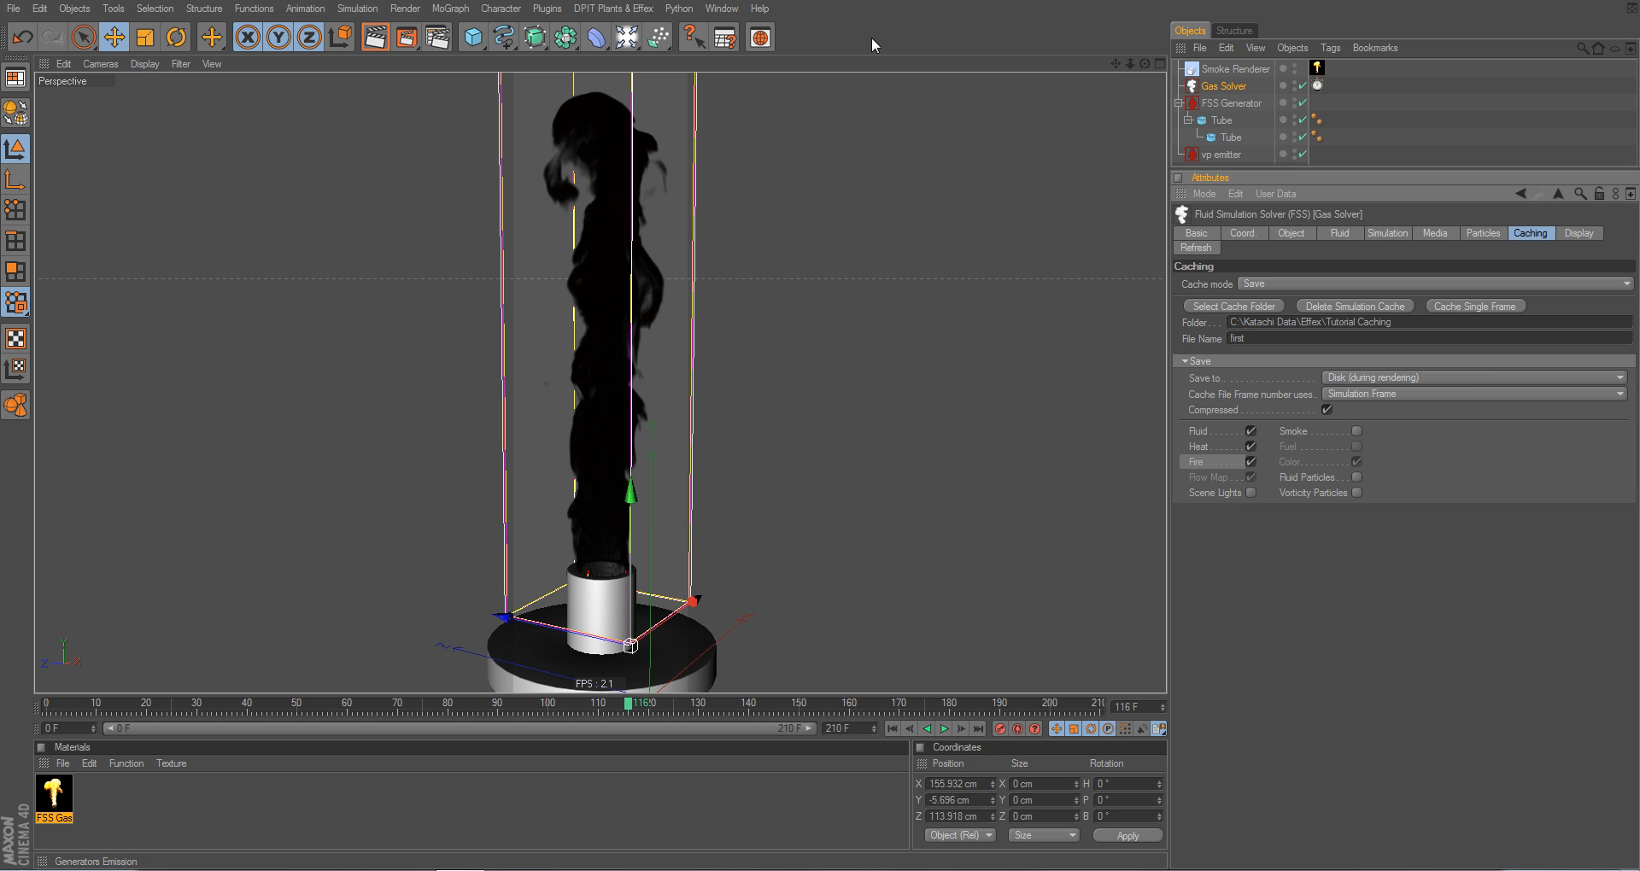